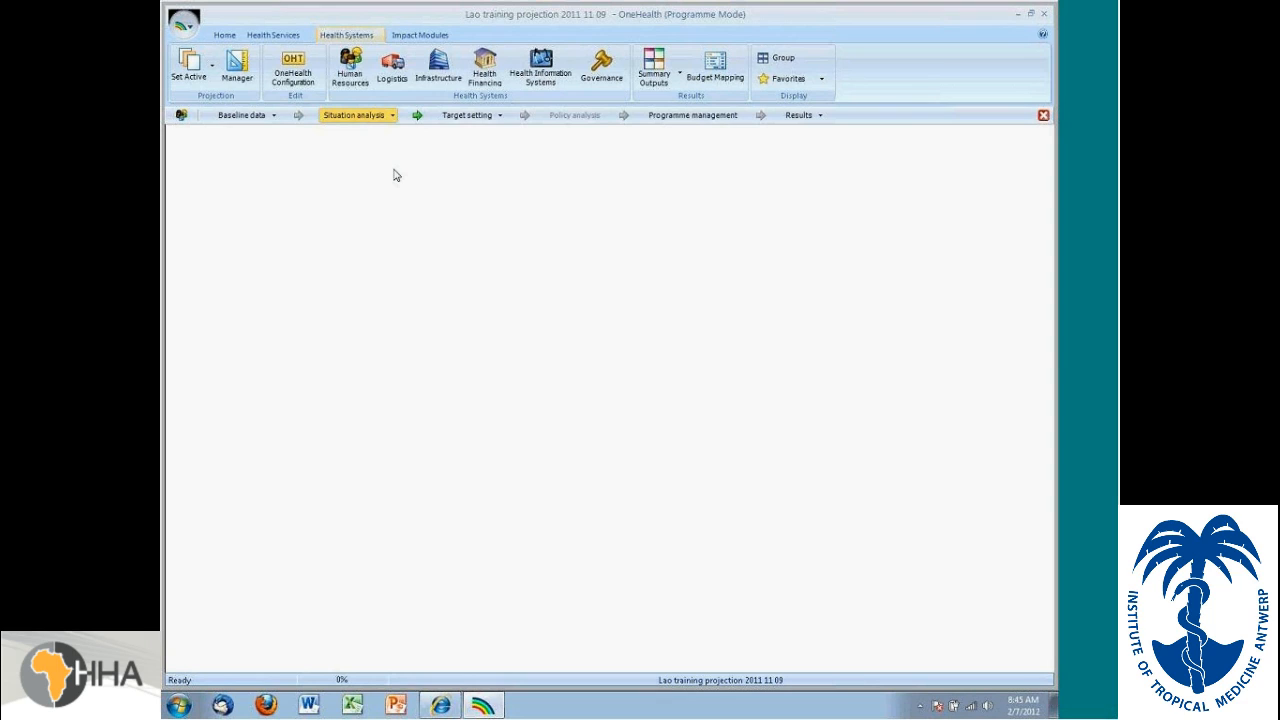
mouse_move(400, 137)
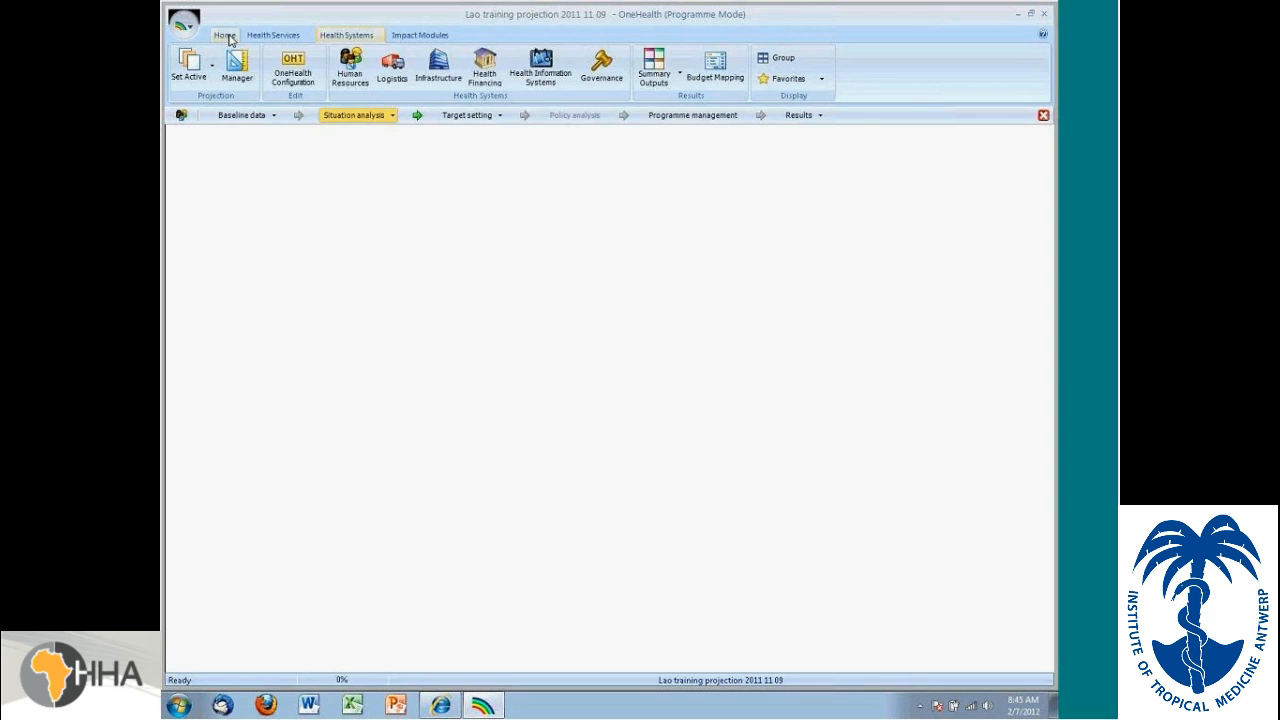
Step: Switch the ribbon to the Home tab to show file and projection commands
left_click(227, 37)
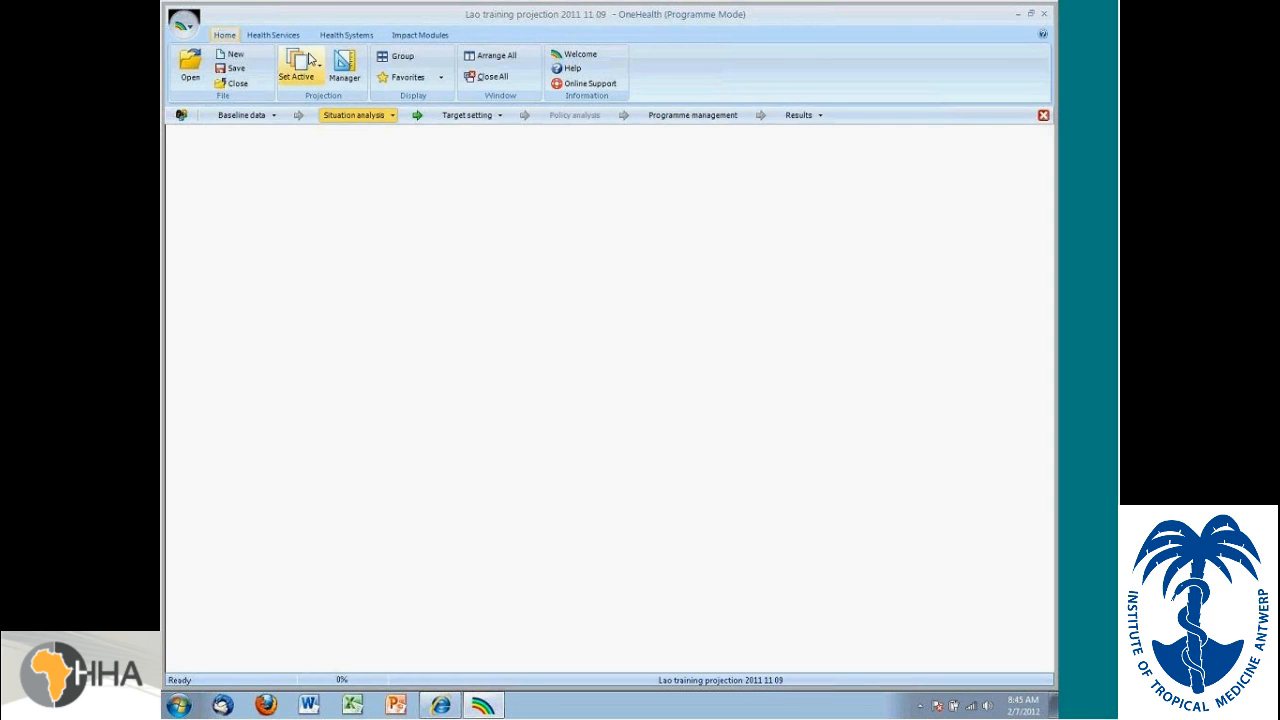
Step: Create a new projection and save its file under the name temp
left_click(232, 55)
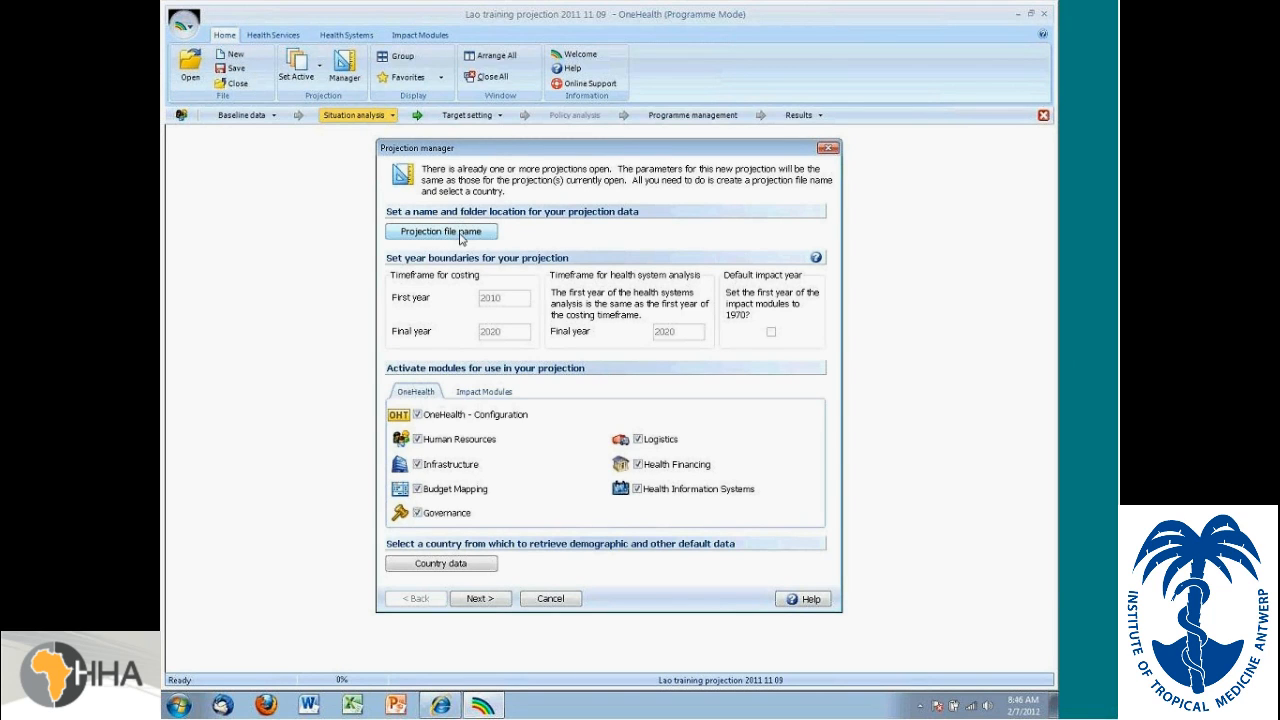
left_click(440, 231)
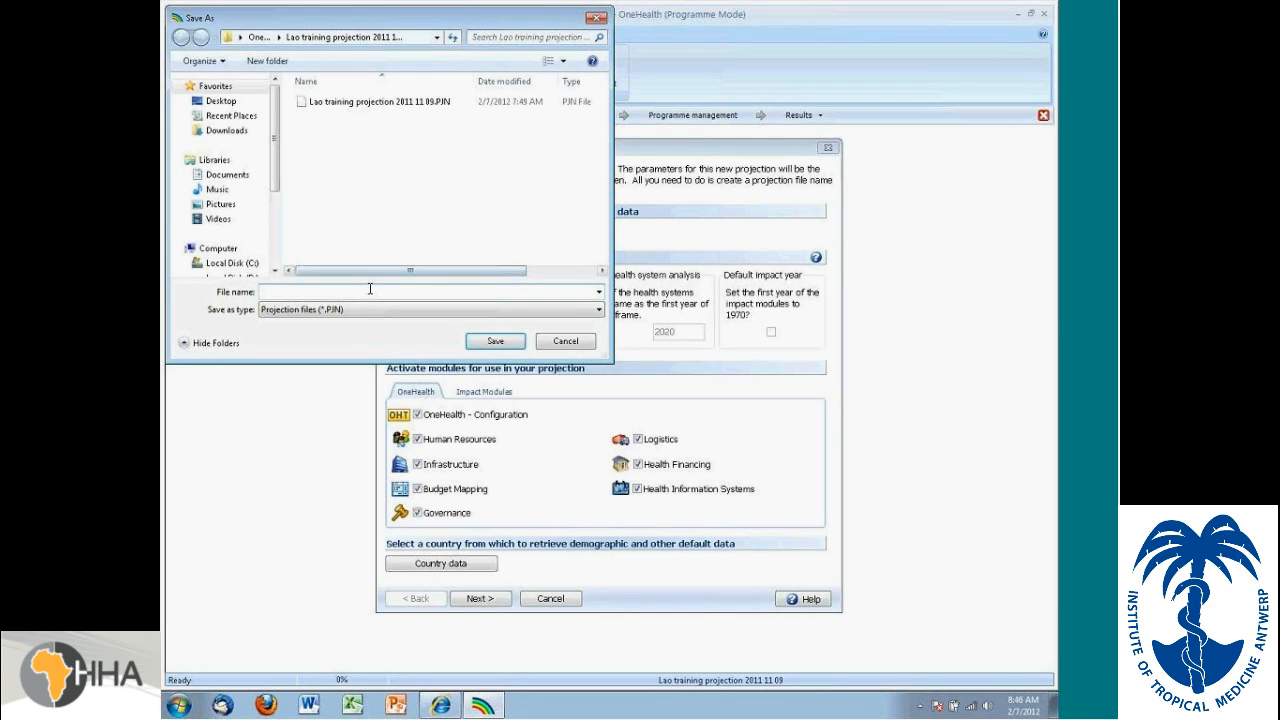
type("temp")
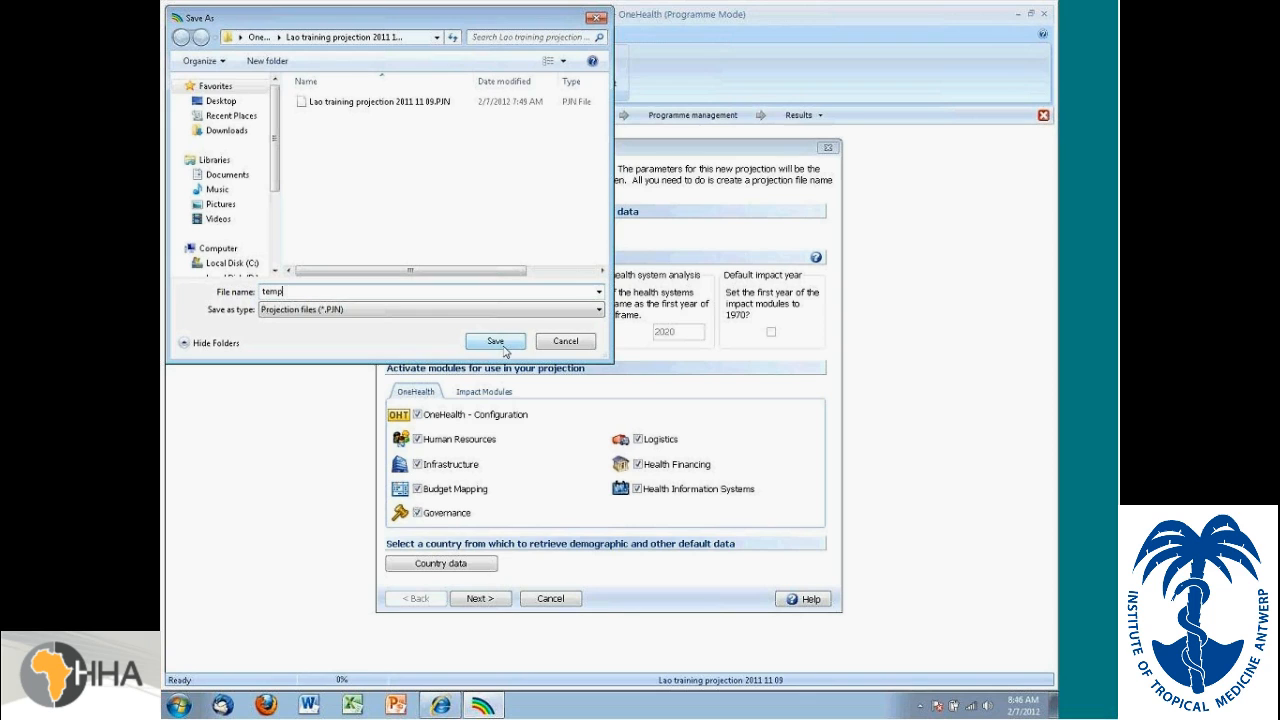
left_click(516, 341)
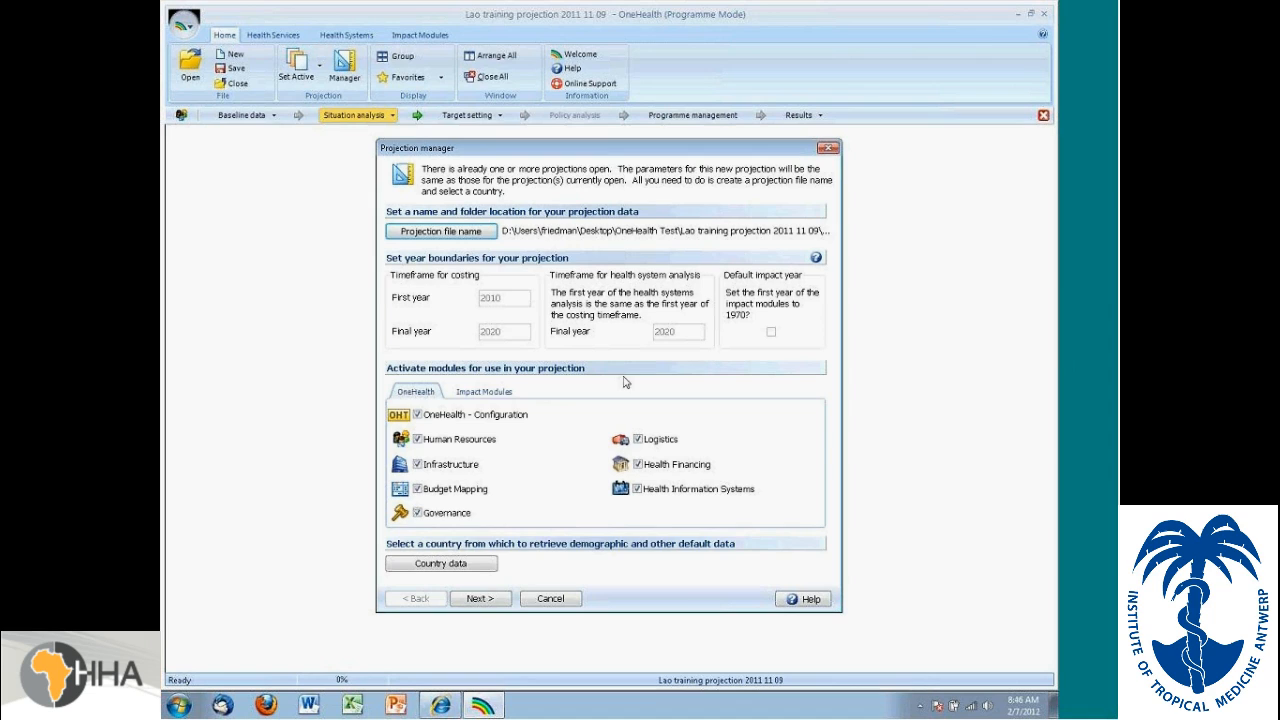
mouse_move(440, 563)
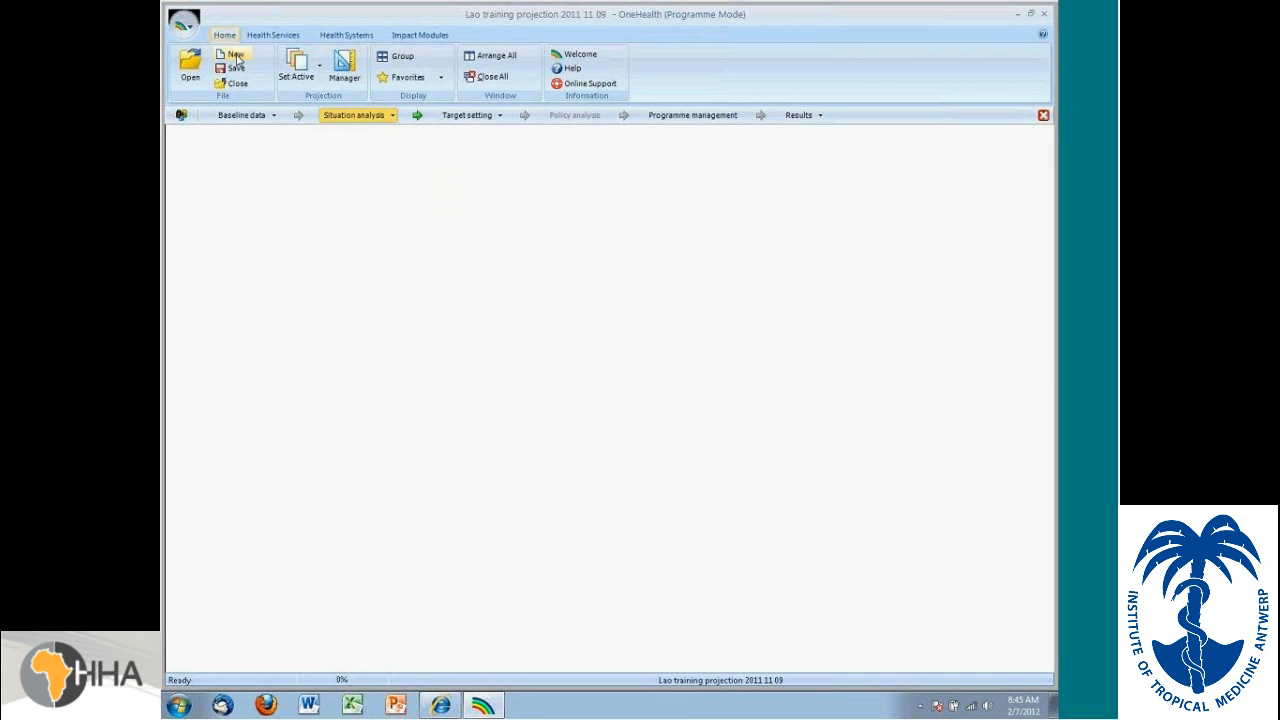
Step: Load Ghana as default country data and finish the Projection manager to create temp
left_click(234, 55)
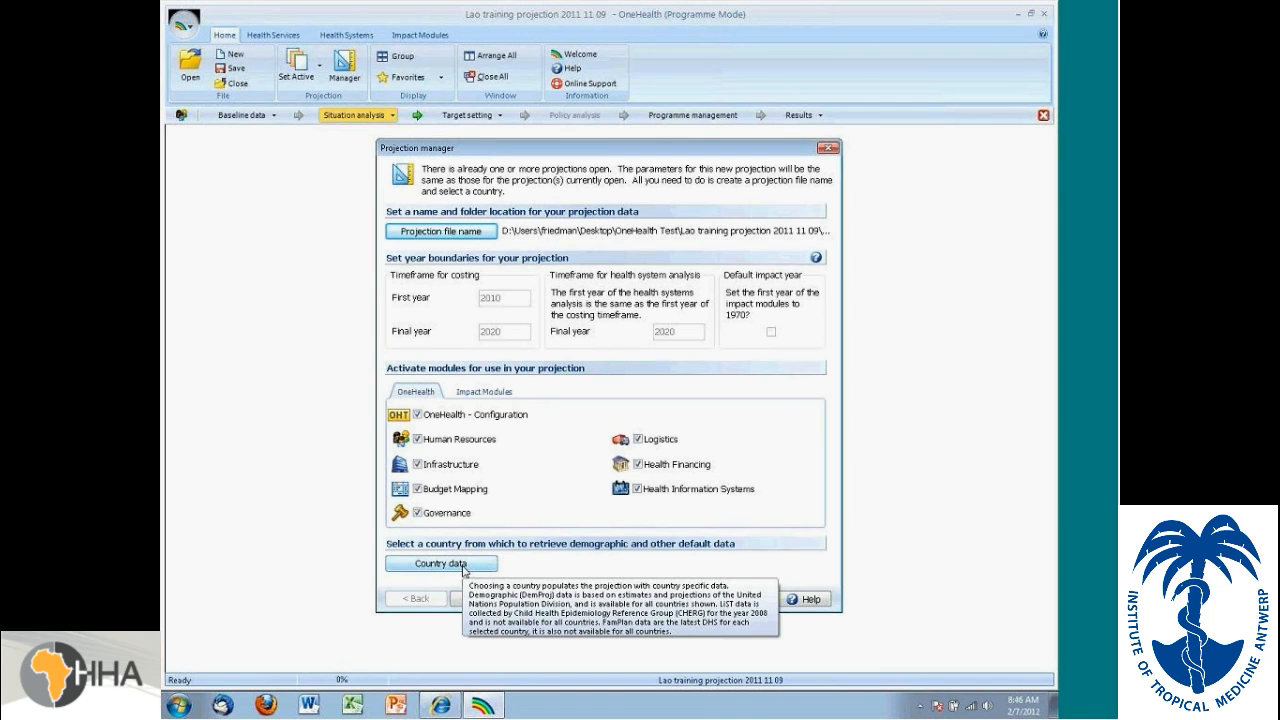
left_click(440, 563)
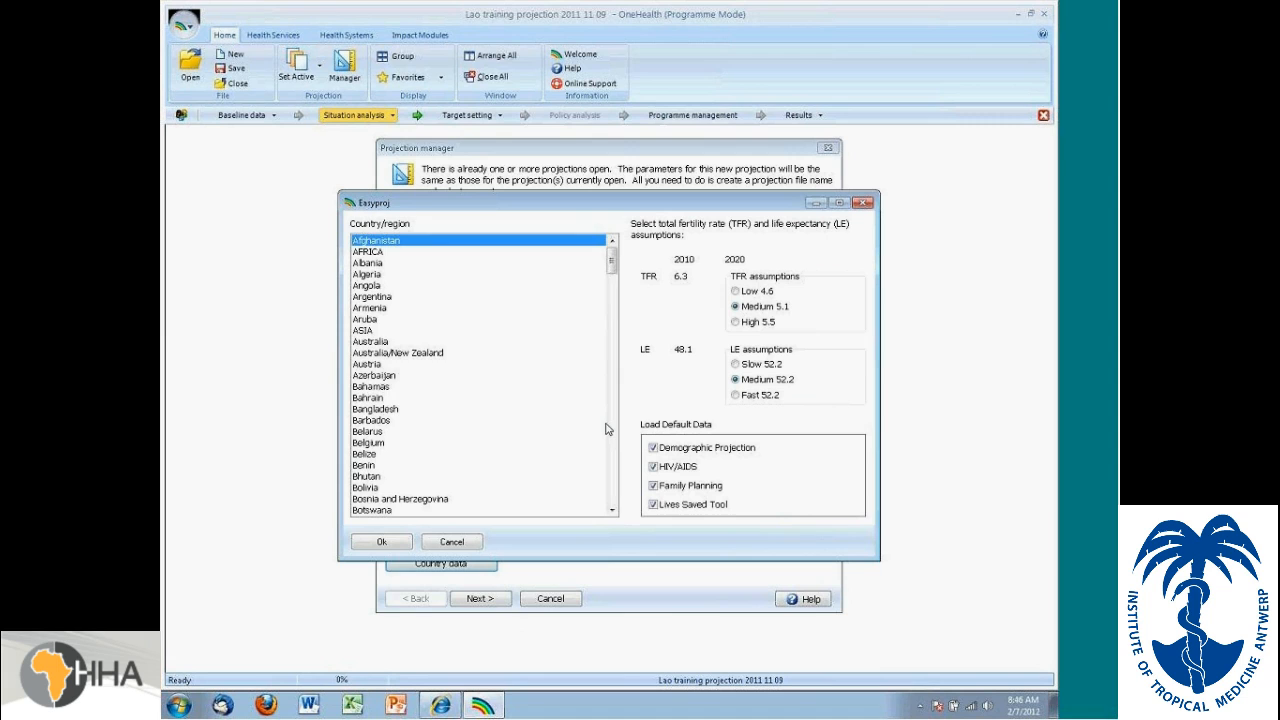
scroll("down", 3)
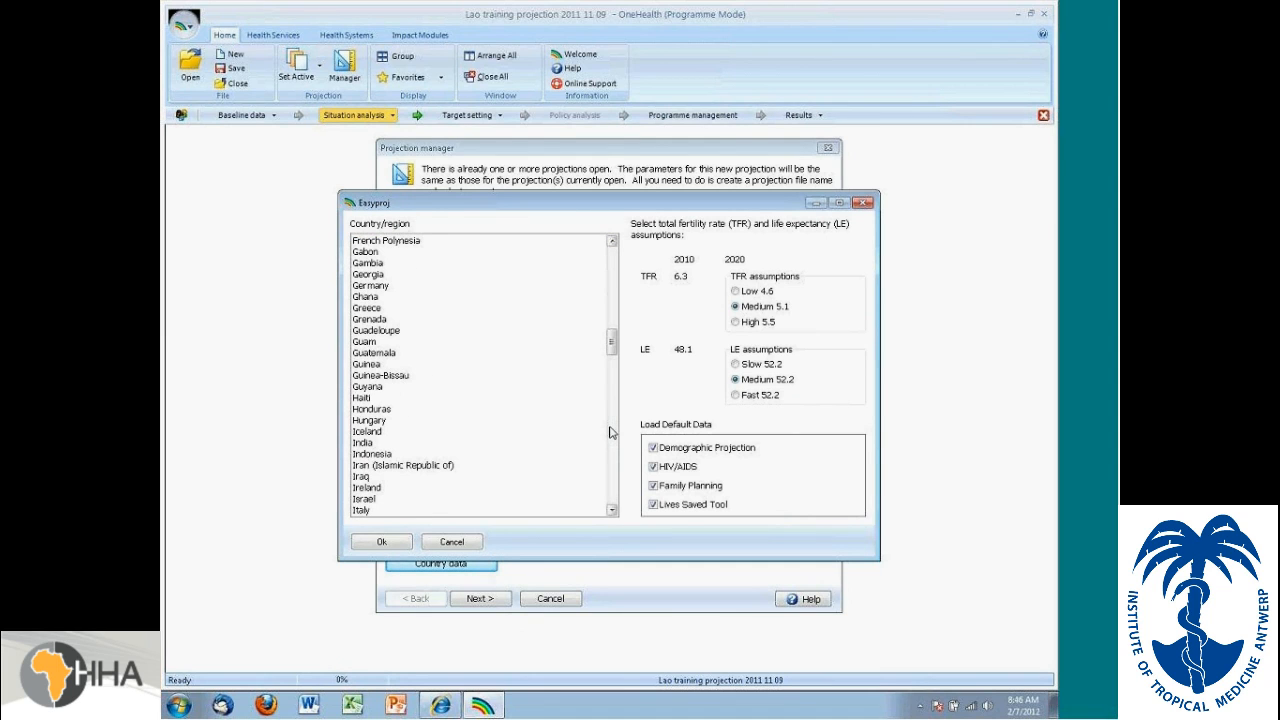
left_click(380, 541)
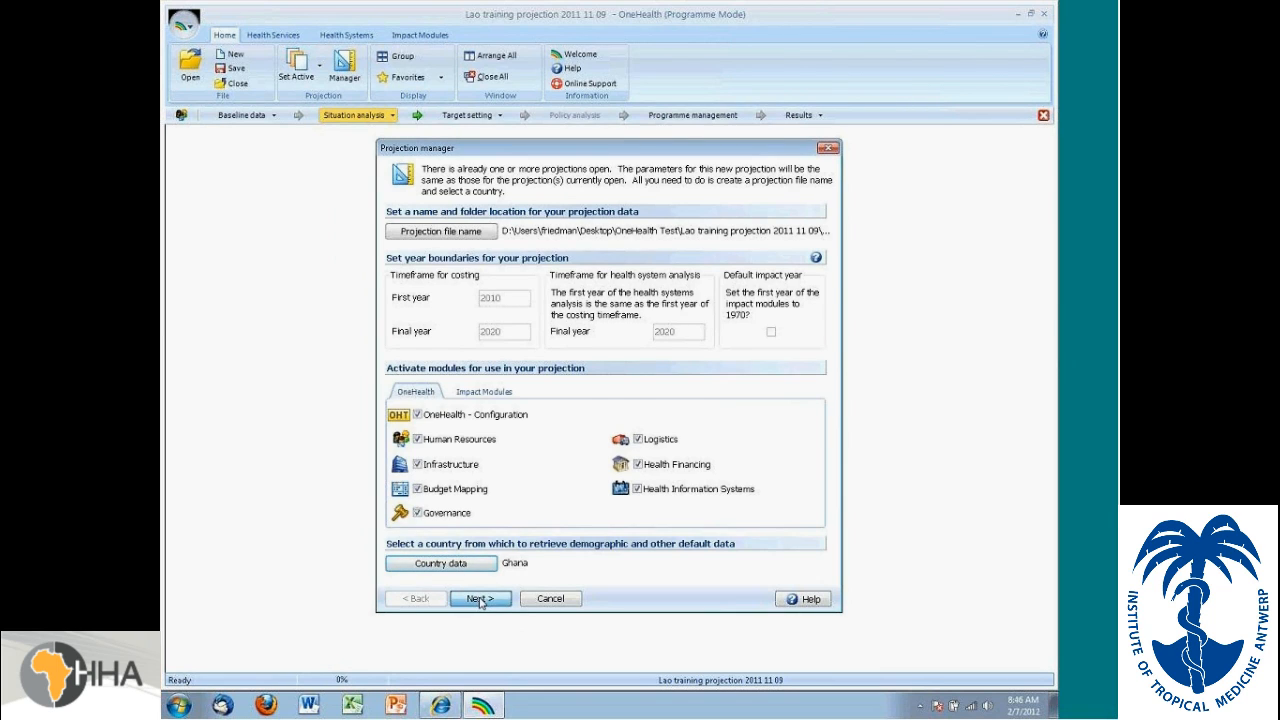
left_click(482, 598)
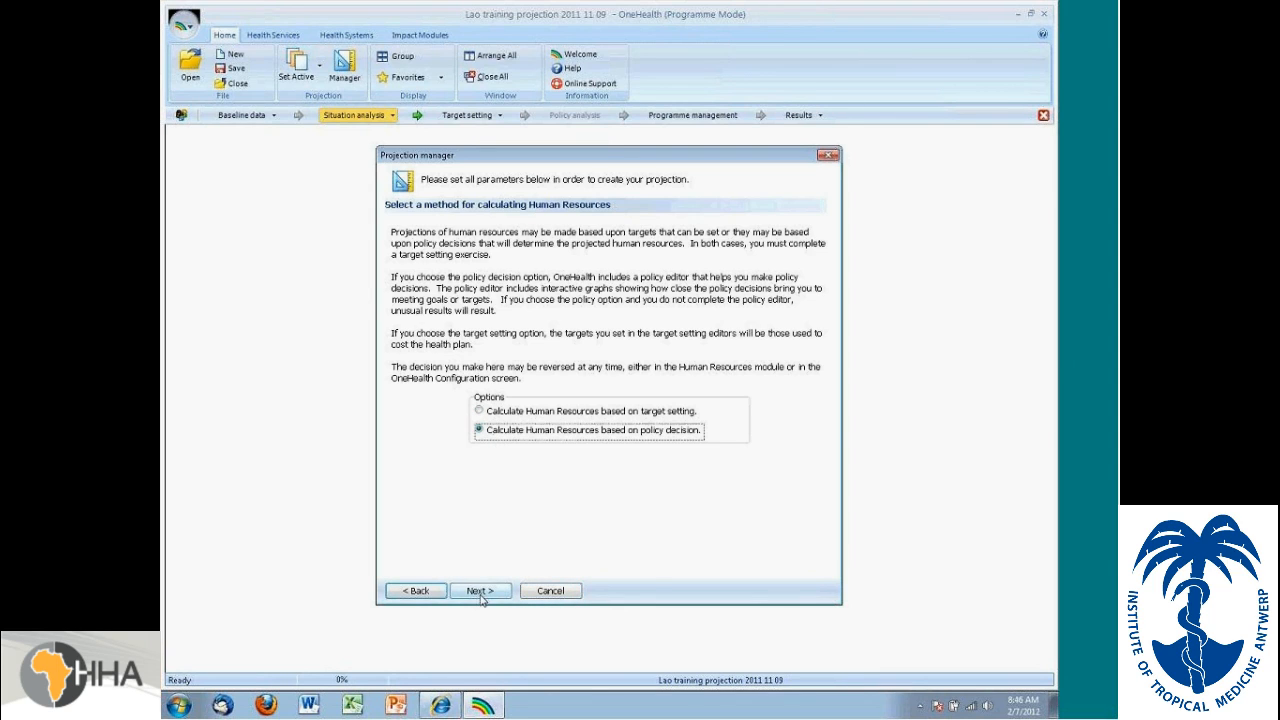
left_click(475, 591)
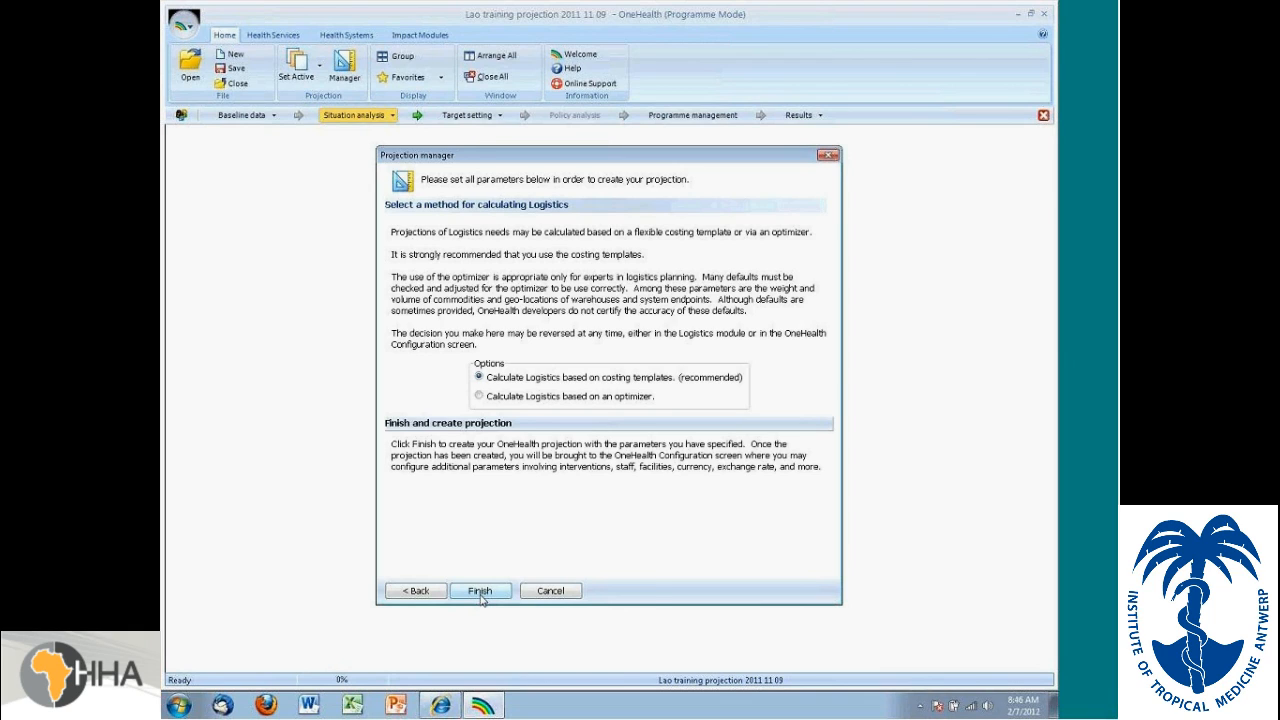
left_click(480, 590)
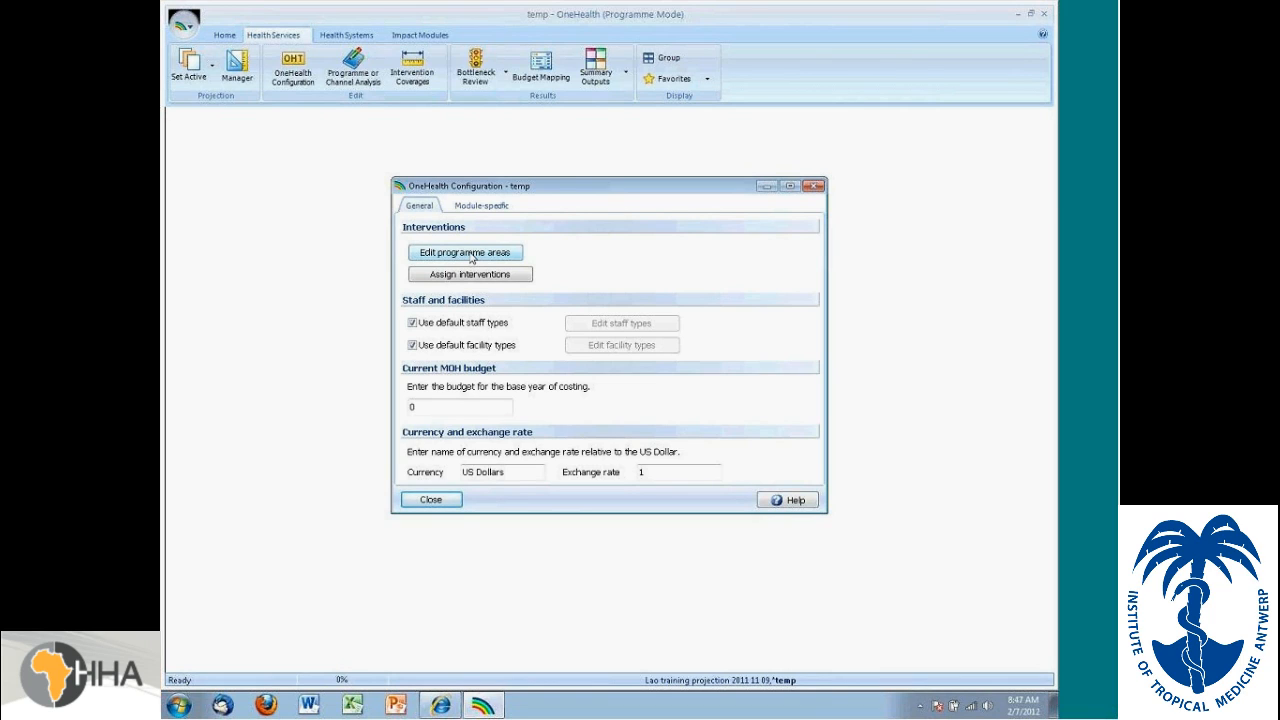
mouse_move(456, 285)
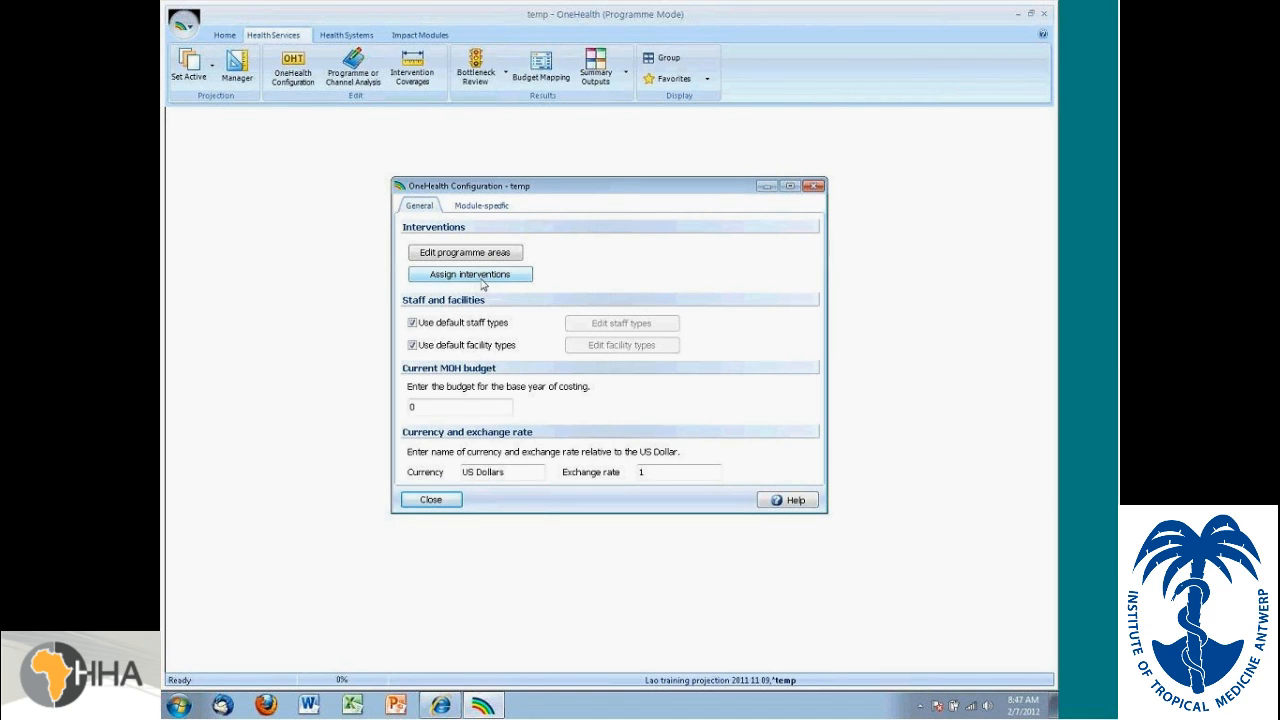
Step: Close the OneHealth Configuration window for the temp projection
left_click(430, 499)
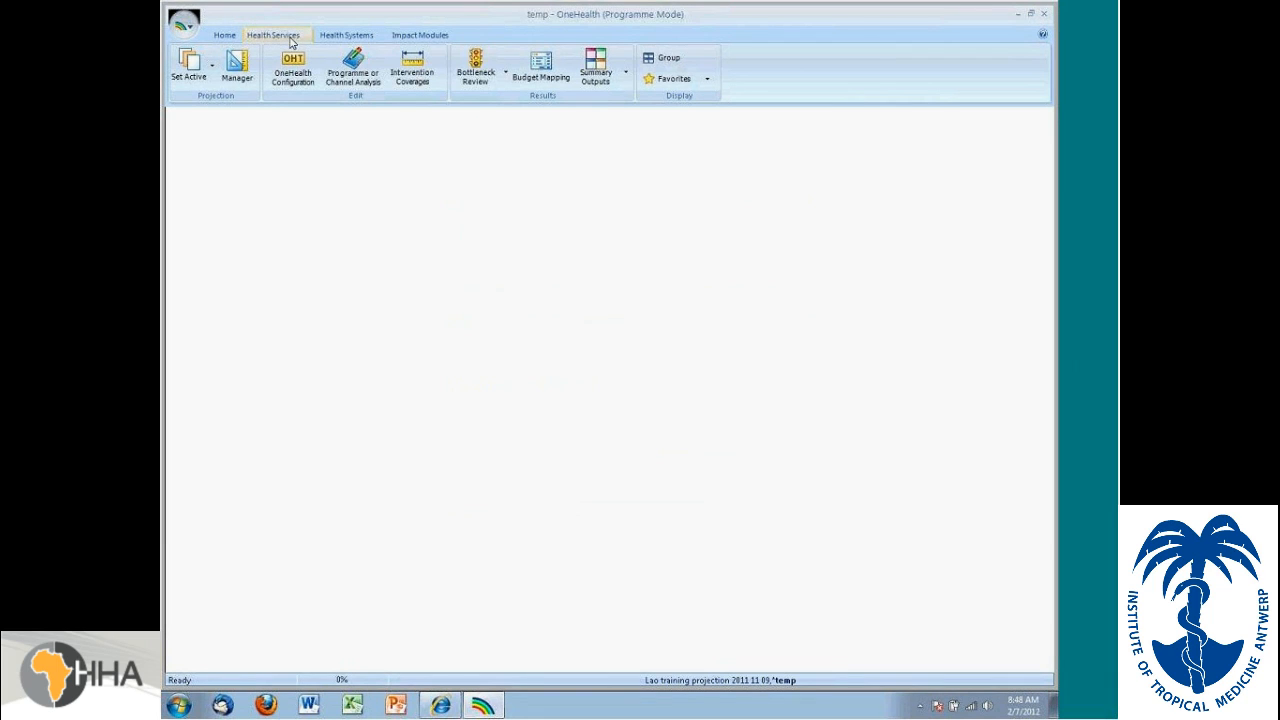
mouse_move(262, 41)
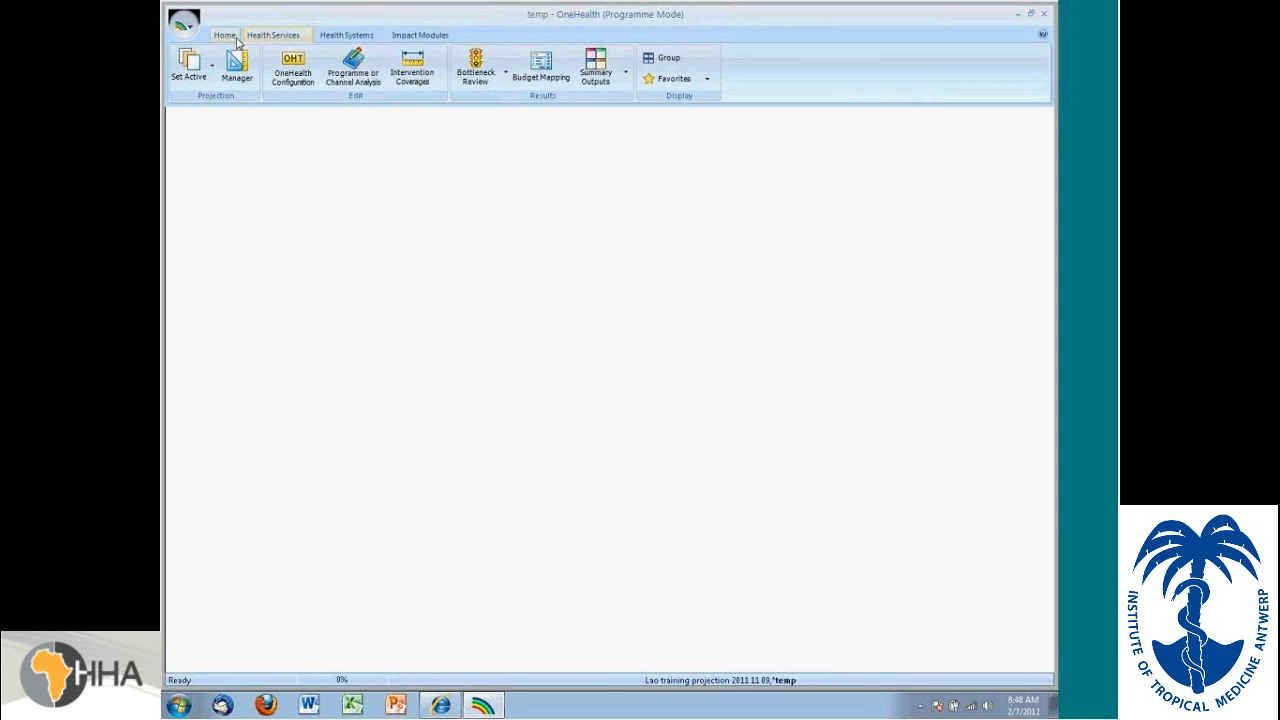
mouse_move(277, 47)
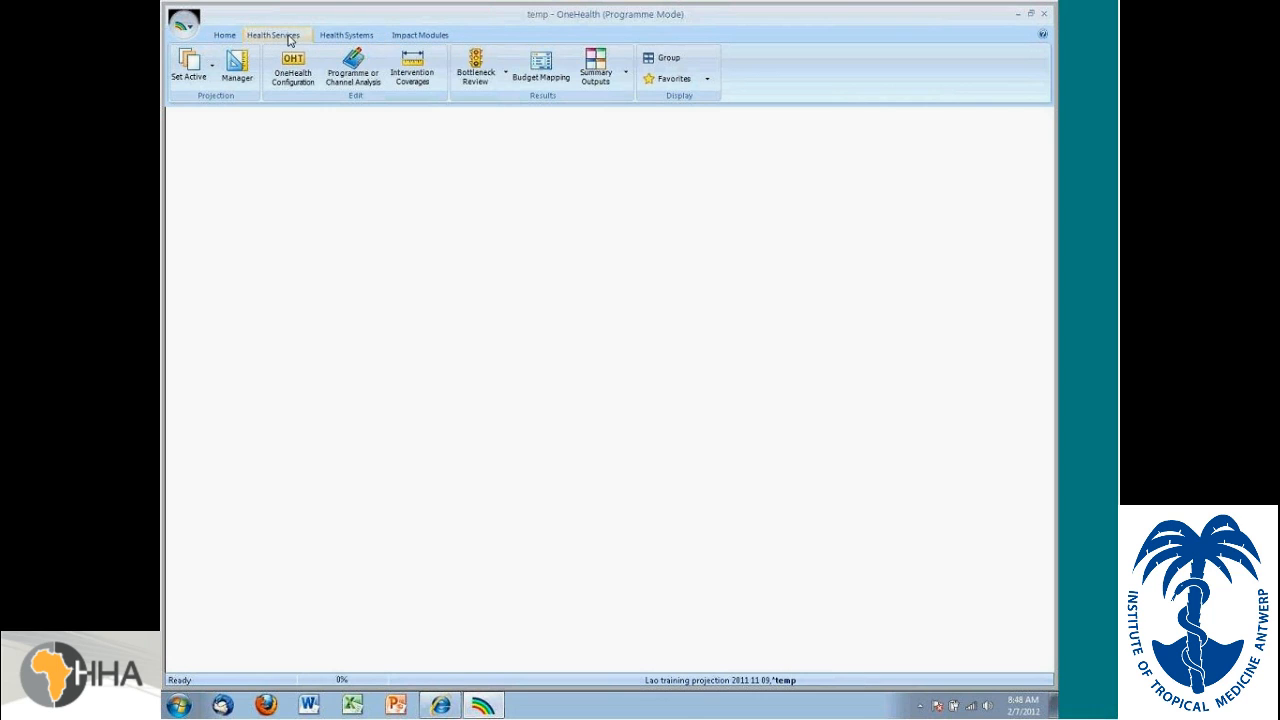
mouse_move(280, 41)
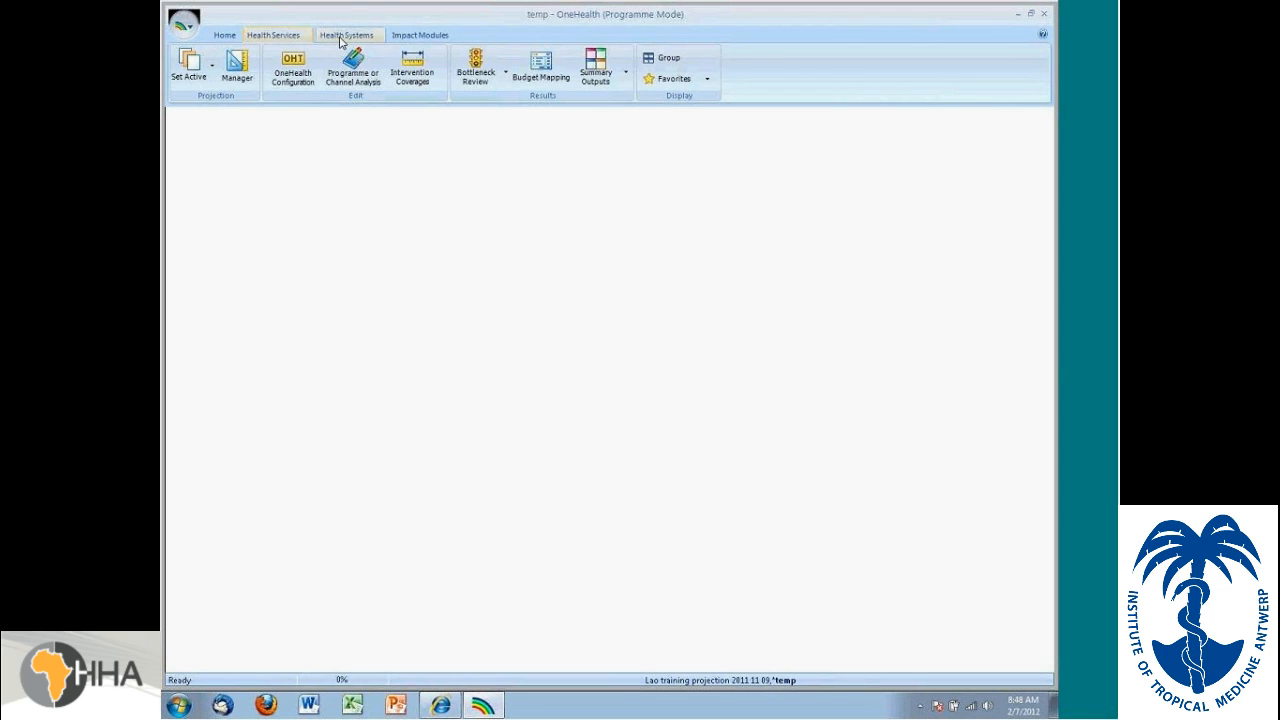
left_click(435, 34)
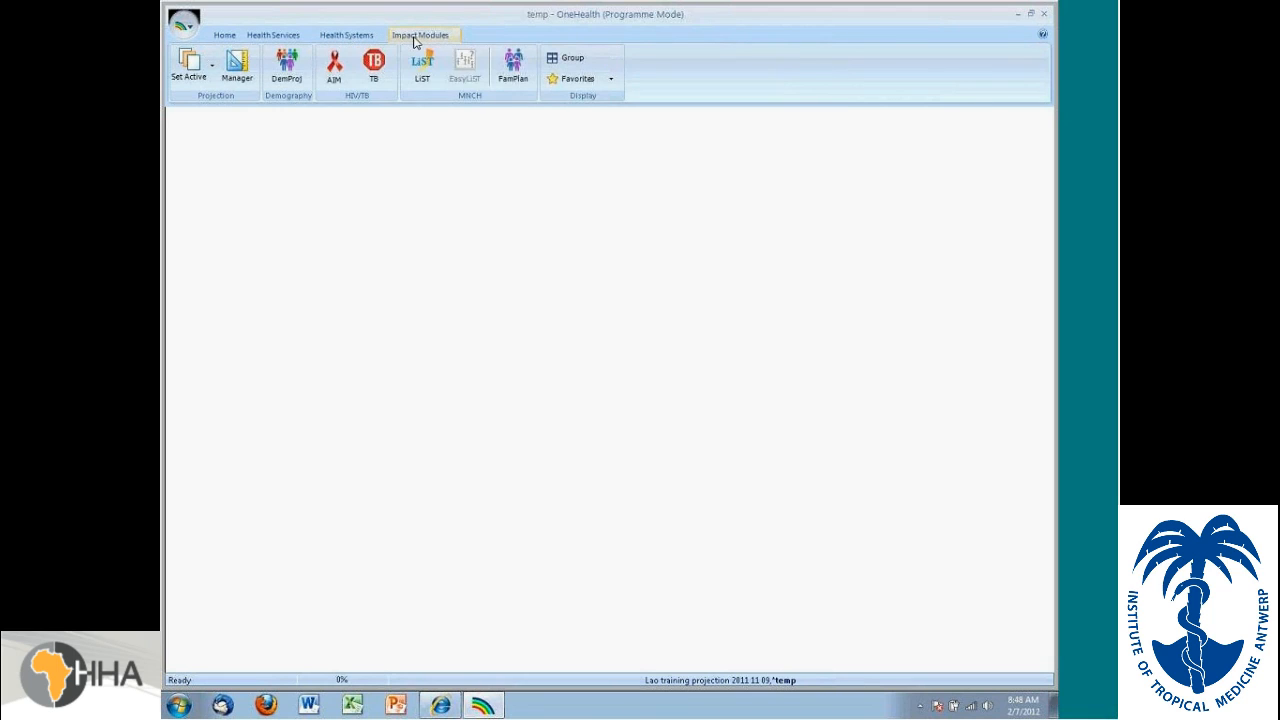
mouse_move(420, 60)
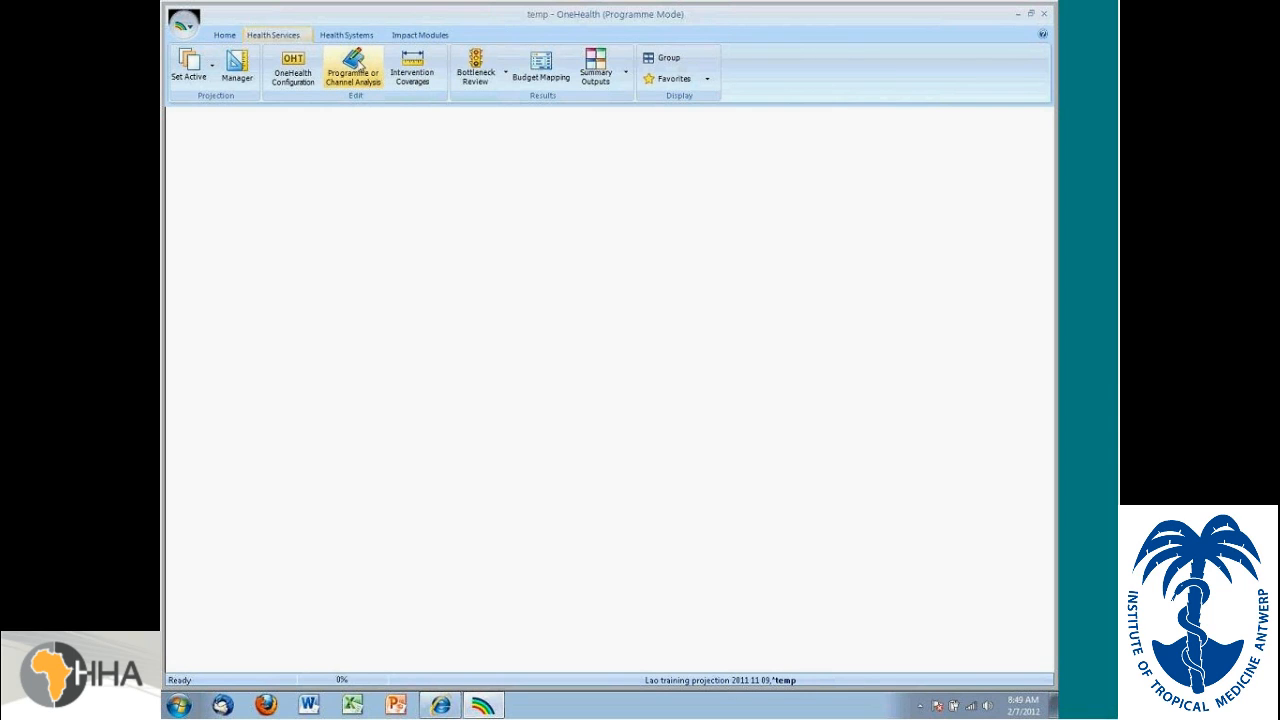
Step: Show the health programme areas list from the workflow bar dropdown
left_click(352, 68)
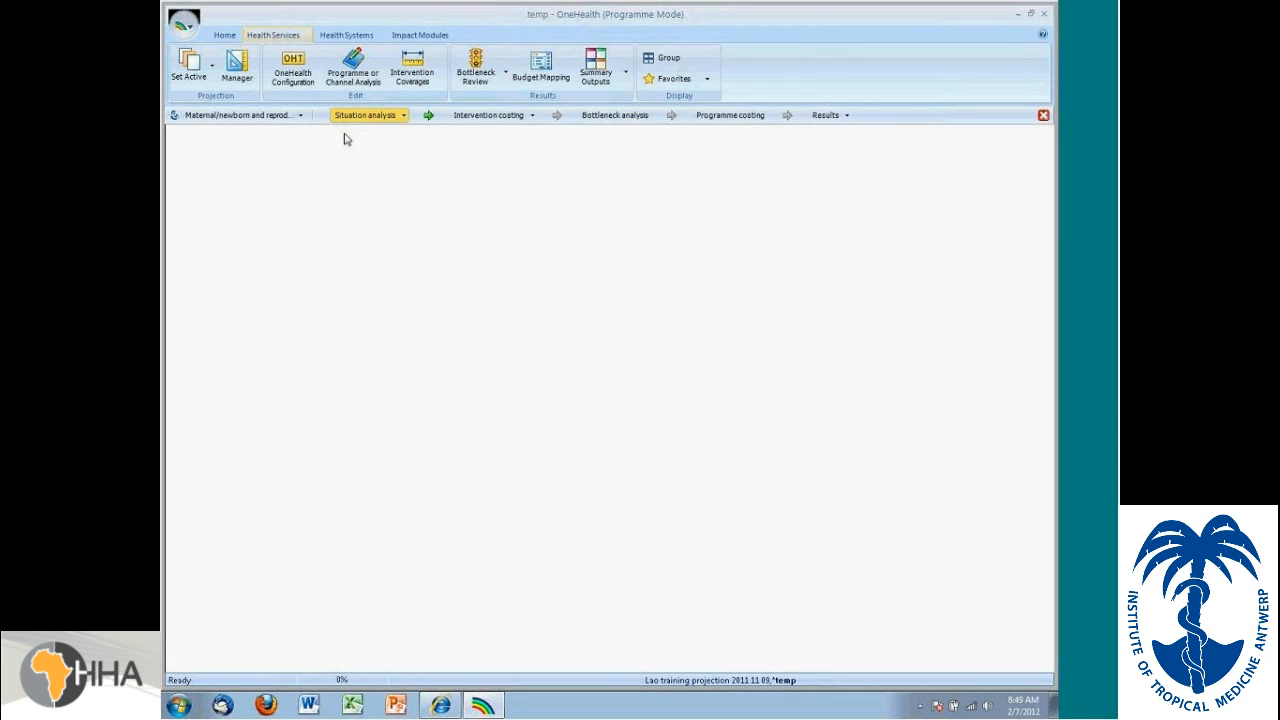
mouse_move(307, 131)
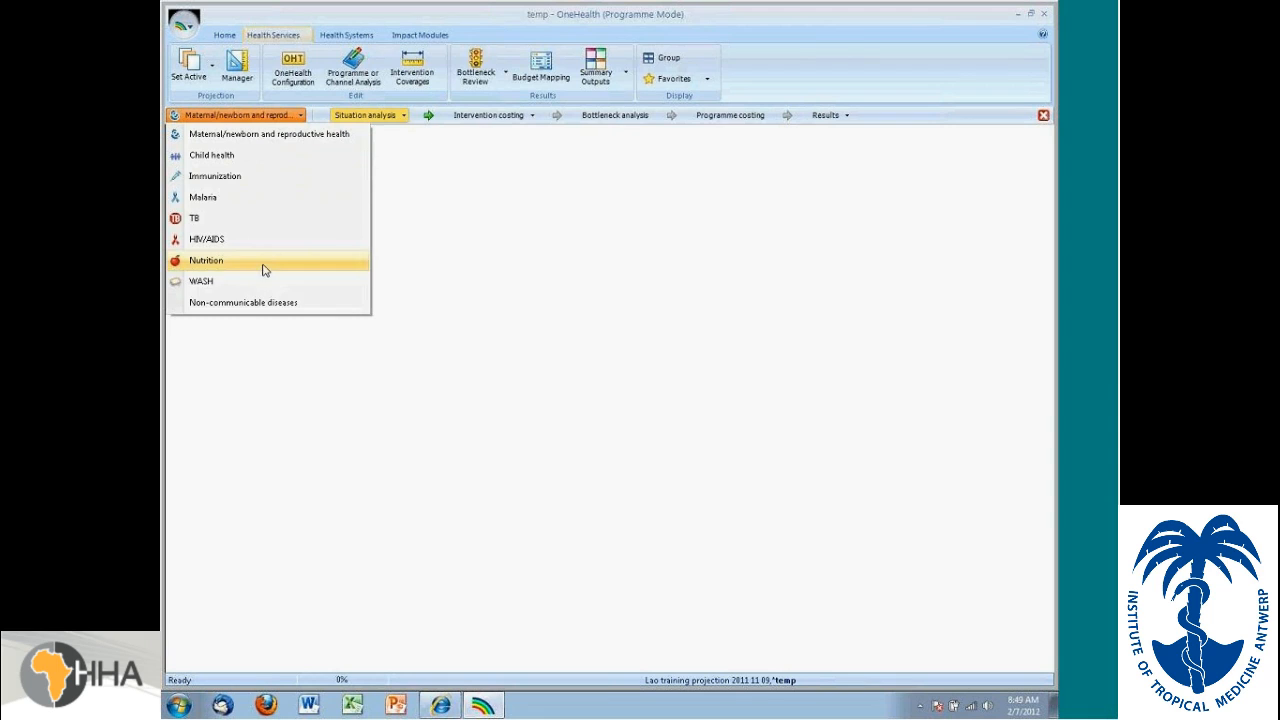
mouse_move(246, 139)
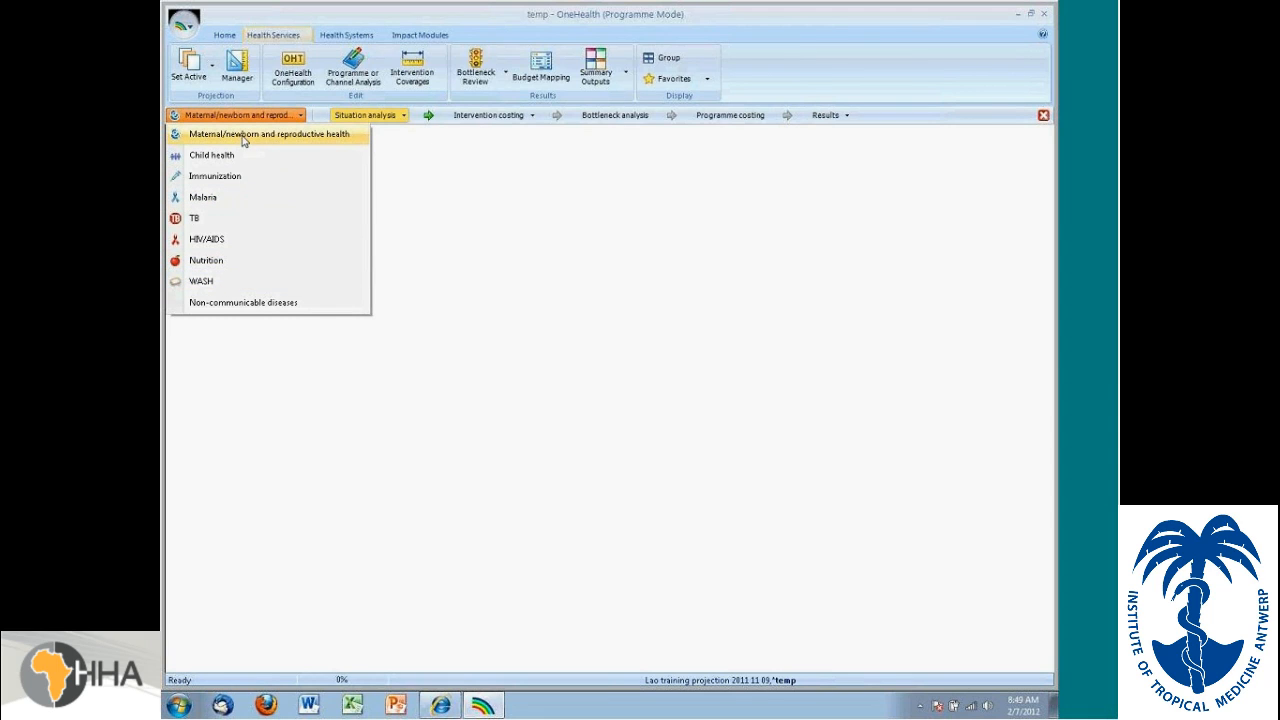
mouse_move(238, 172)
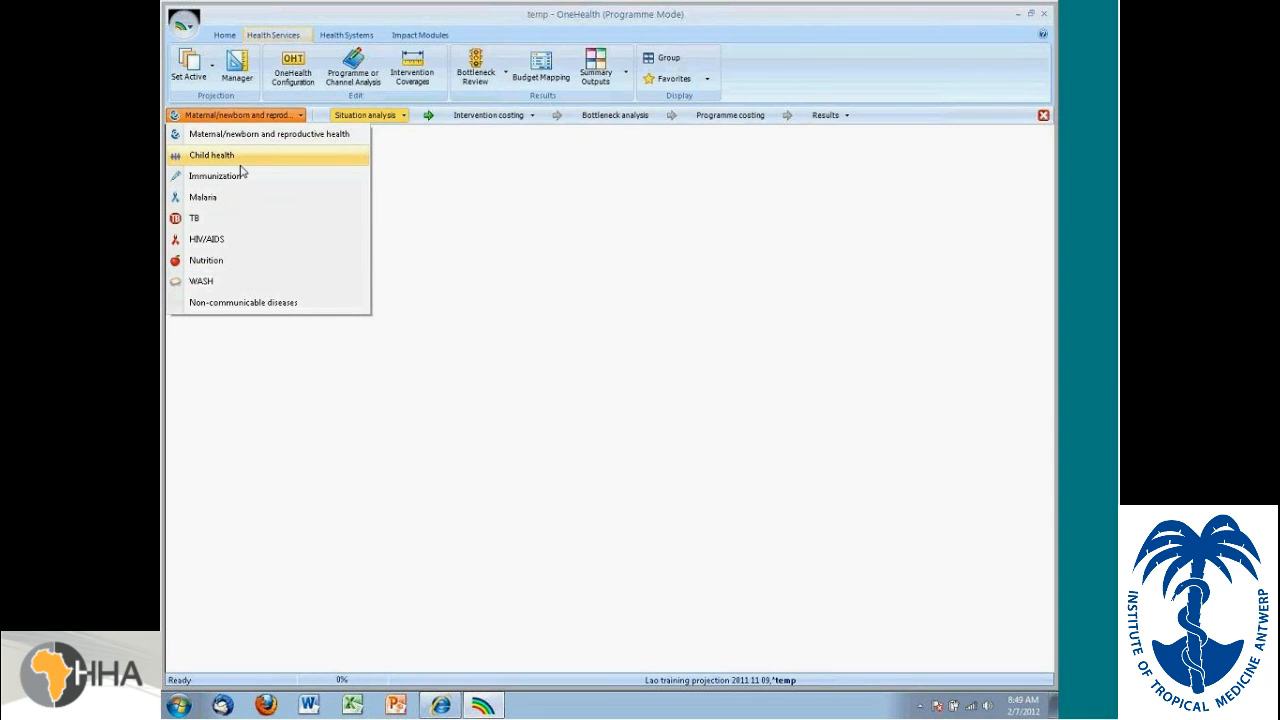
mouse_move(242, 196)
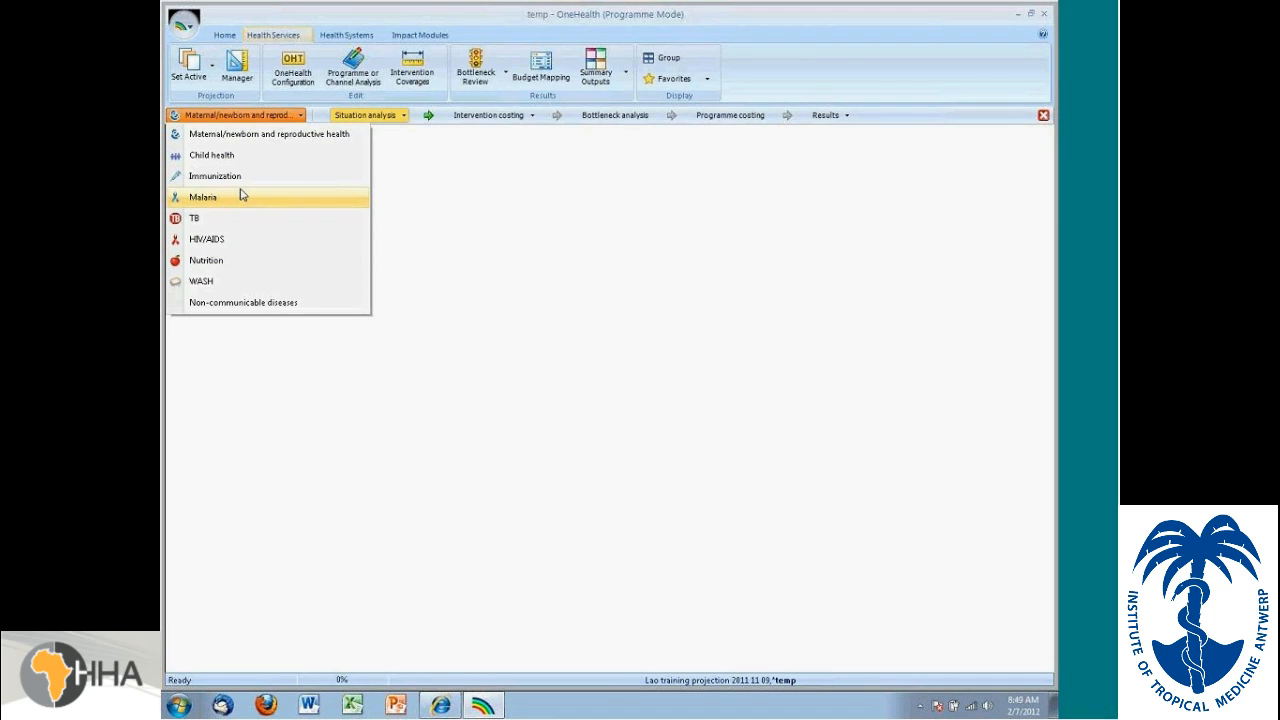
mouse_move(241, 240)
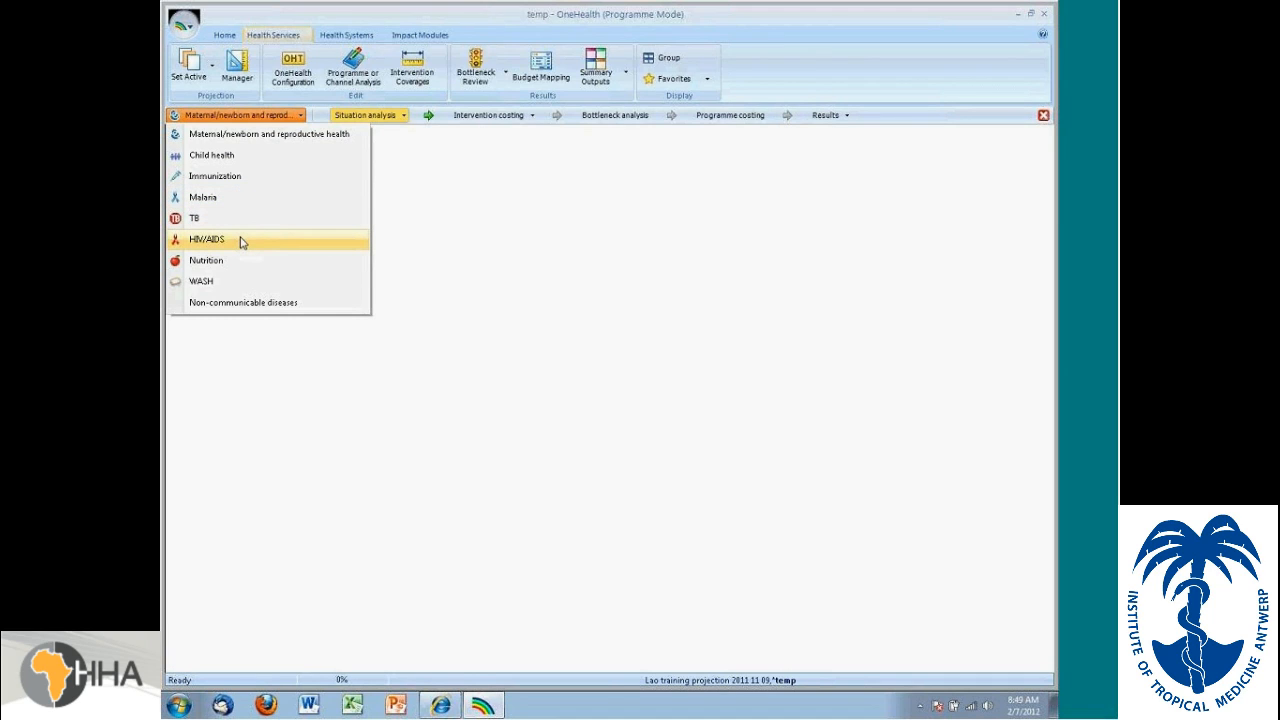
mouse_move(241, 265)
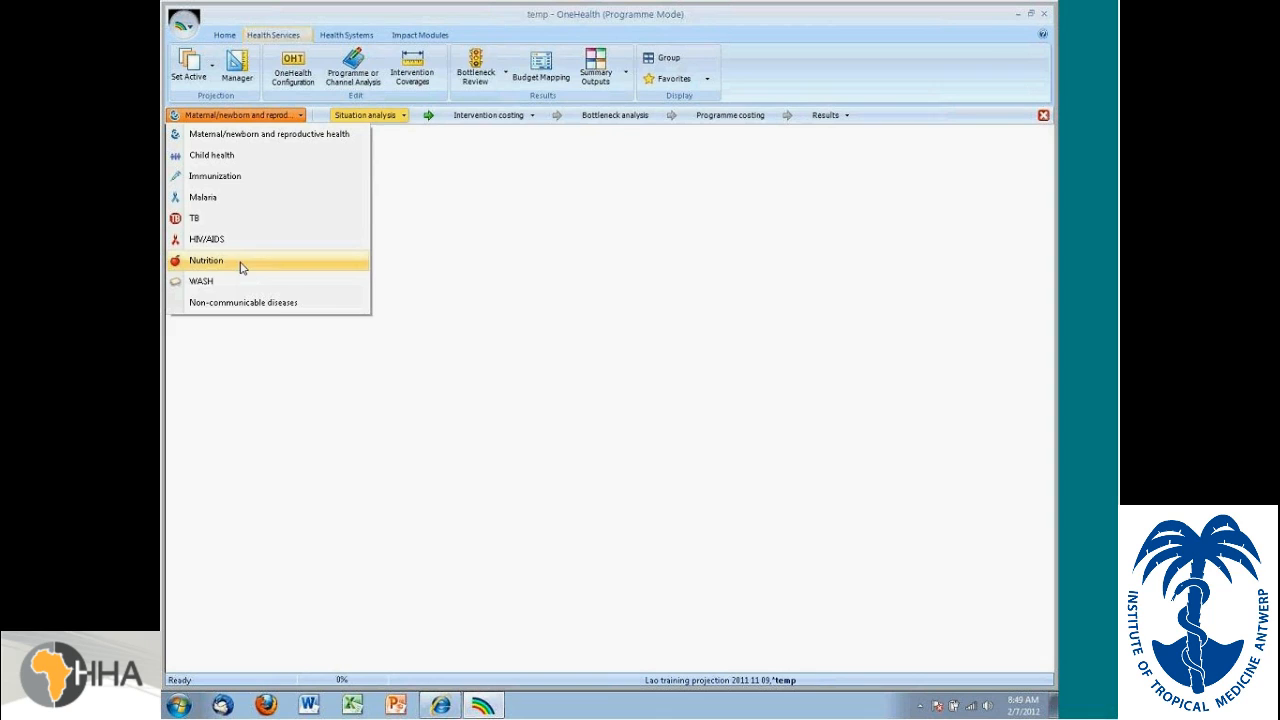
mouse_move(252, 303)
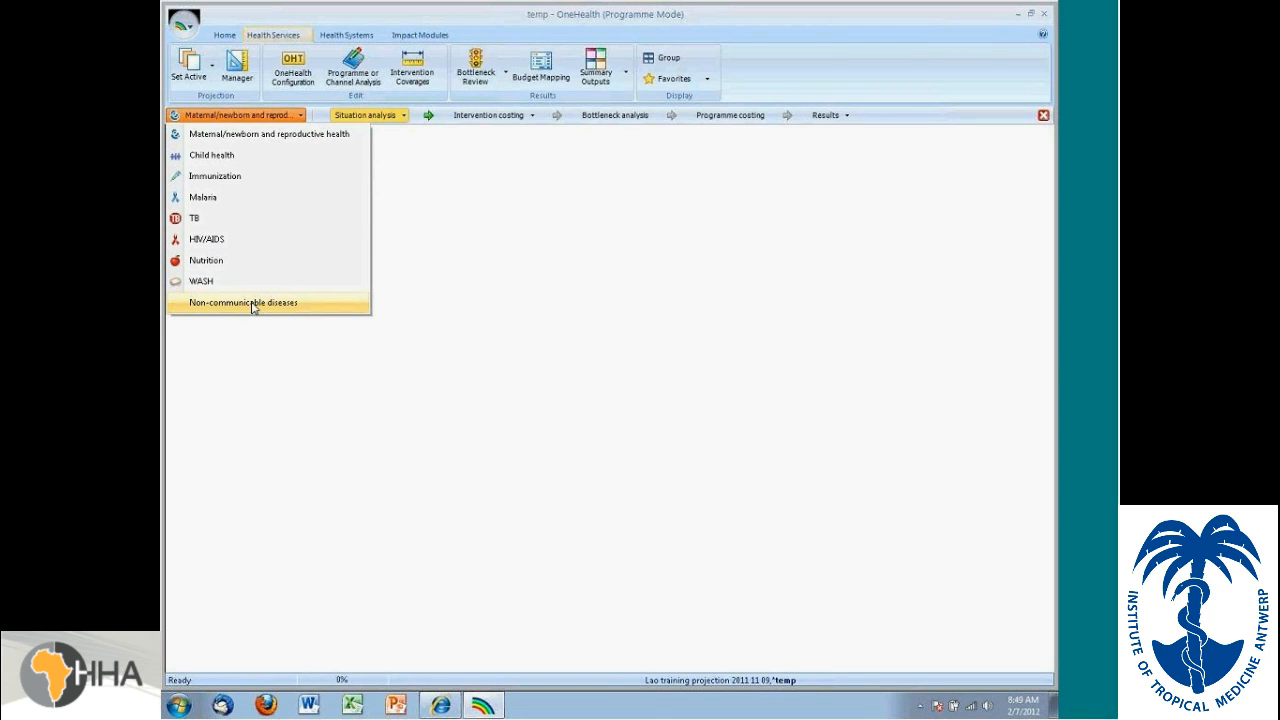
mouse_move(371, 128)
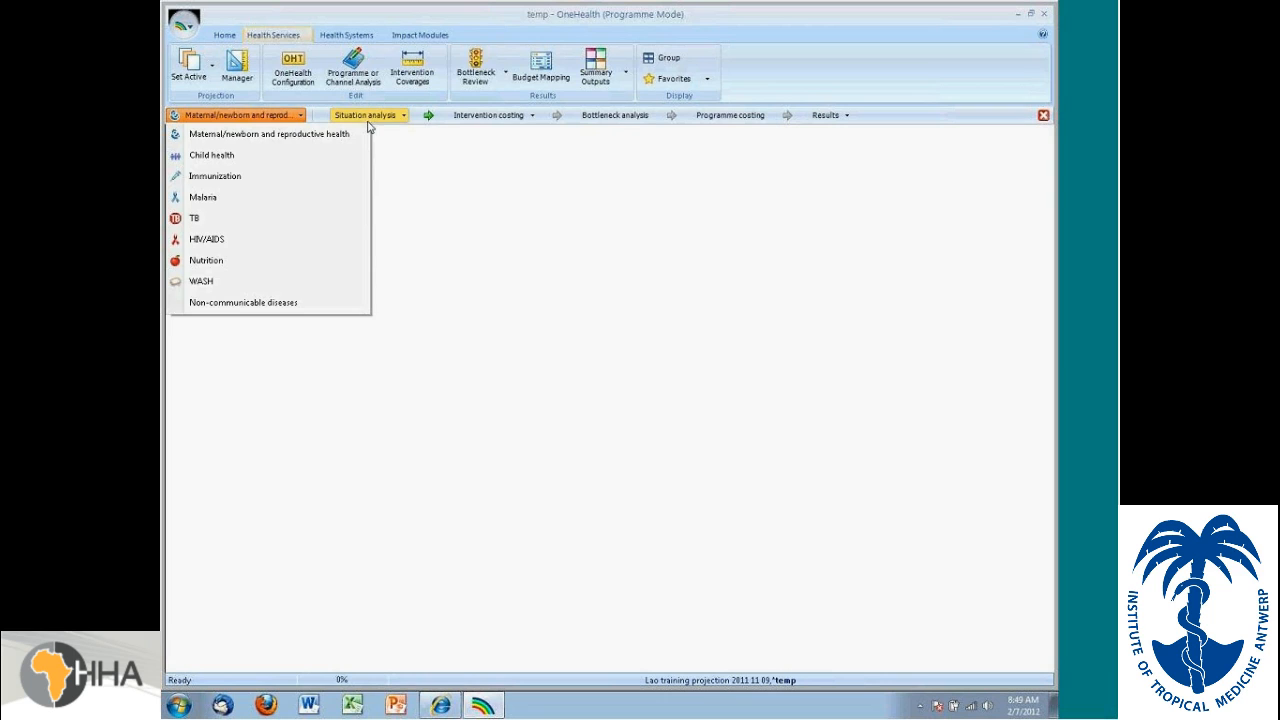
Step: View the Ghana situation analysis report on maternal, newborn and child survival
left_click(364, 114)
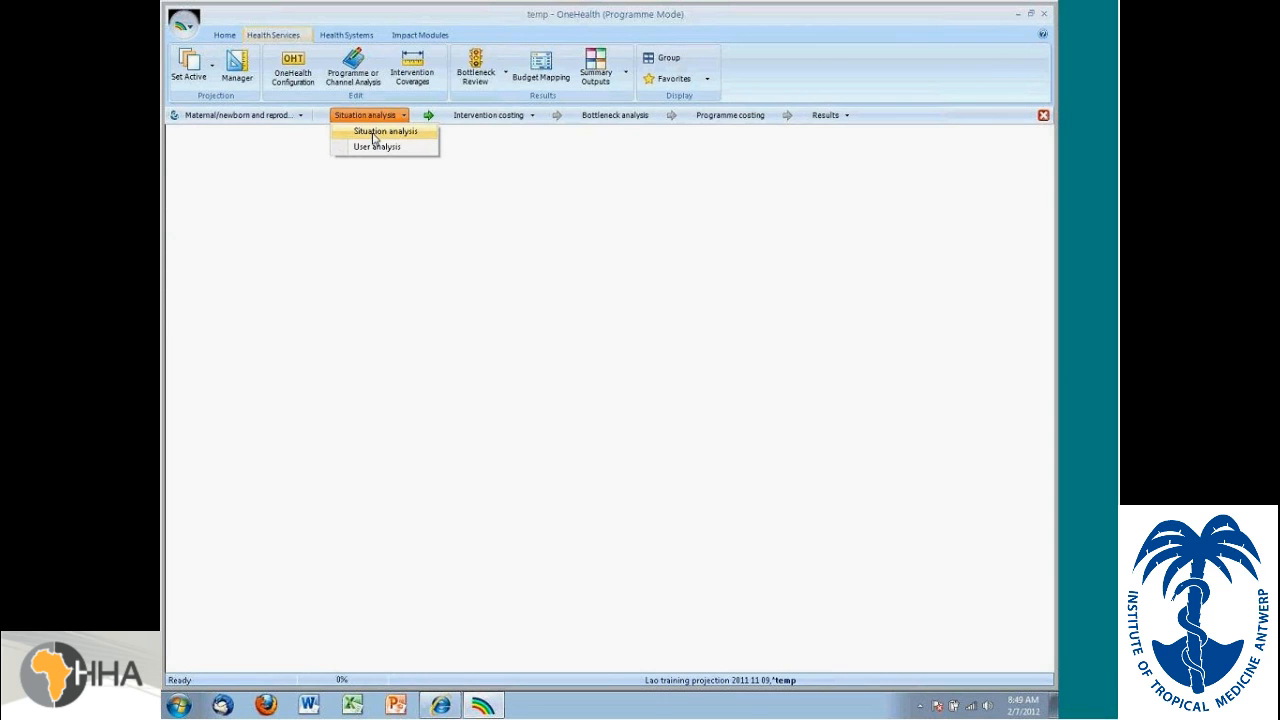
left_click(385, 131)
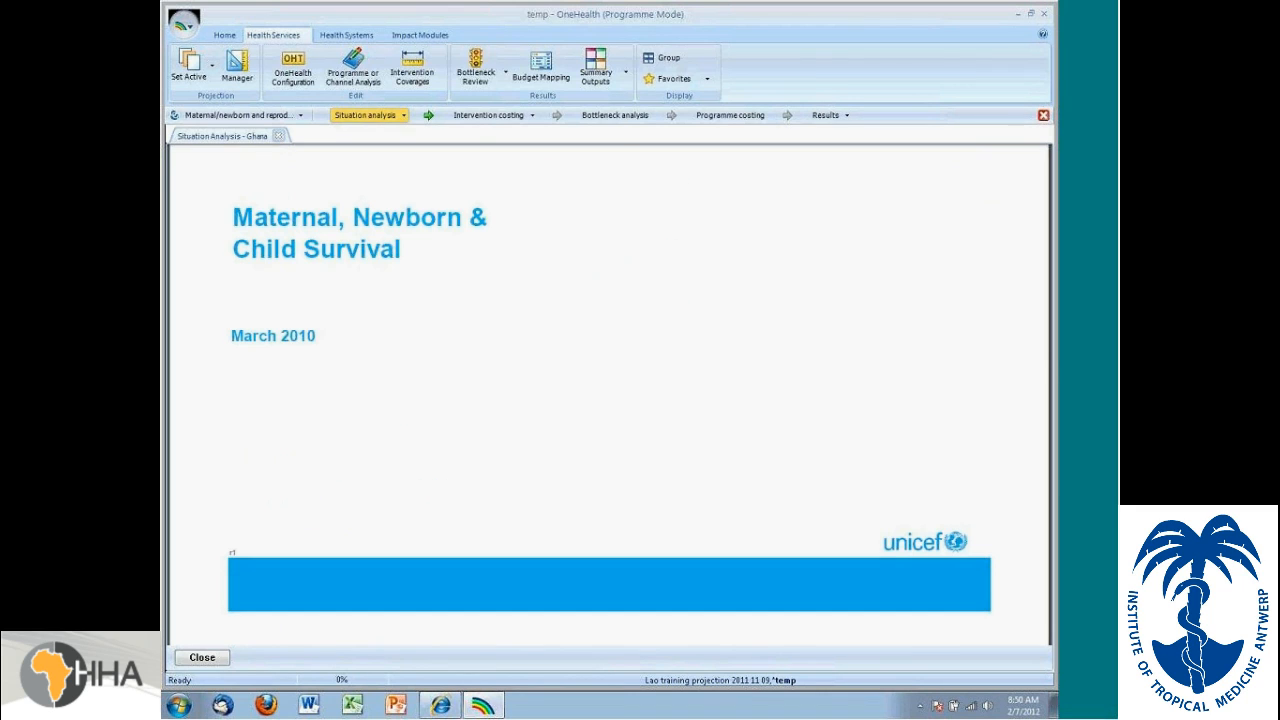
mouse_move(431, 319)
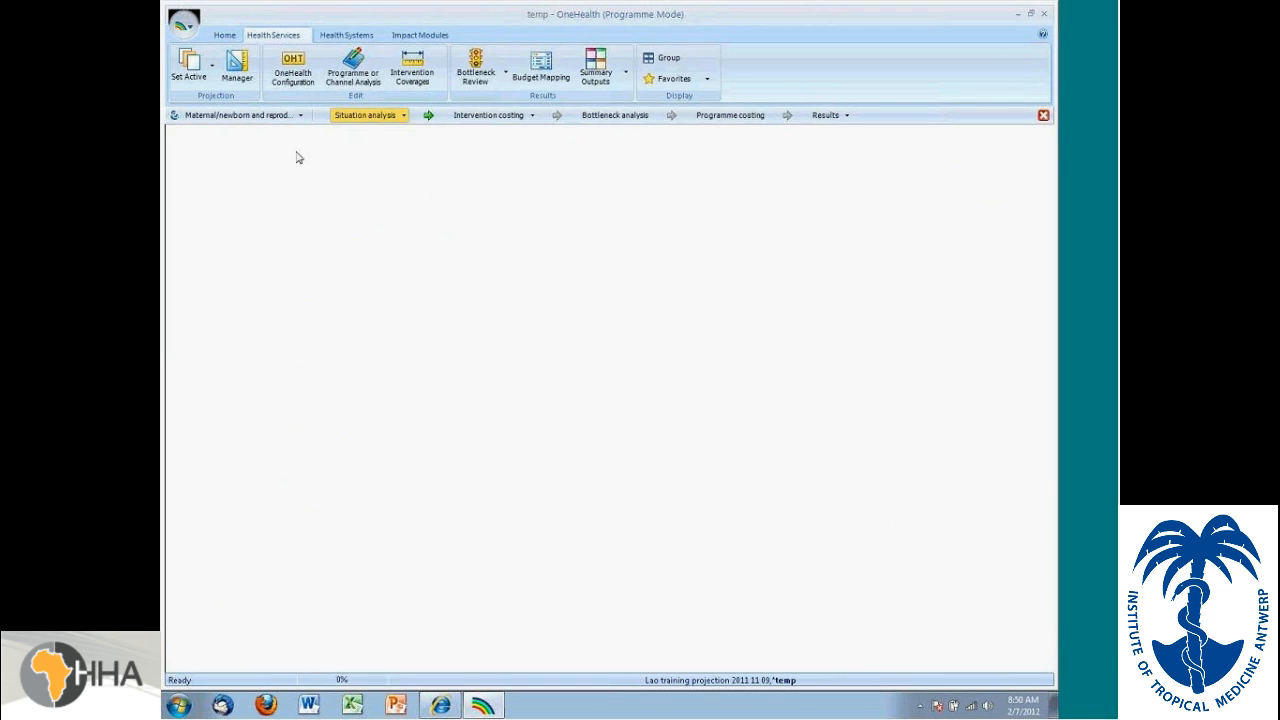
mouse_move(366, 211)
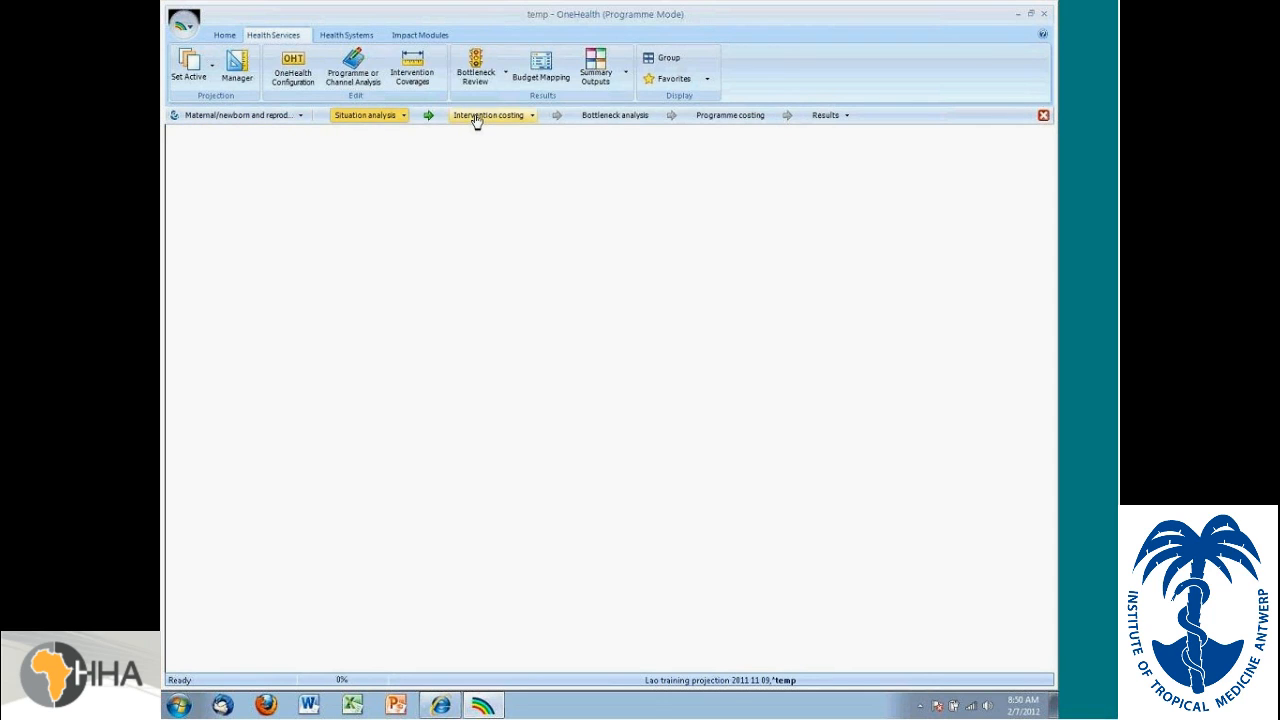
Step: Browse the intervention costing step and view the population in need table
left_click(489, 115)
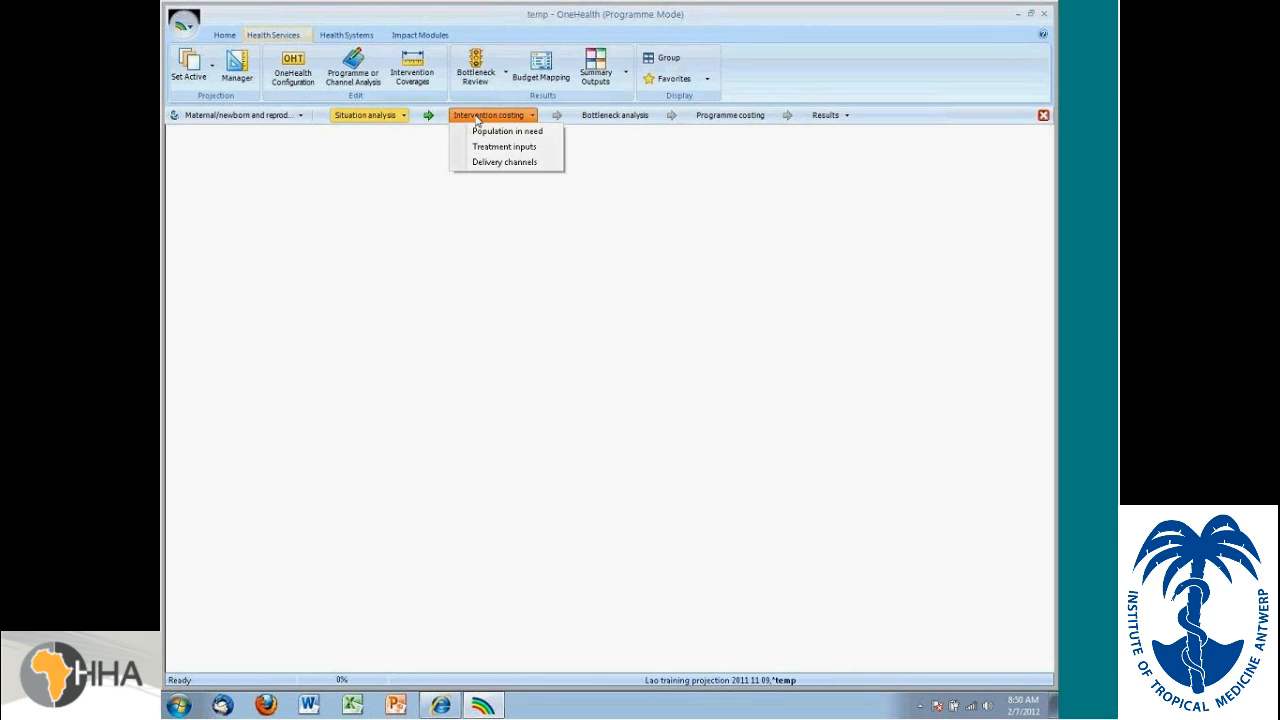
mouse_move(507, 131)
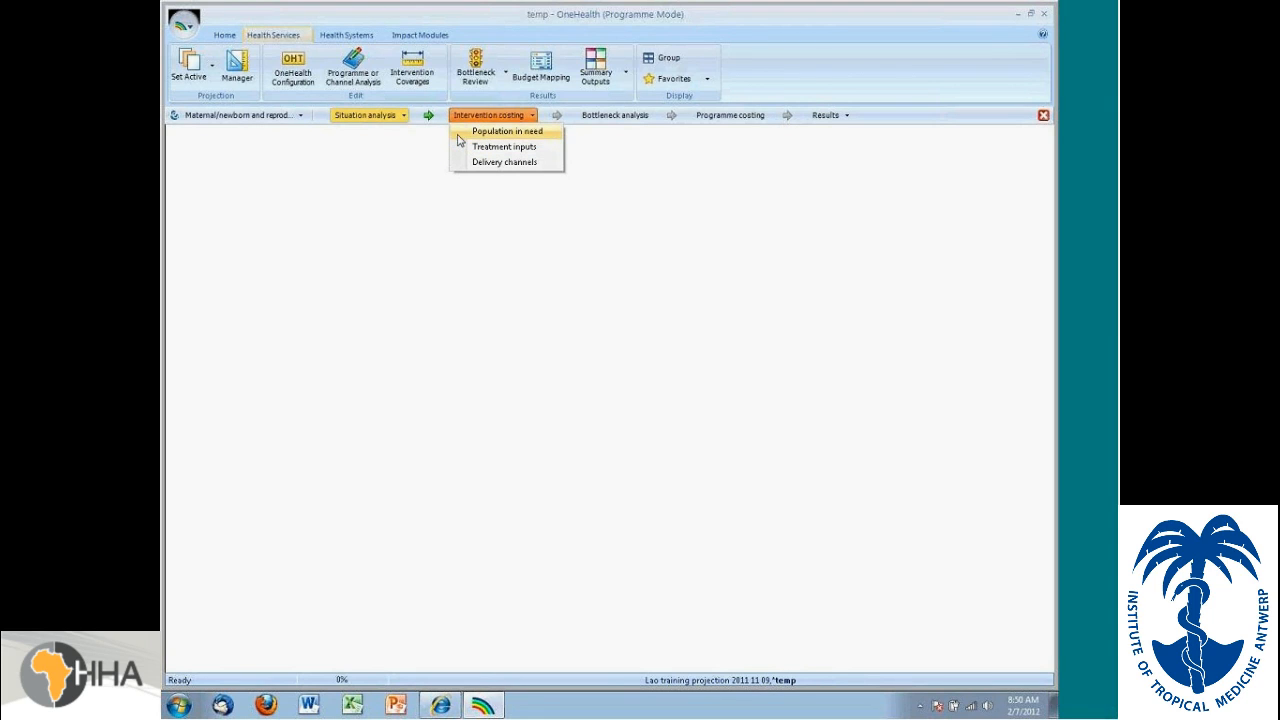
mouse_move(463, 138)
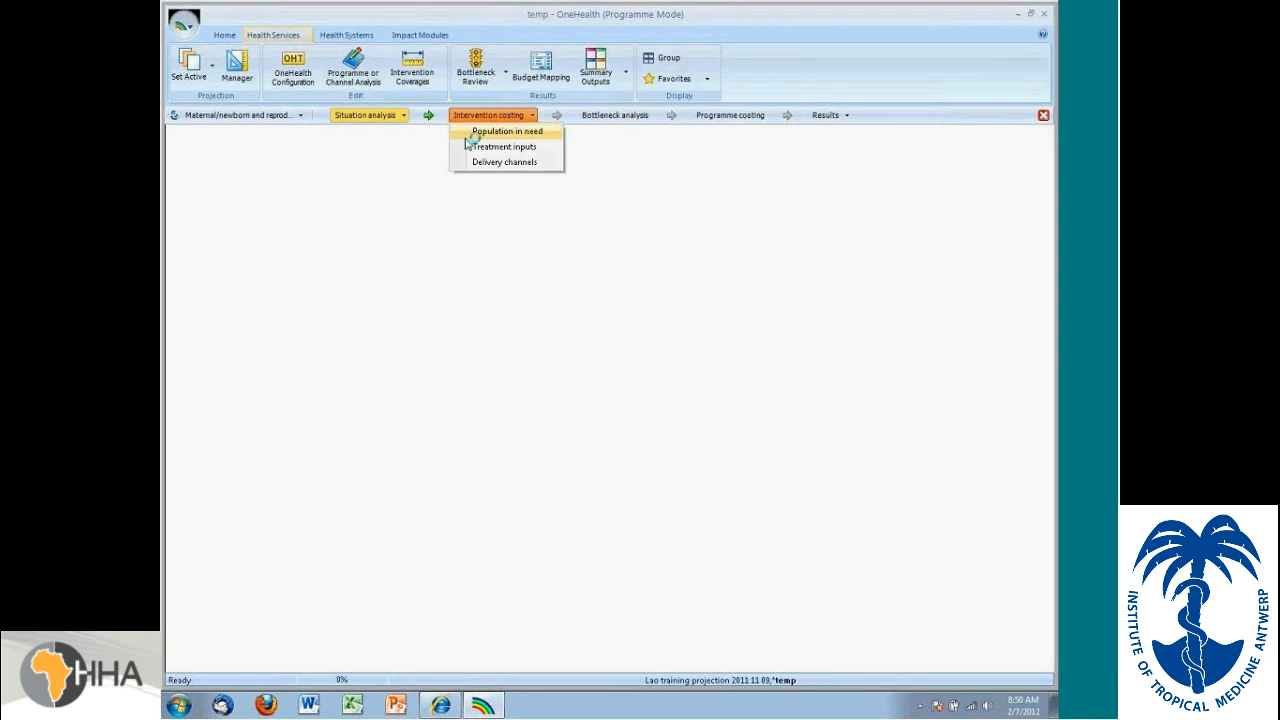
mouse_move(502, 147)
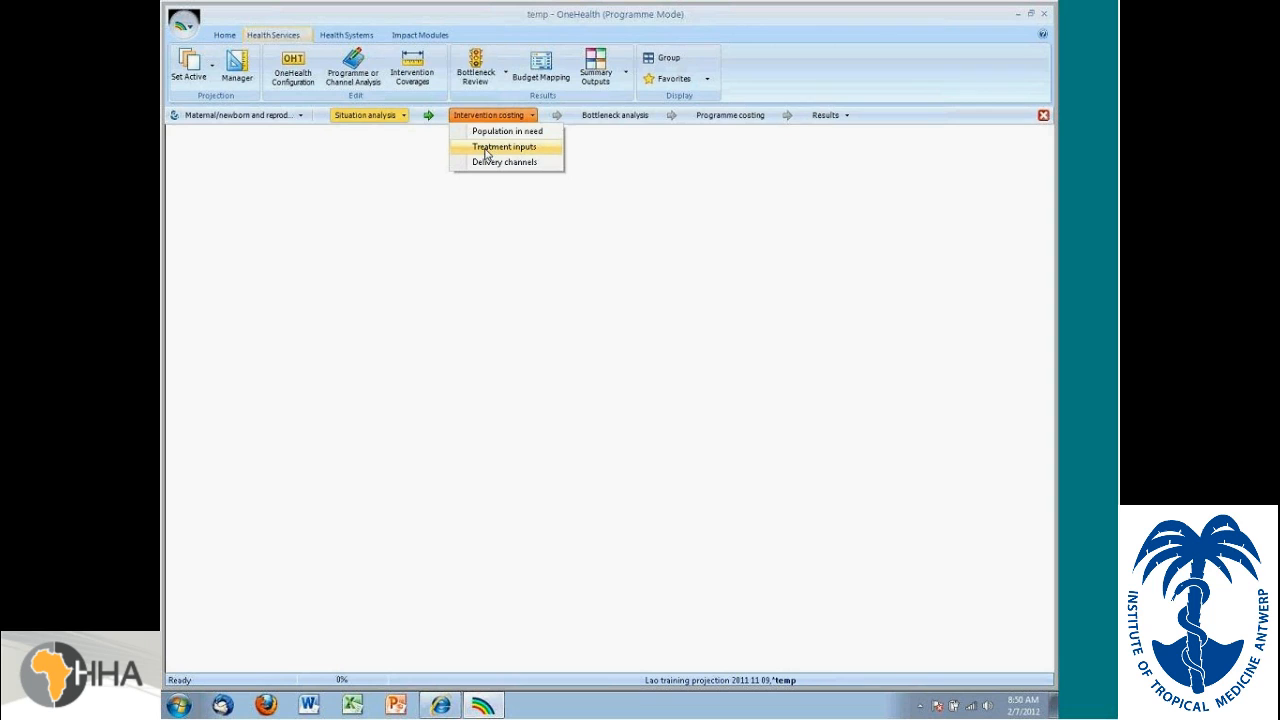
left_click(504, 131)
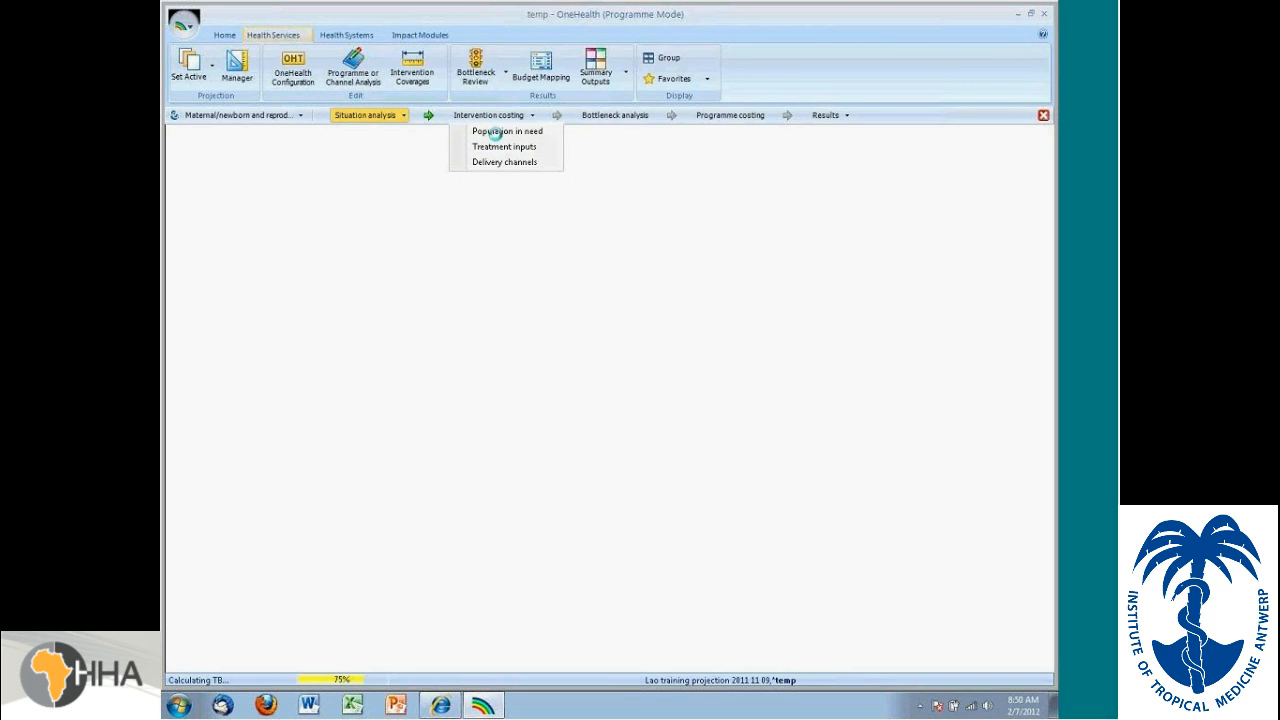
left_click(494, 115)
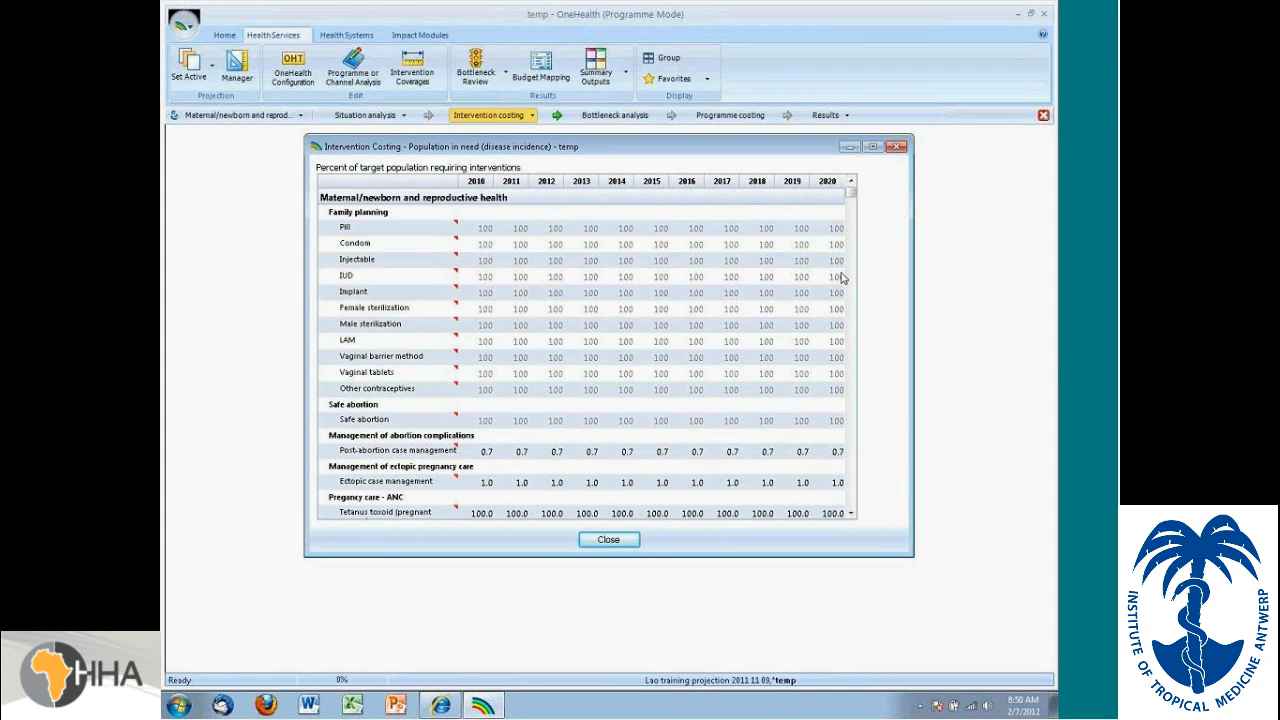
scroll("down", 3)
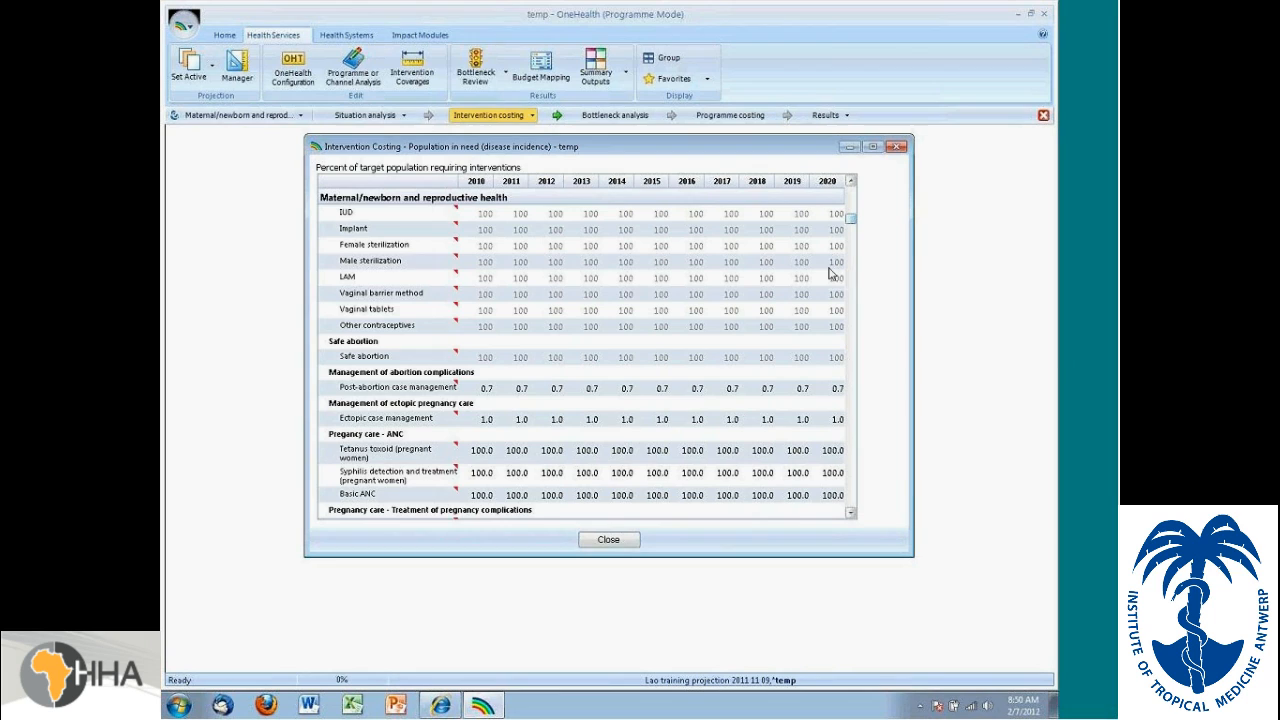
mouse_move(854, 460)
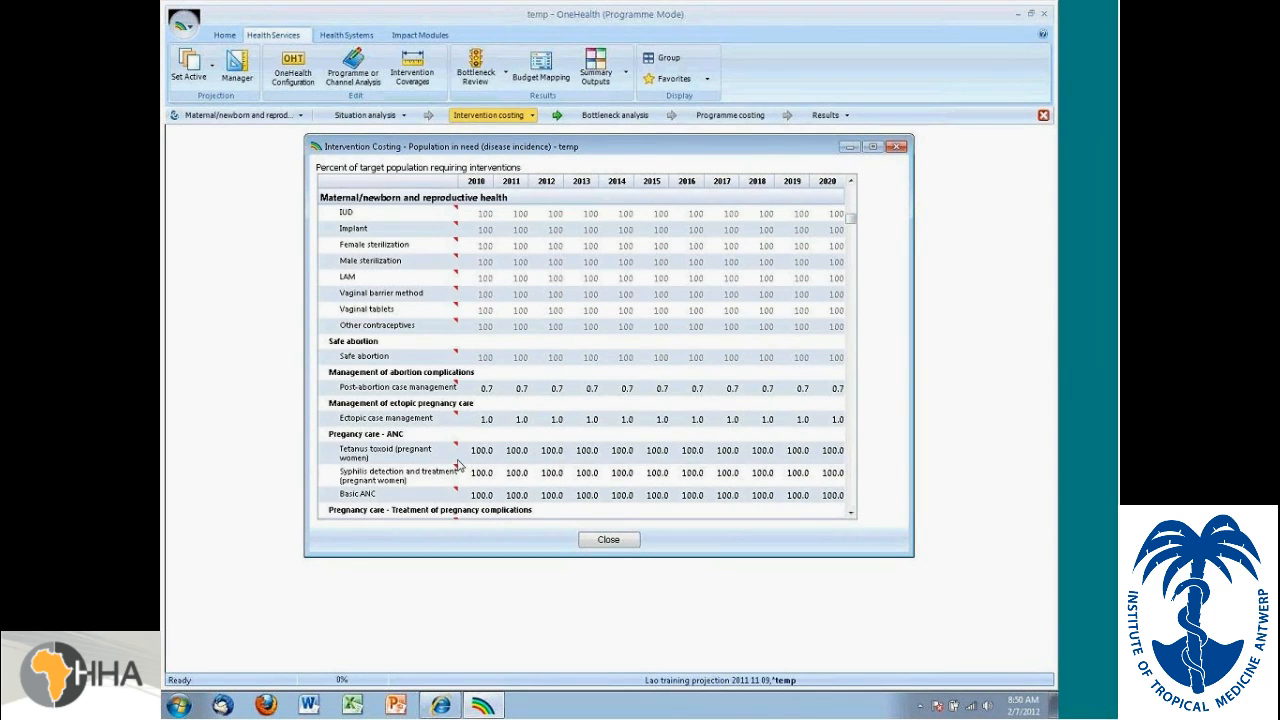
mouse_move(854, 476)
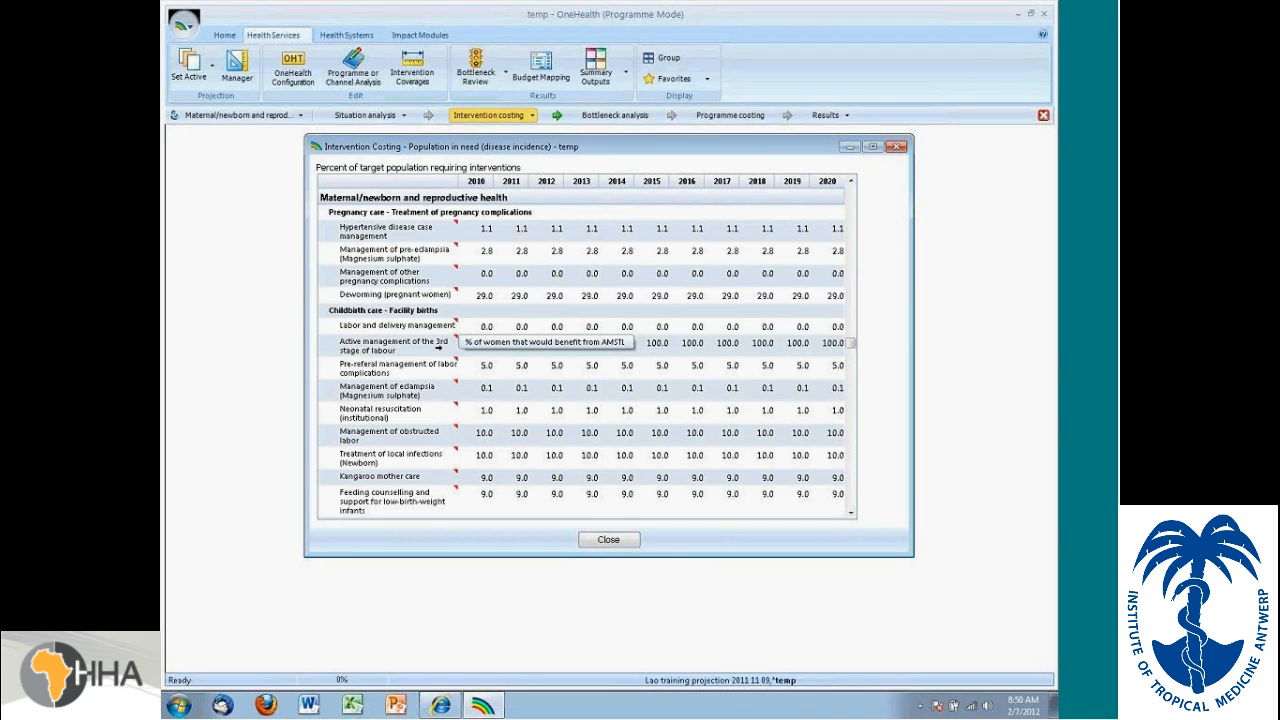
mouse_move(493, 354)
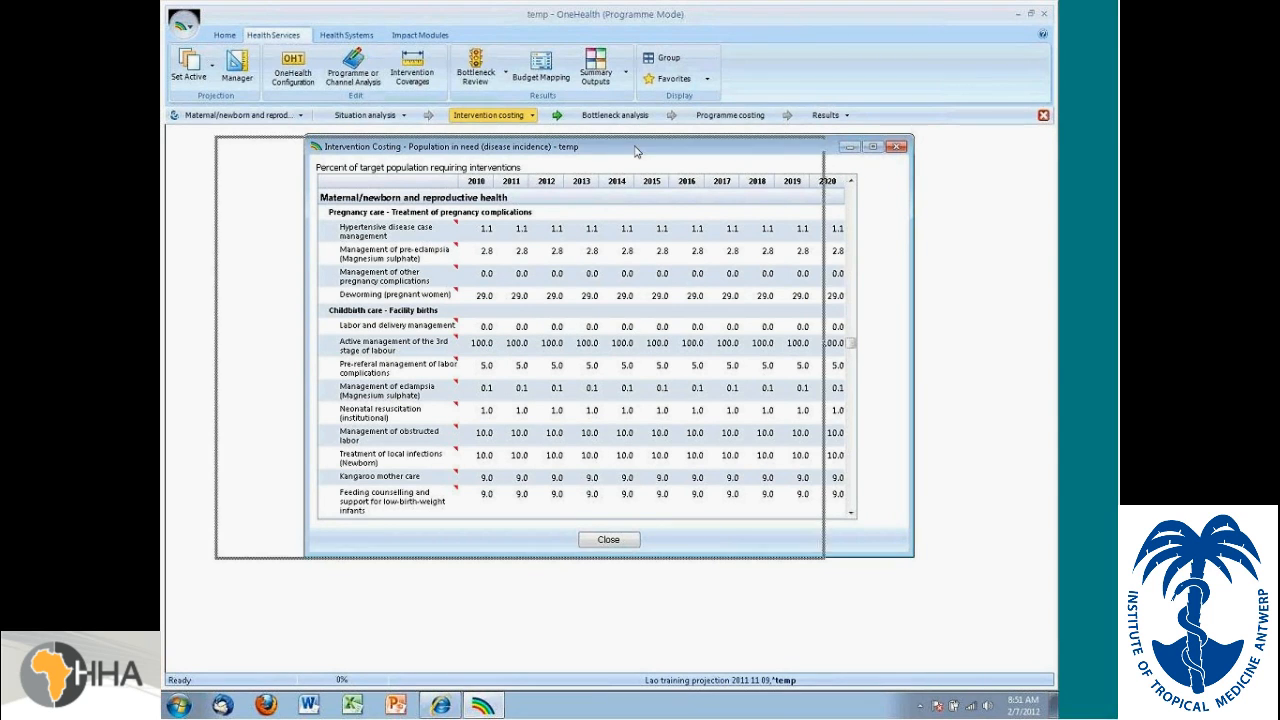
Step: Open the bottleneck analysis, keeping Community as the delivery channel
left_click(609, 539)
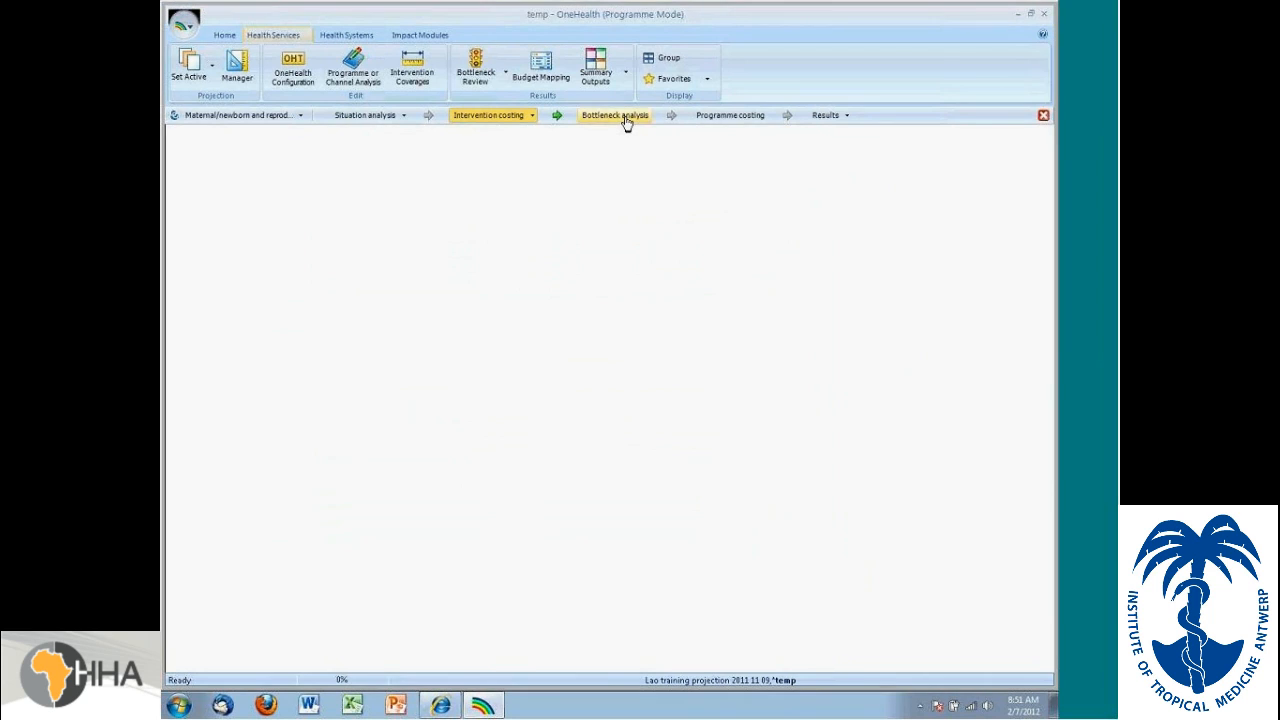
left_click(612, 115)
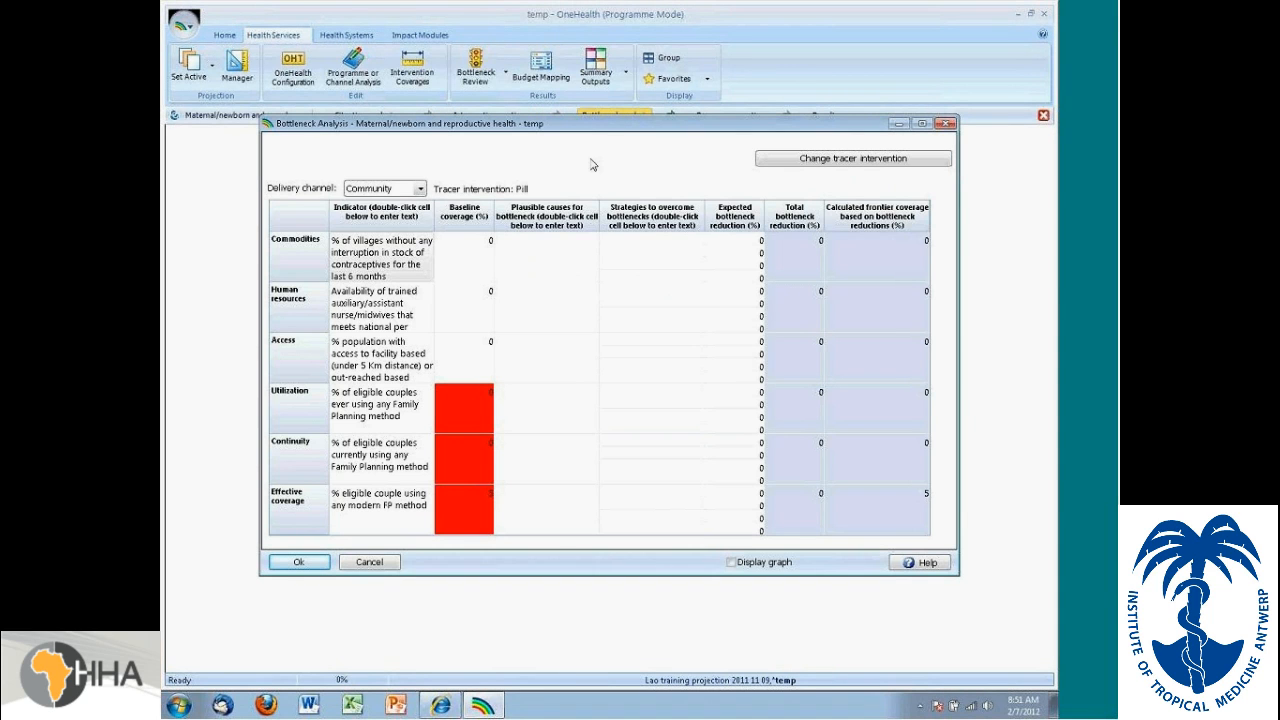
mouse_move(595, 187)
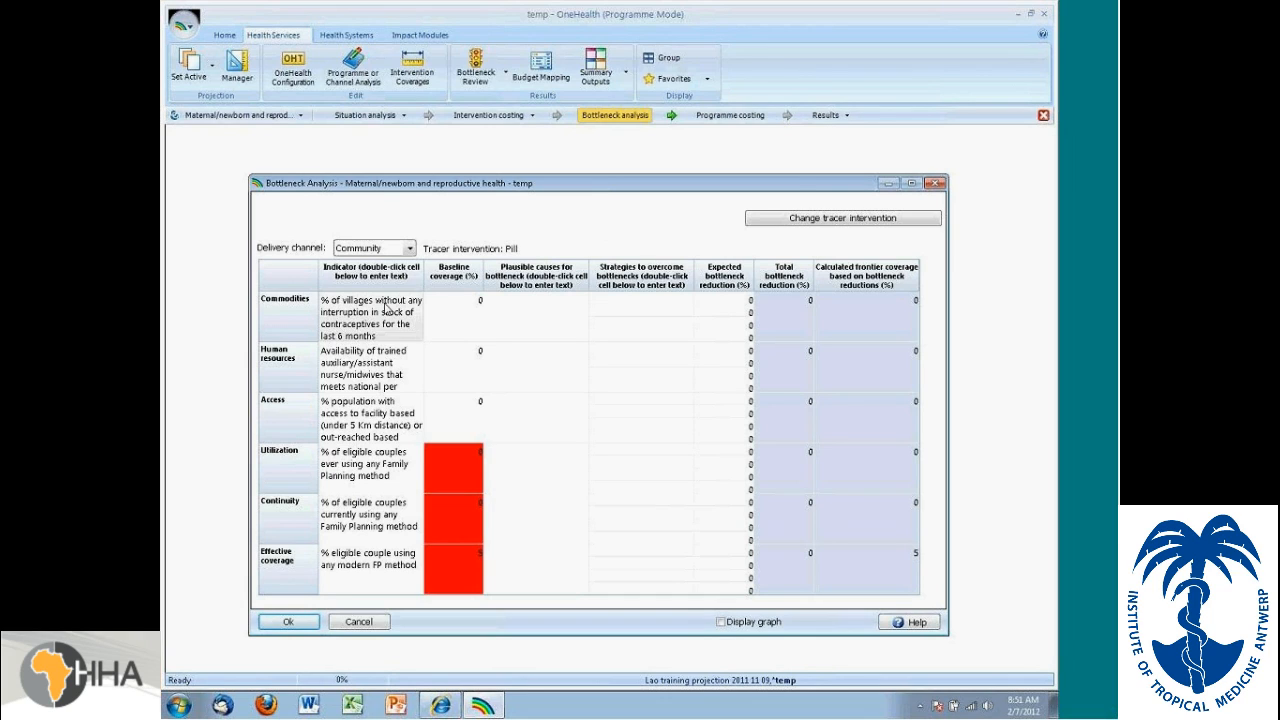
mouse_move(362, 300)
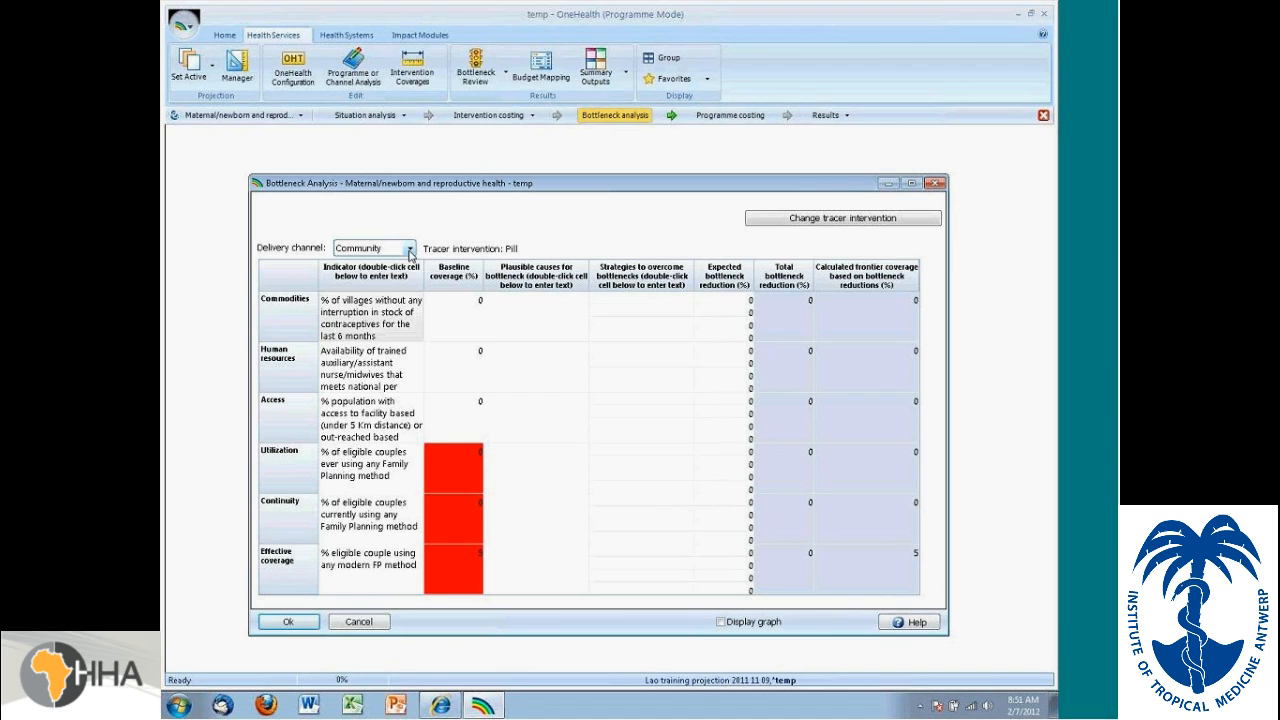
left_click(407, 247)
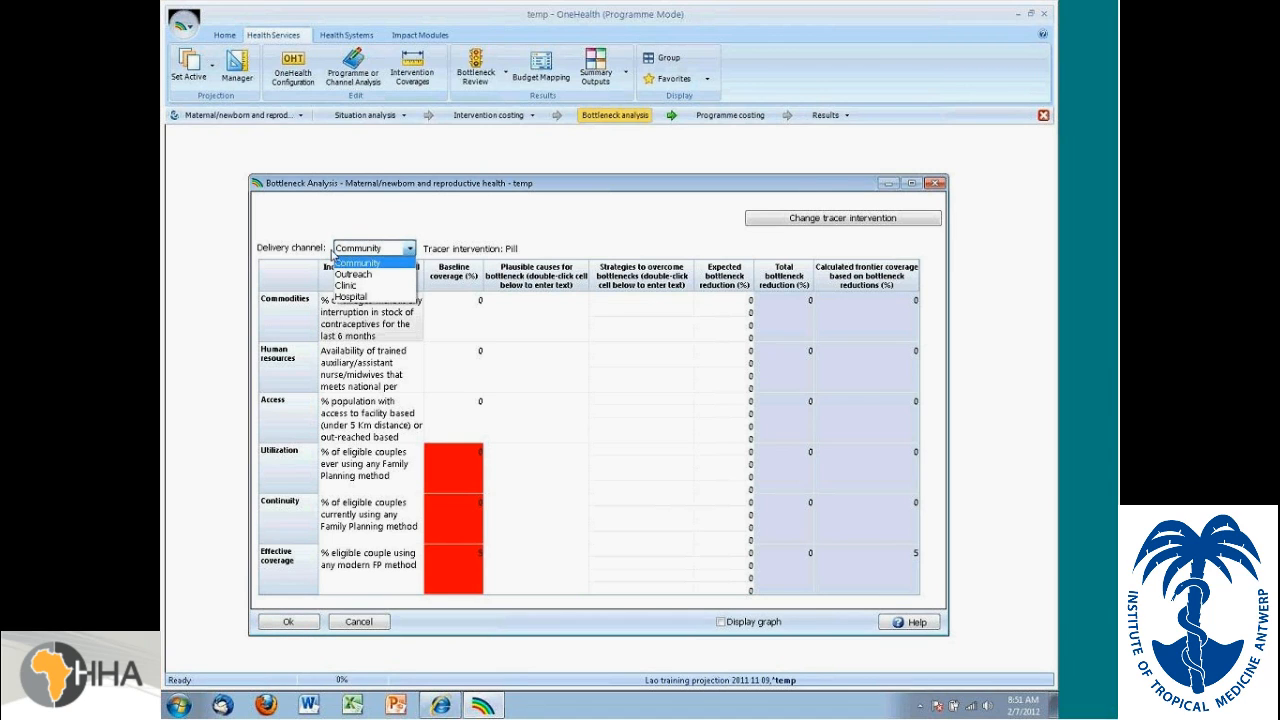
left_click(360, 262)
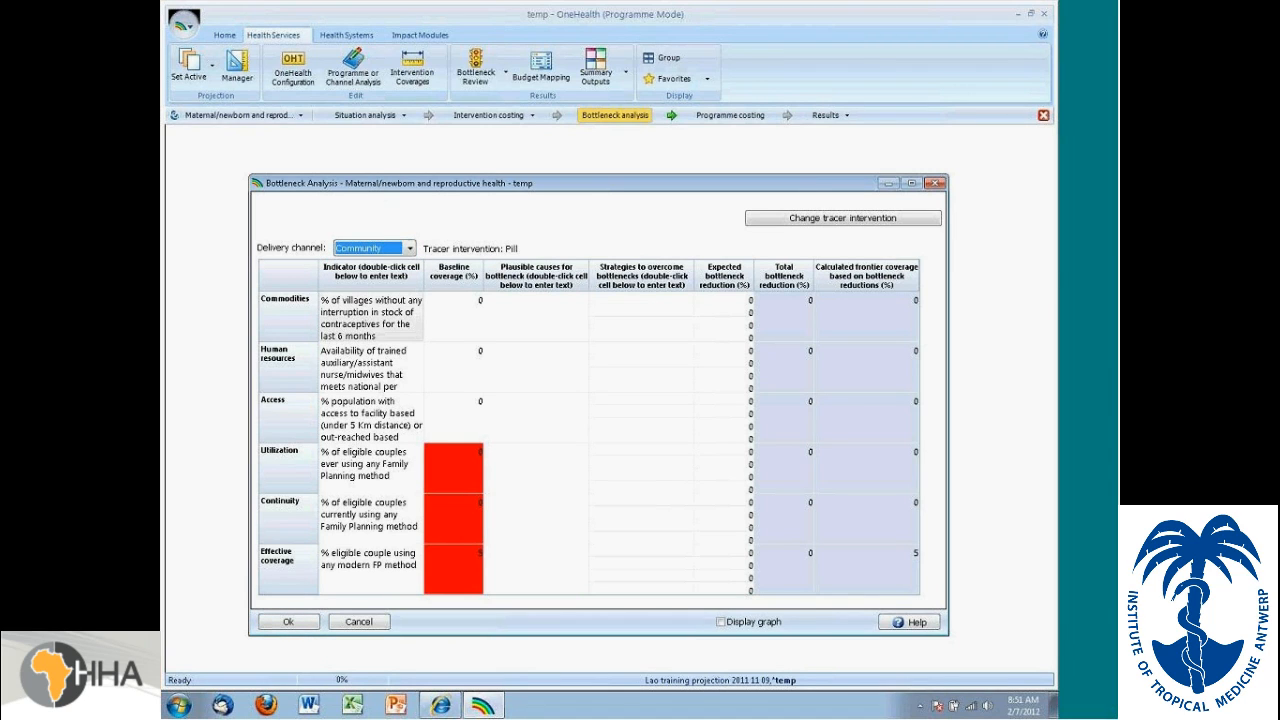
mouse_move(482, 200)
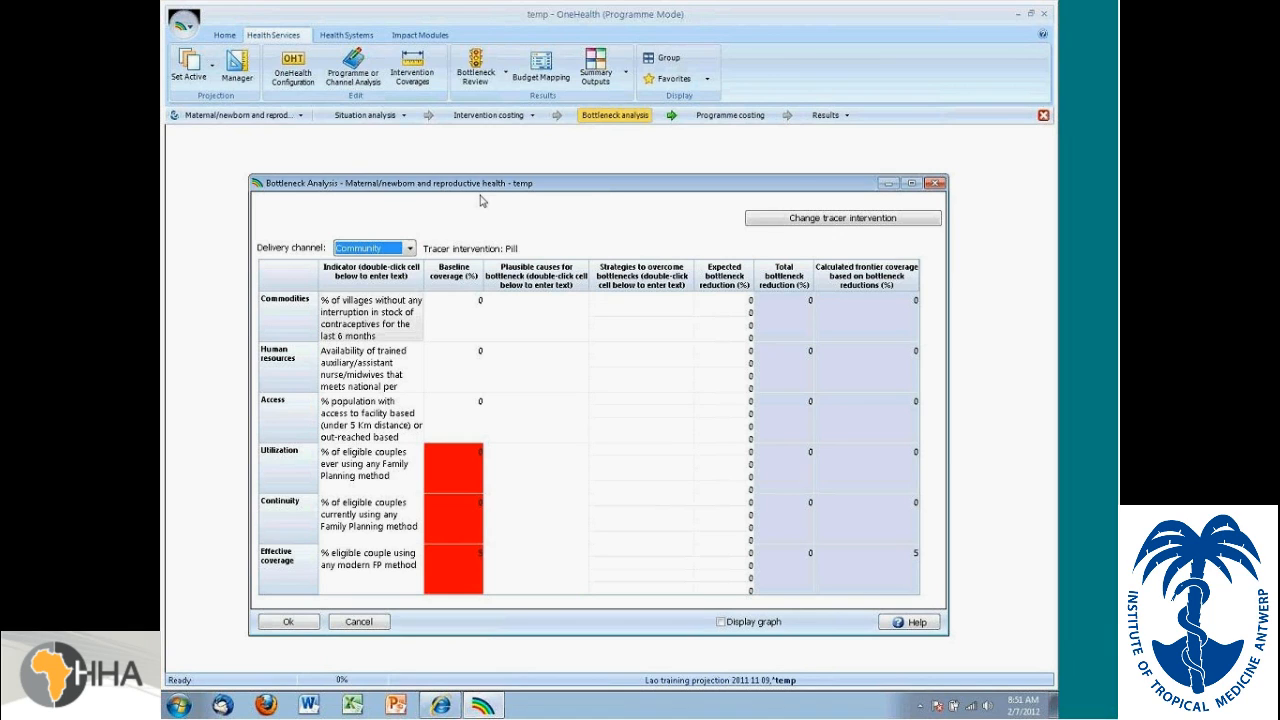
mouse_move(807, 222)
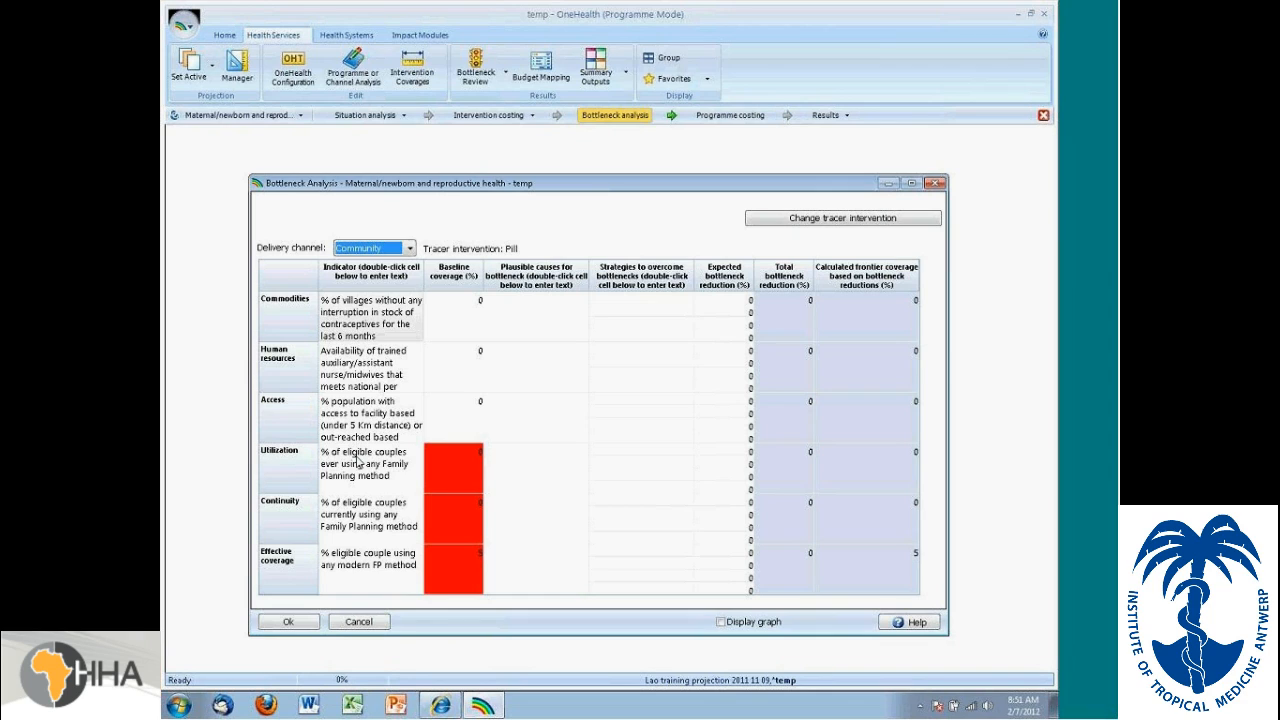
mouse_move(464, 318)
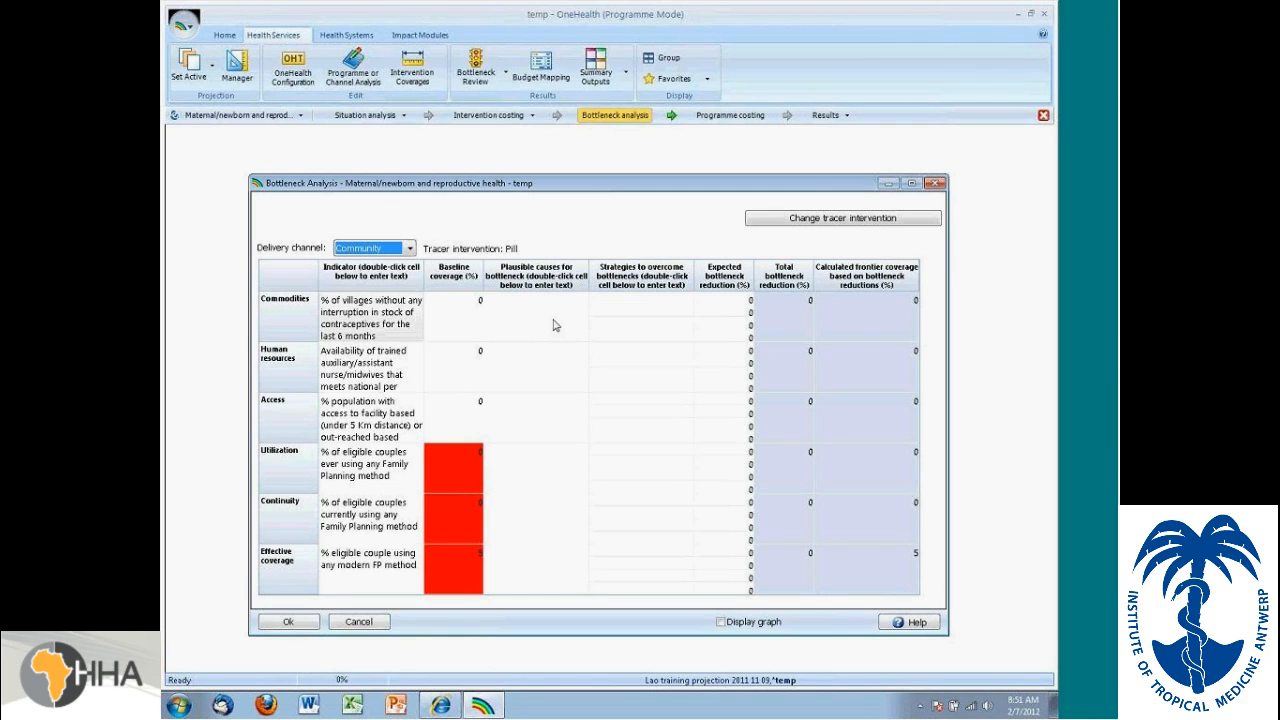
mouse_move(542, 318)
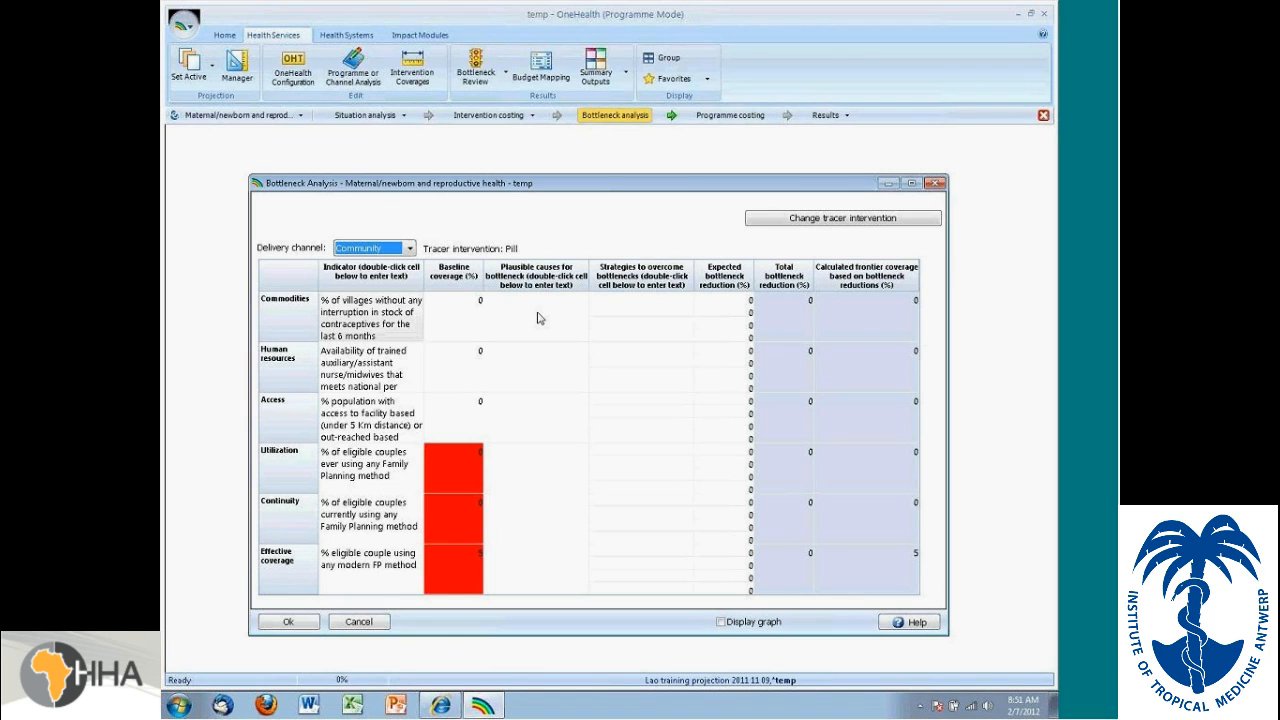
mouse_move(653, 300)
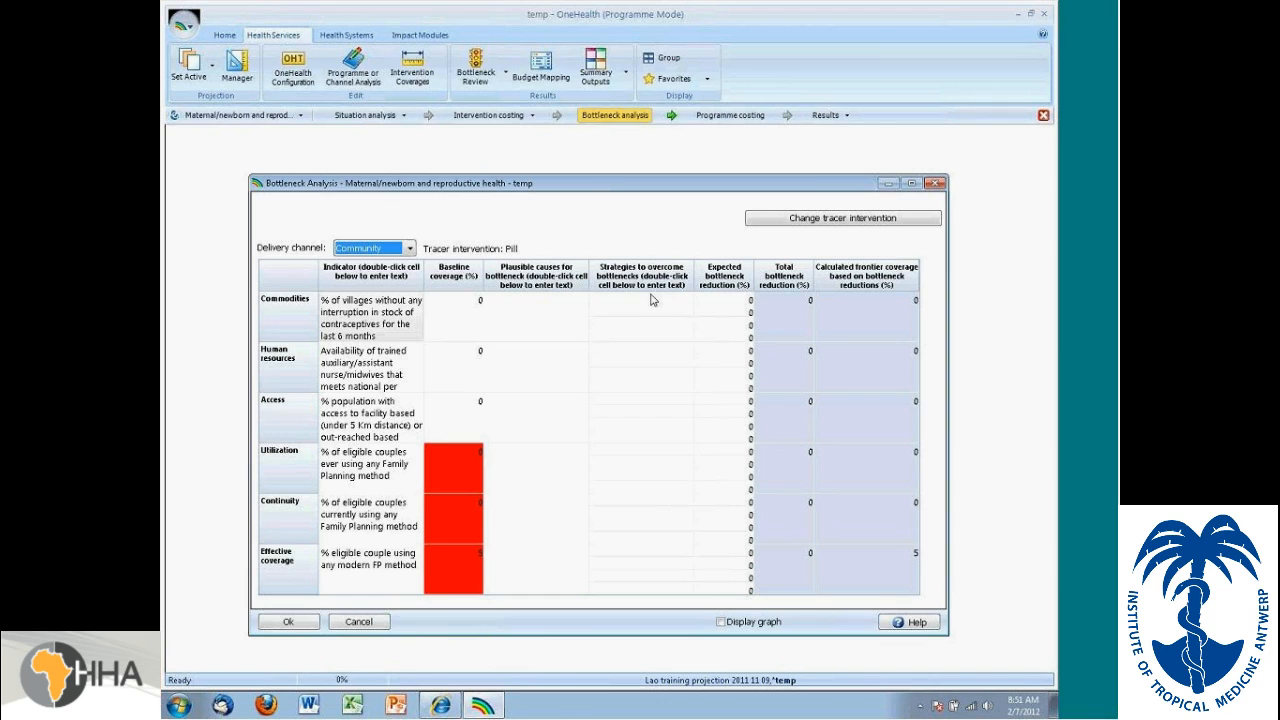
mouse_move(646, 309)
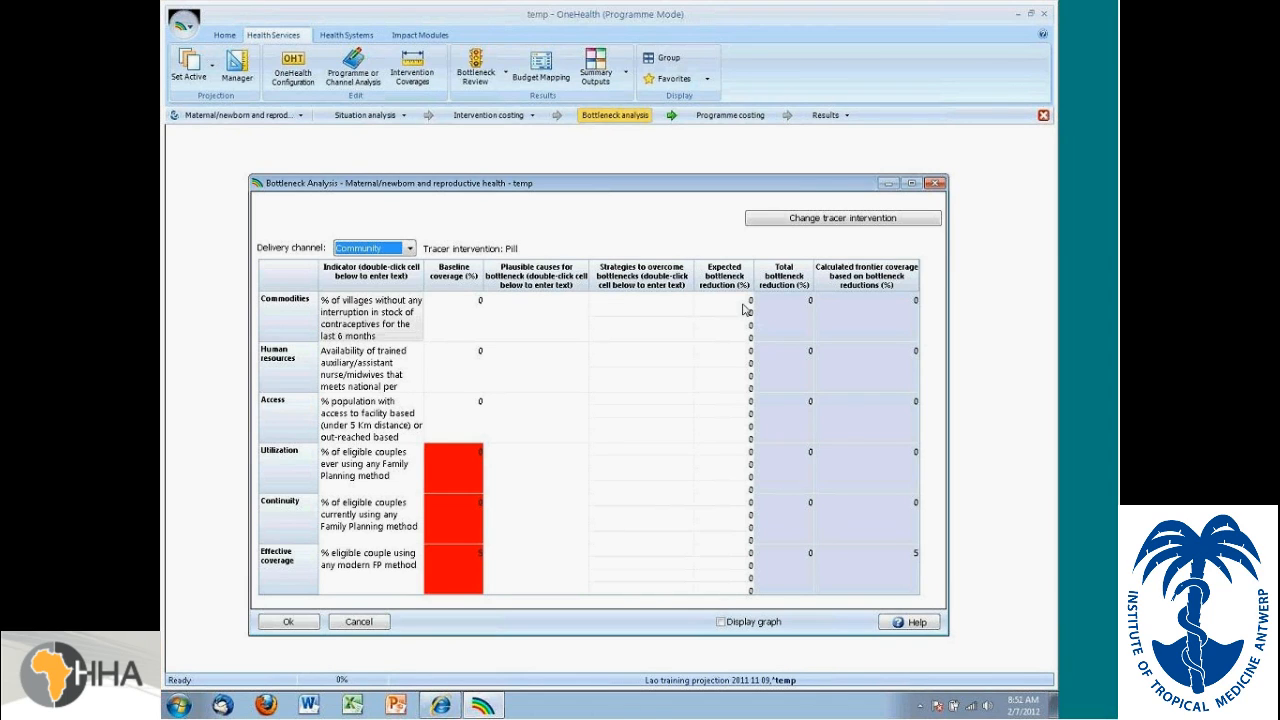
mouse_move(789, 315)
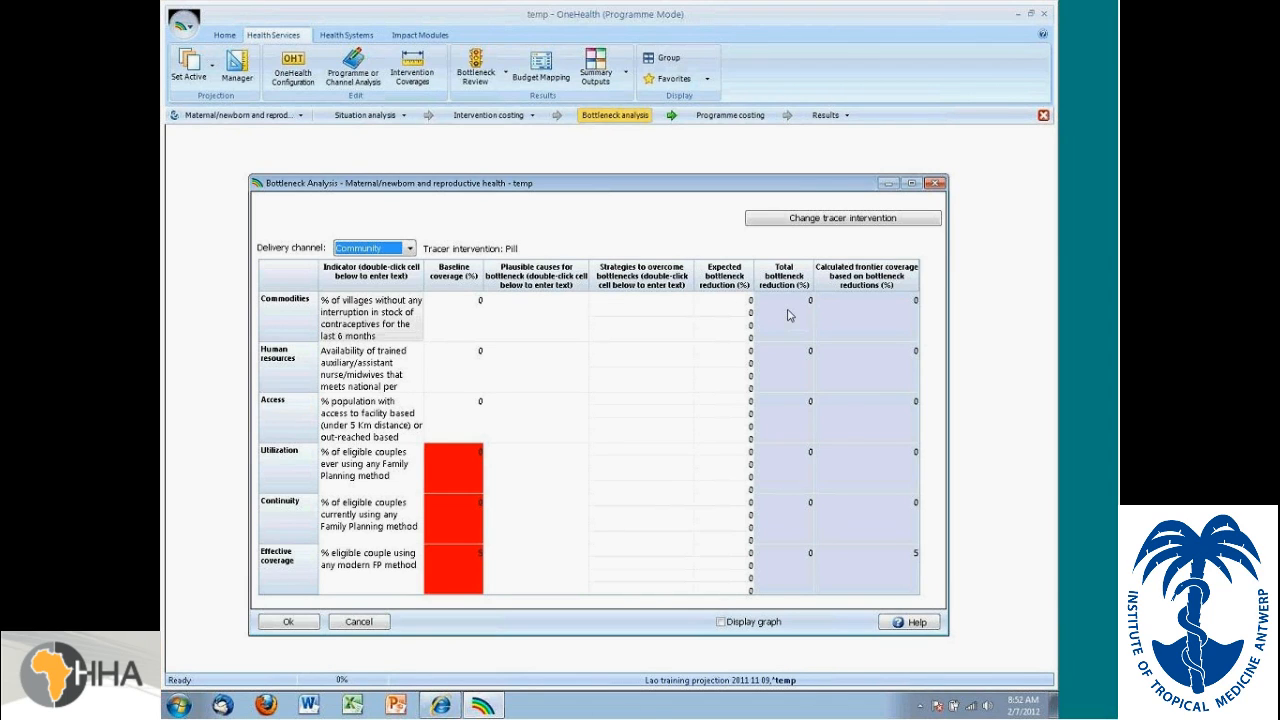
mouse_move(876, 318)
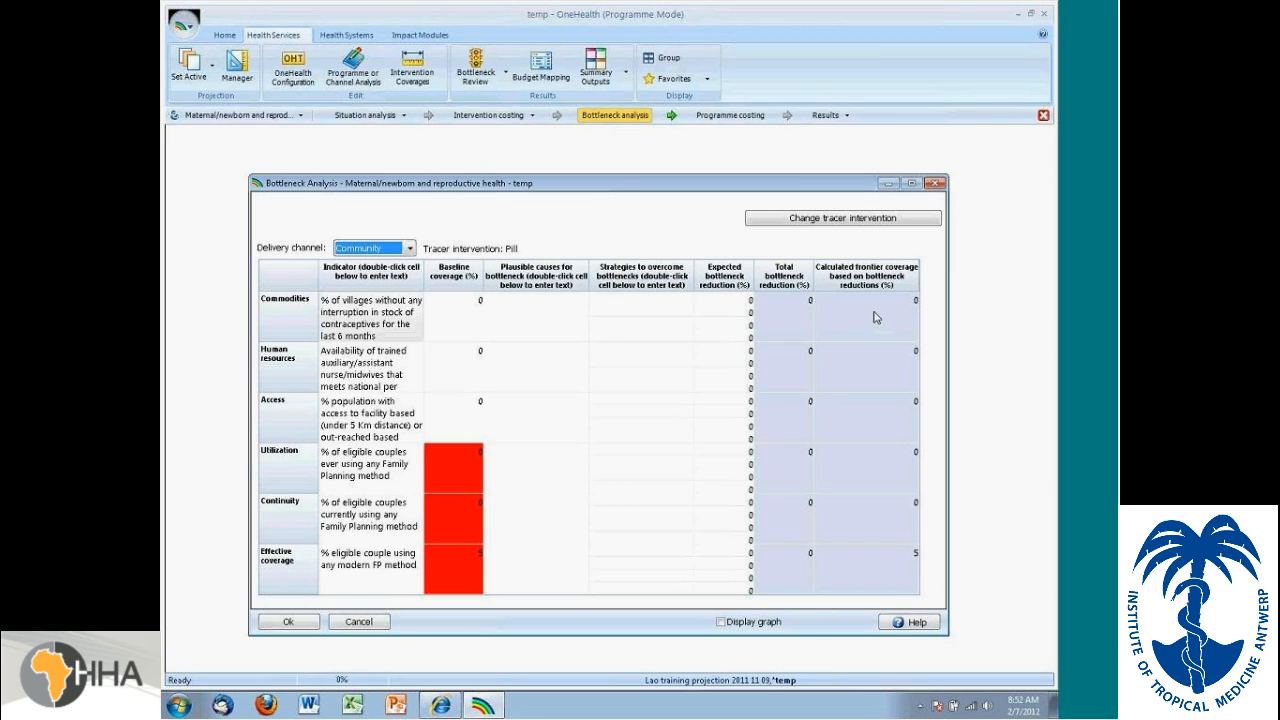
mouse_move(629, 355)
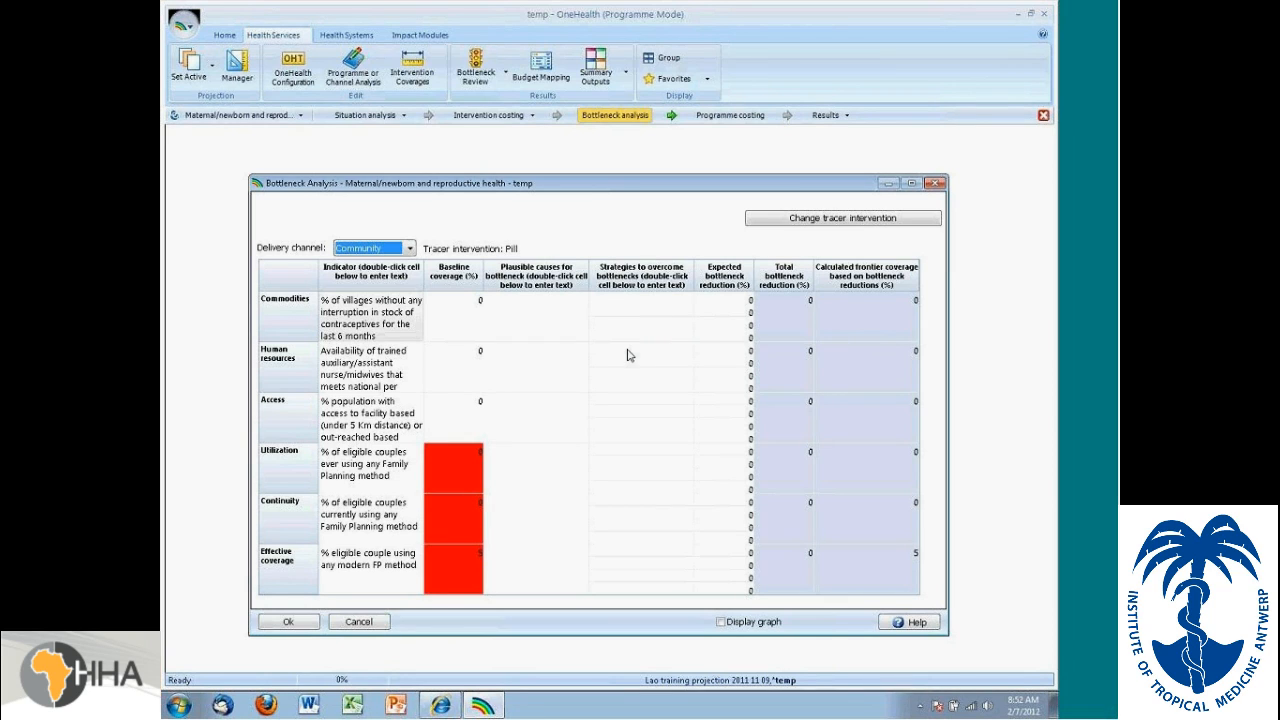
mouse_move(648, 426)
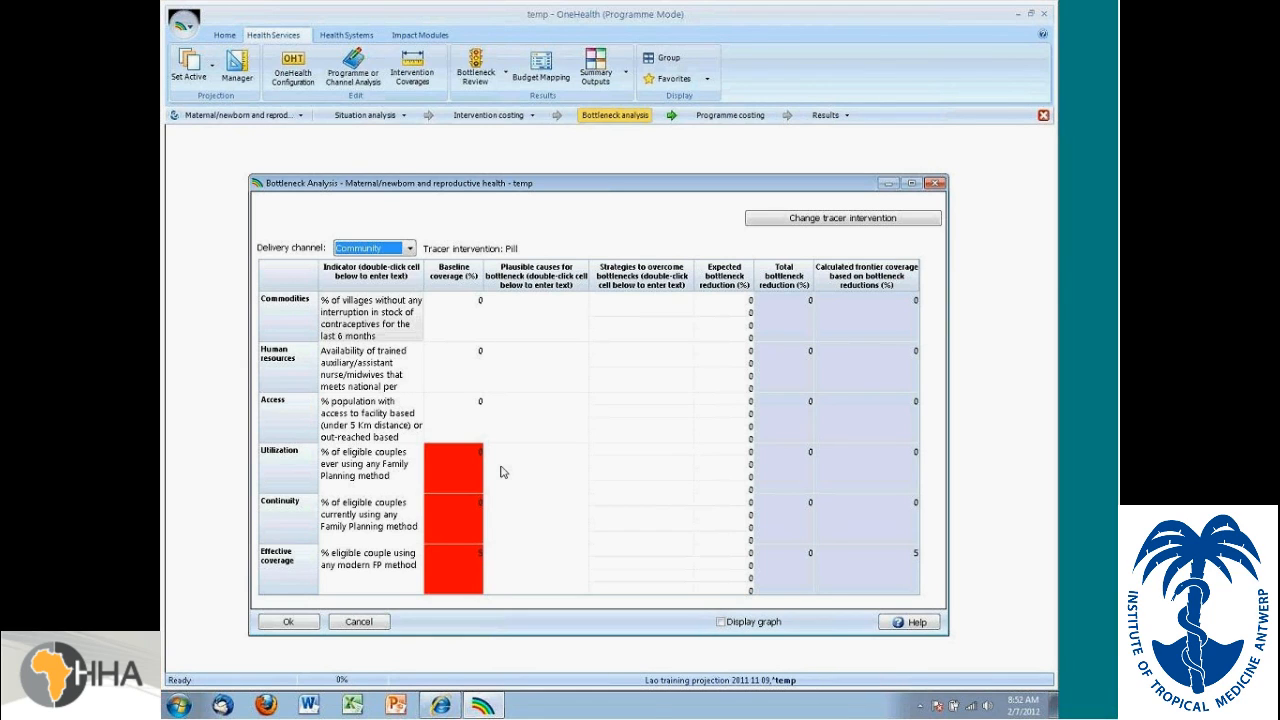
mouse_move(455, 333)
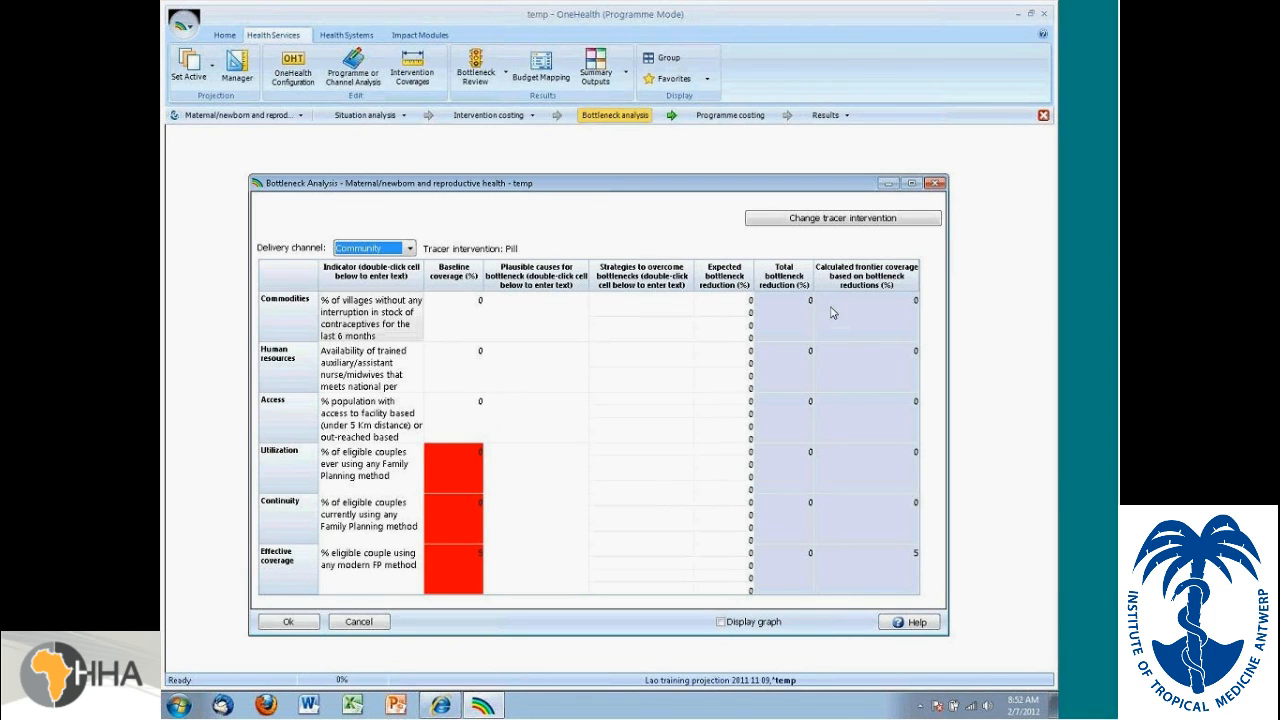
mouse_move(822, 332)
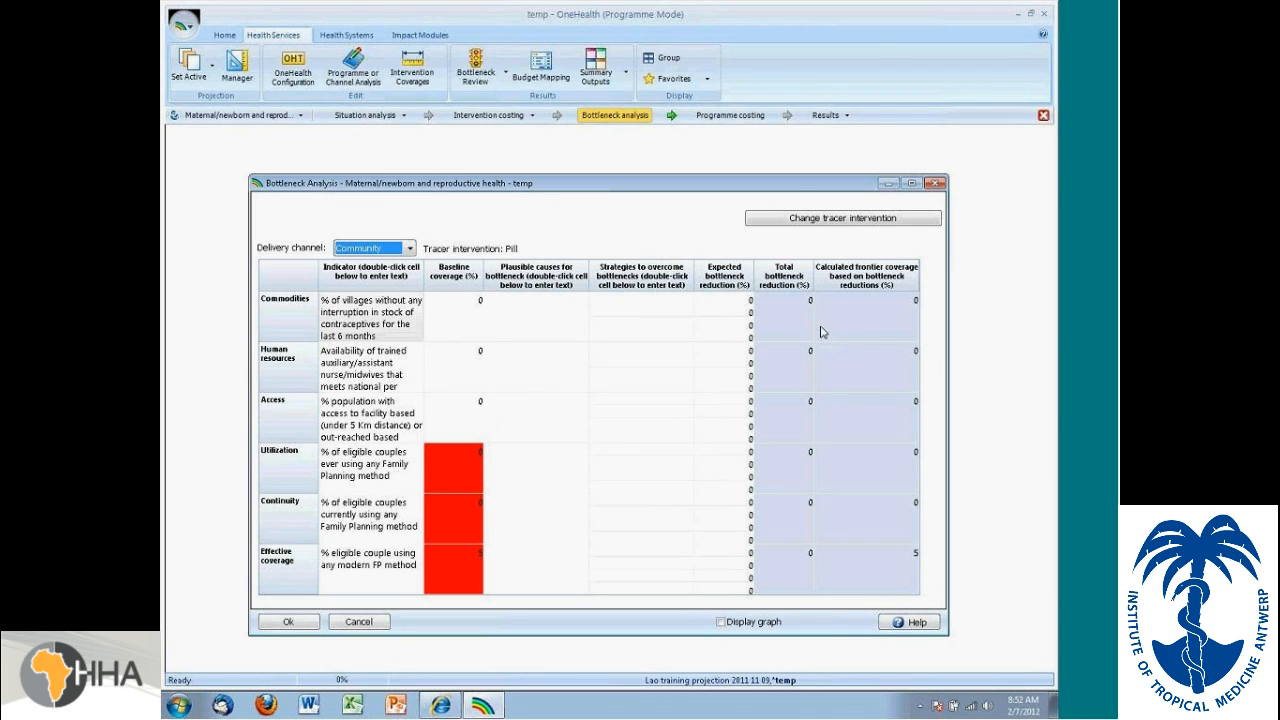
mouse_move(880, 580)
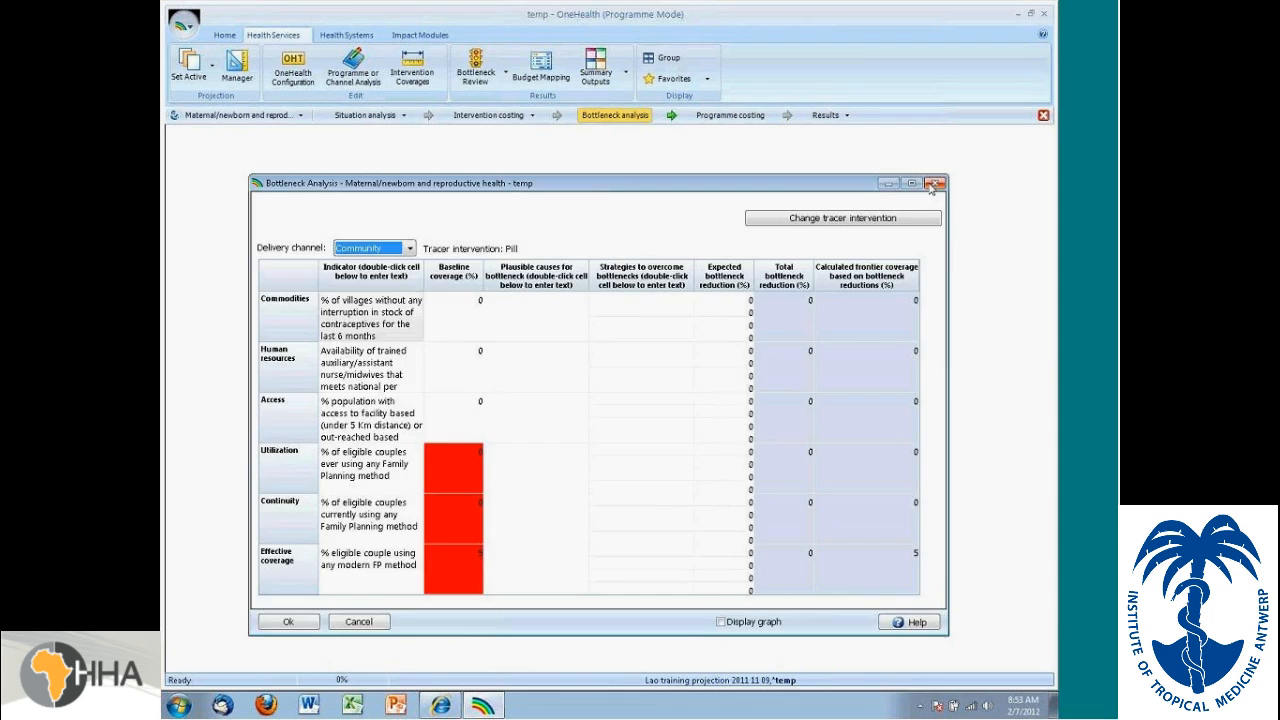
Step: Close the bottleneck analysis and view the programme costing table for maternal/newborn health
left_click(936, 183)
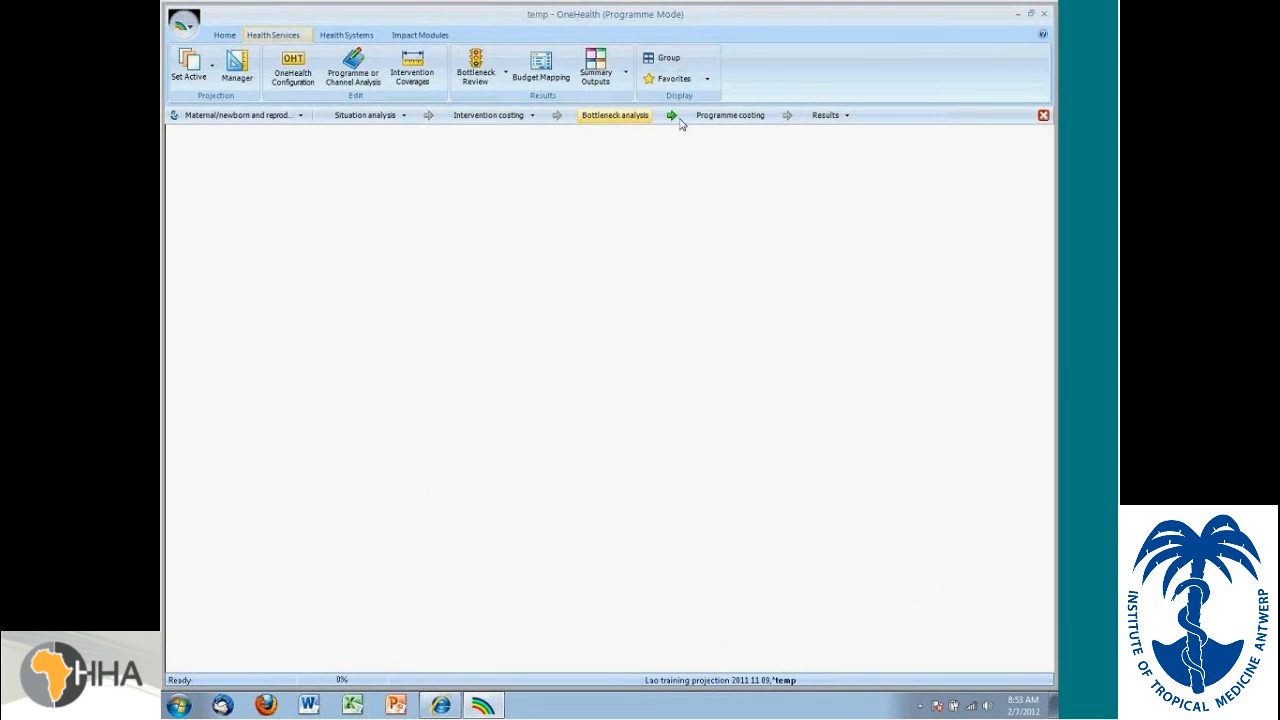
mouse_move(733, 124)
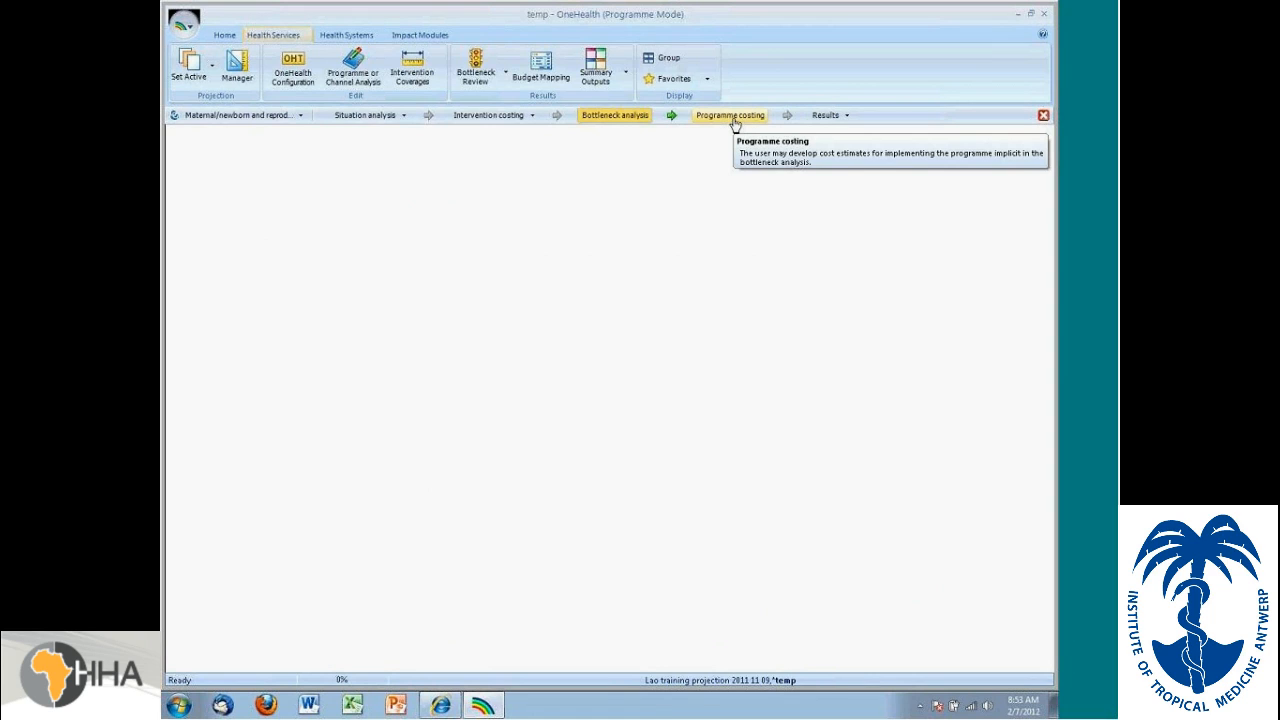
mouse_move(266, 122)
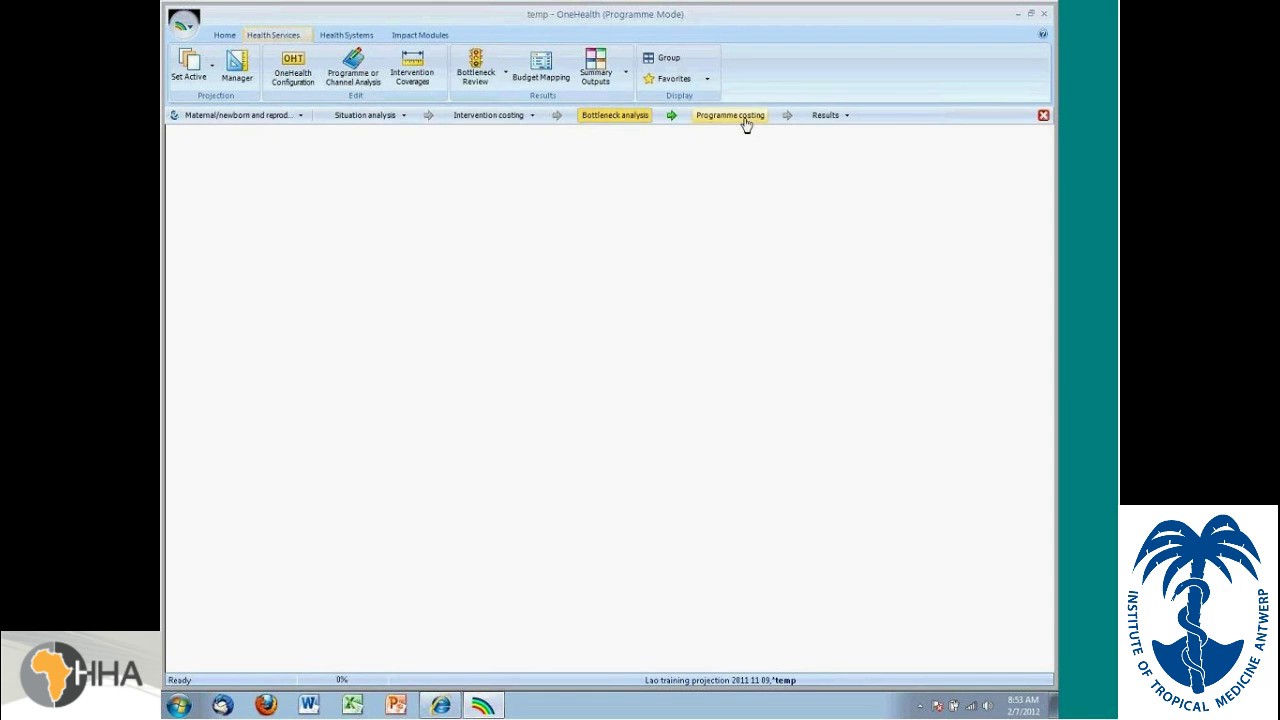
left_click(732, 114)
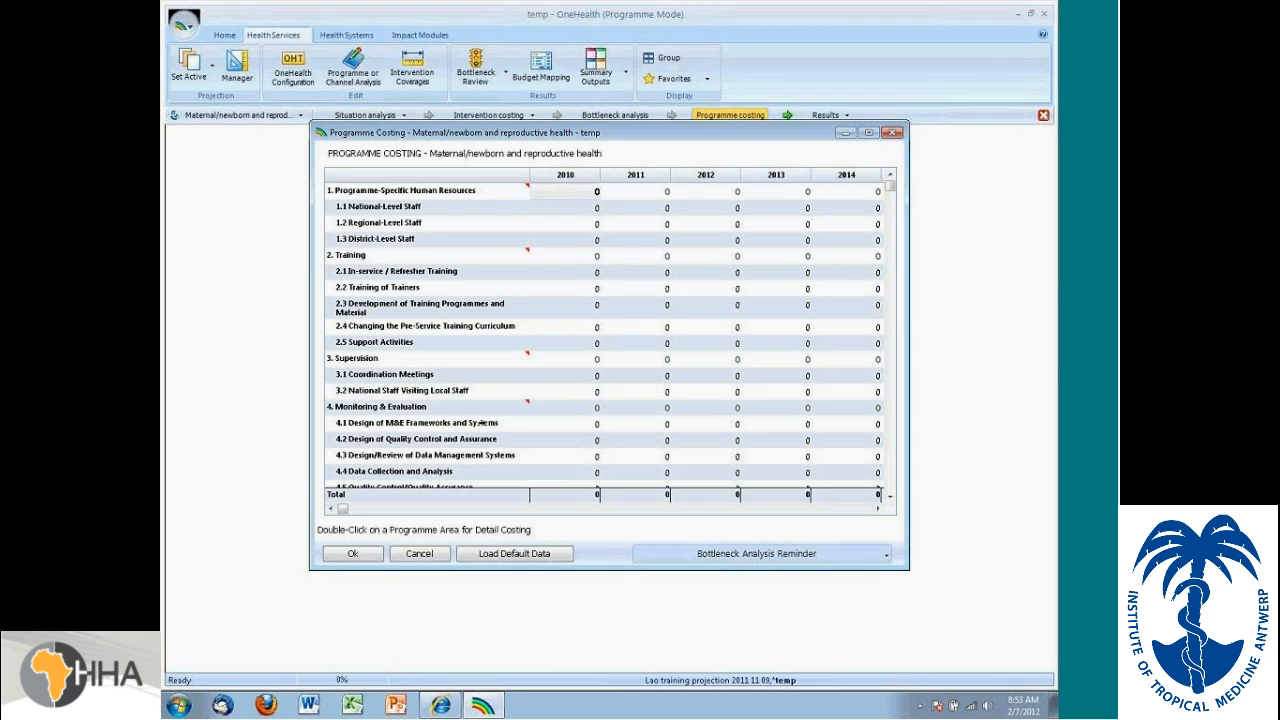
scroll("down", 3)
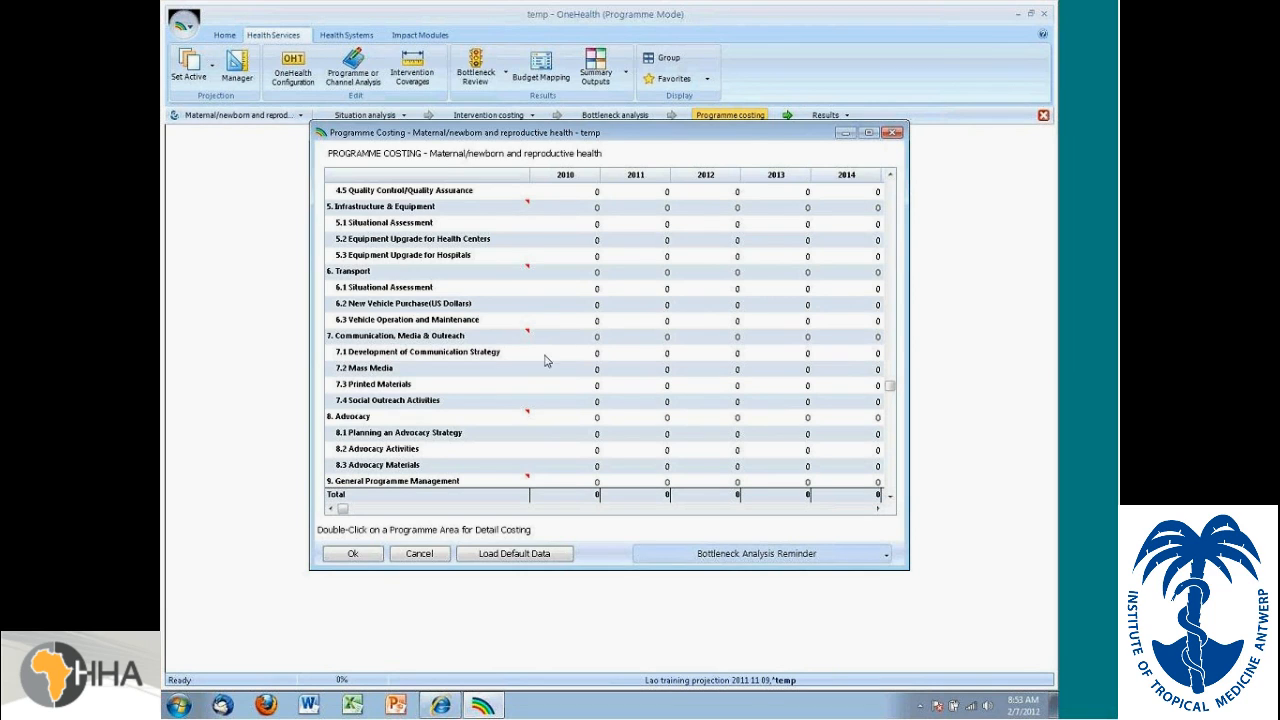
left_click(595, 351)
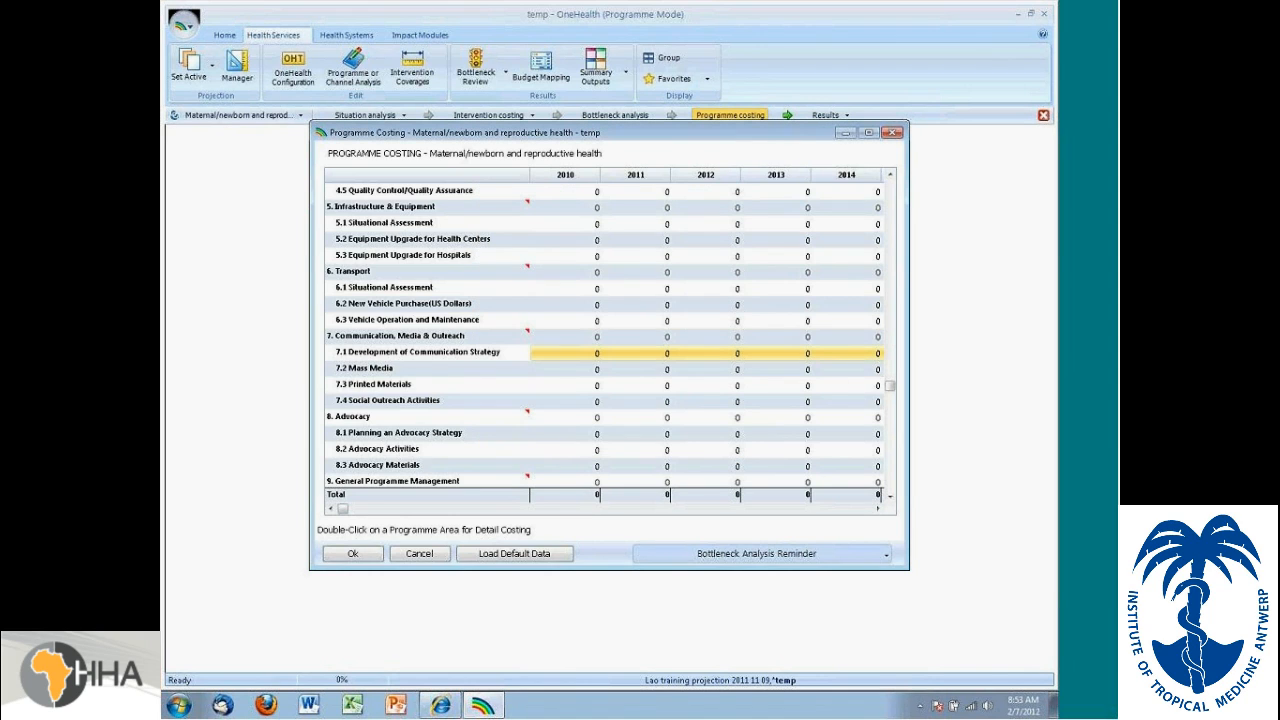
mouse_move(425, 368)
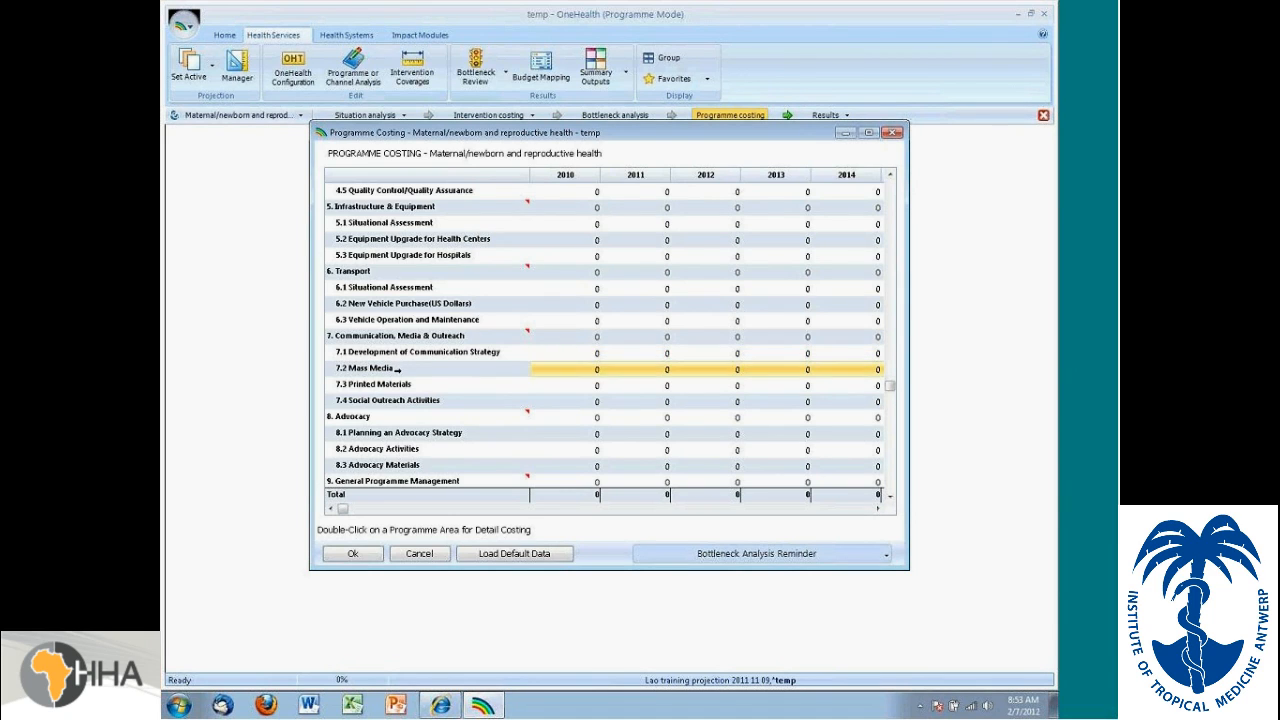
double_click(363, 368)
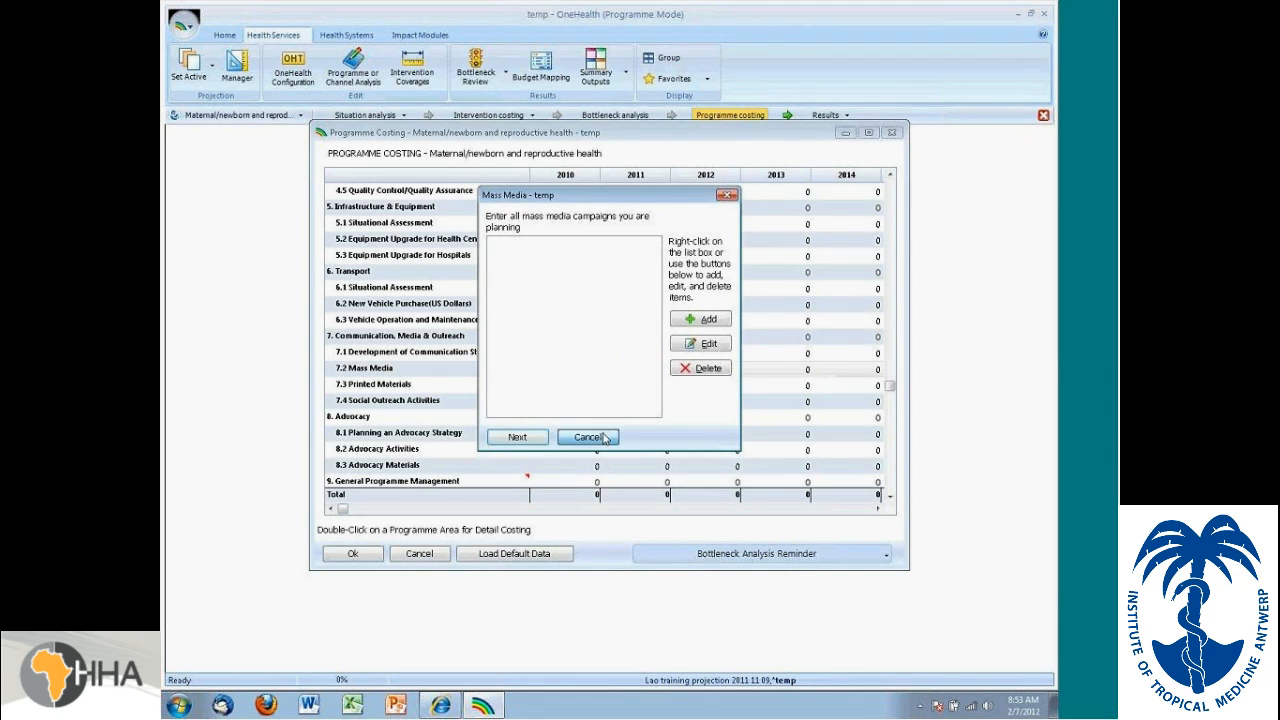
left_click(587, 436)
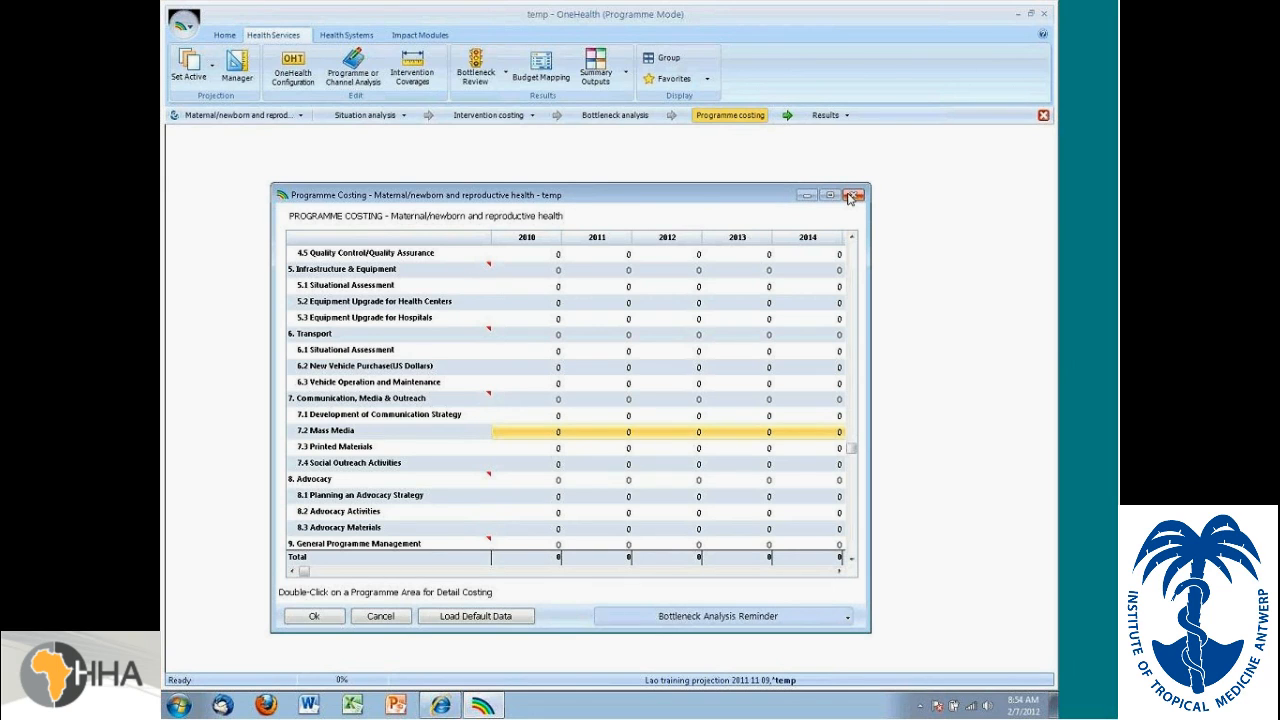
Step: Close the Programme Costing window
left_click(853, 195)
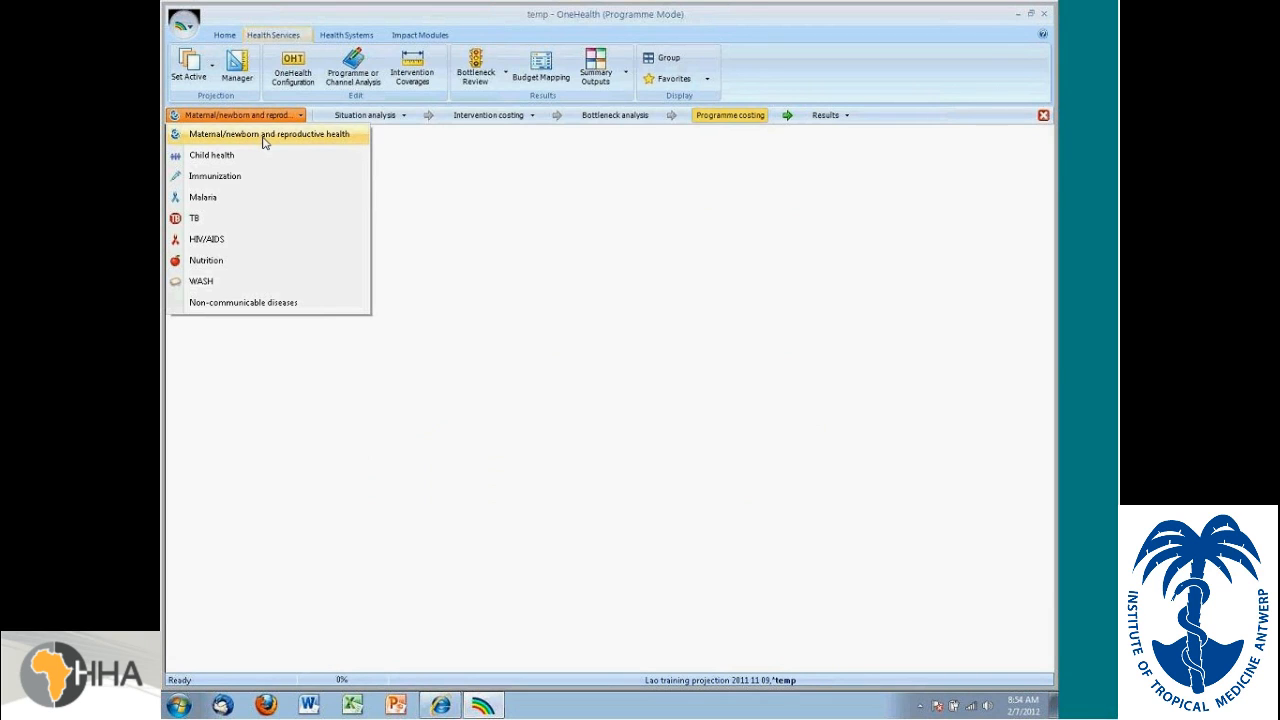
mouse_move(248, 179)
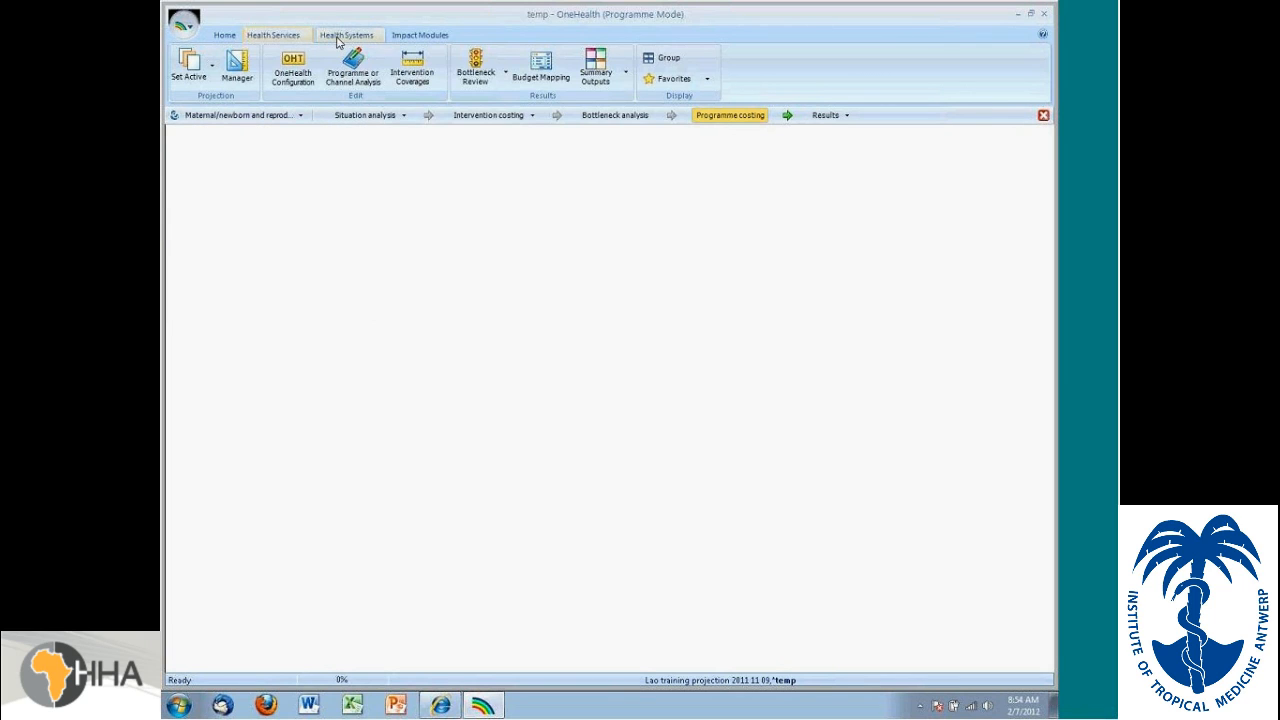
mouse_move(340, 42)
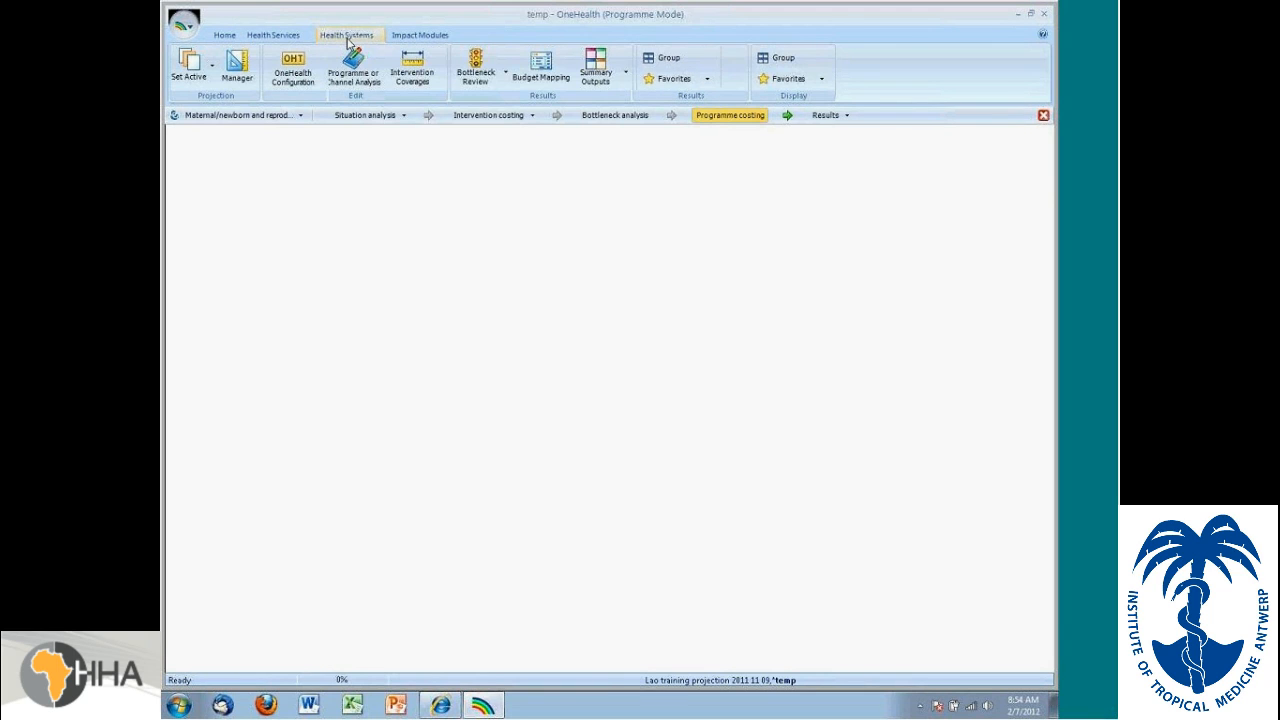
Step: Open the Human Resources module under Health Systems and list its baseline data inputs
left_click(346, 36)
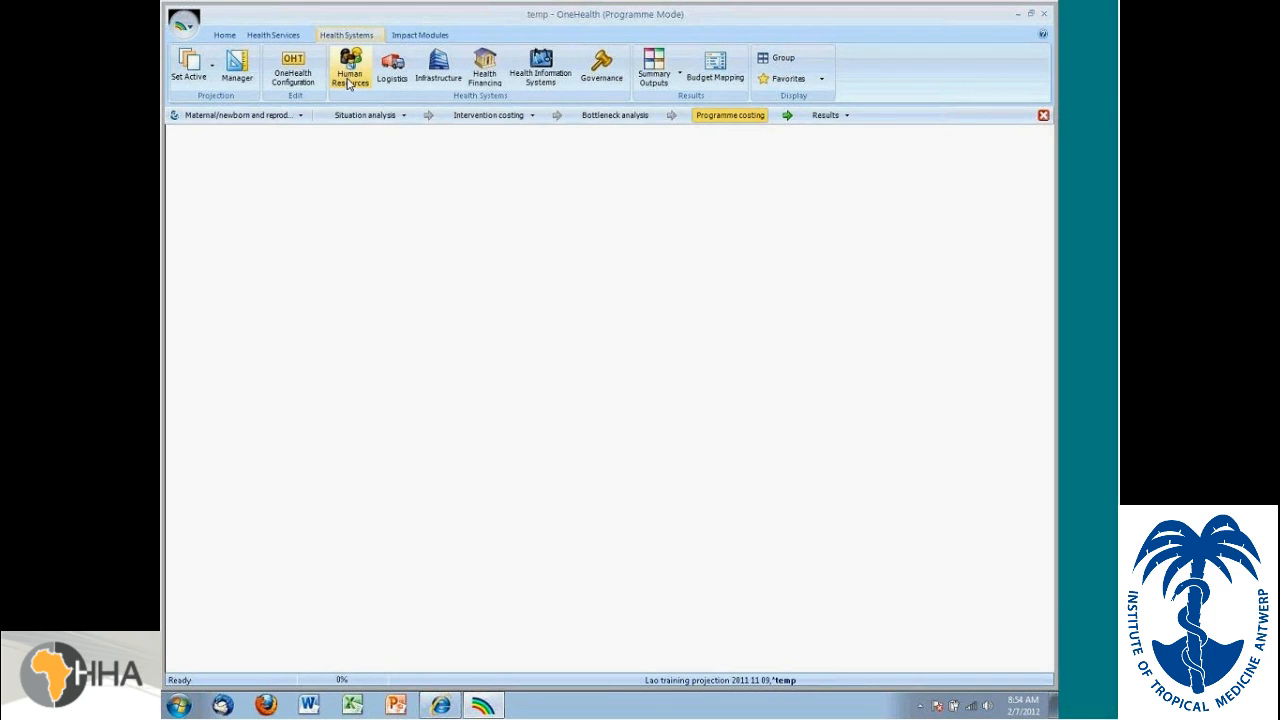
left_click(392, 70)
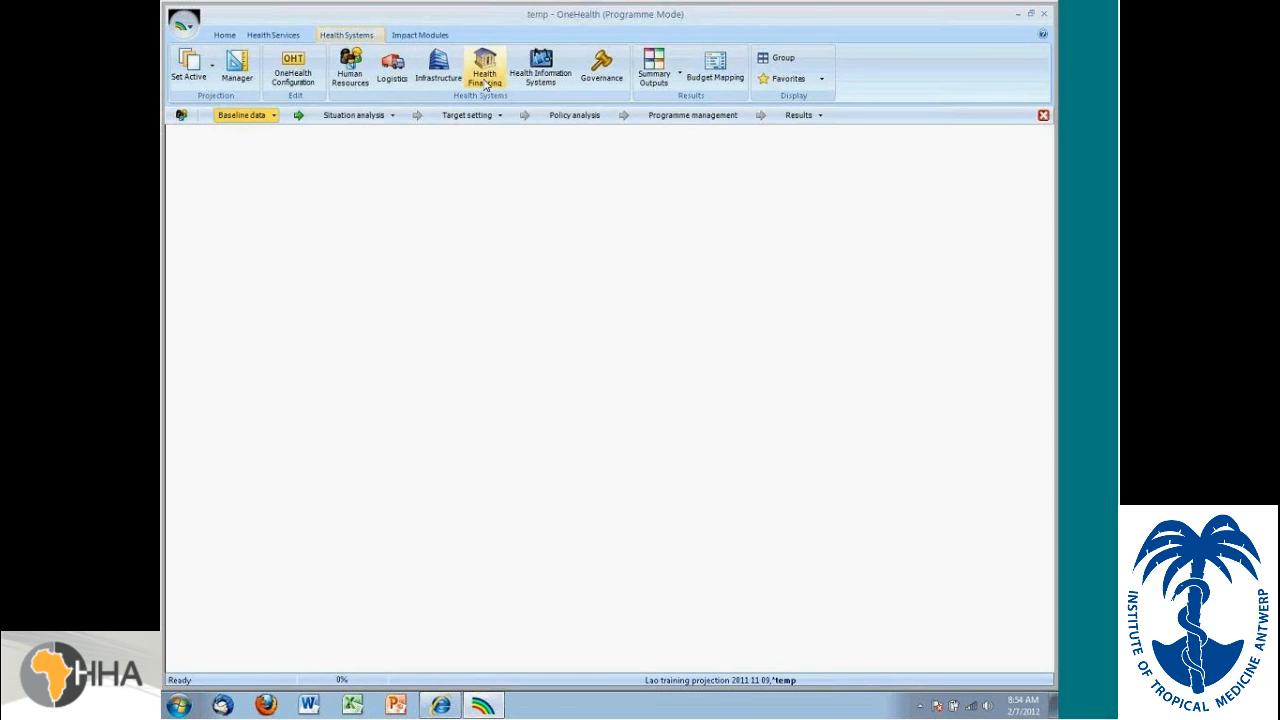
mouse_move(546, 70)
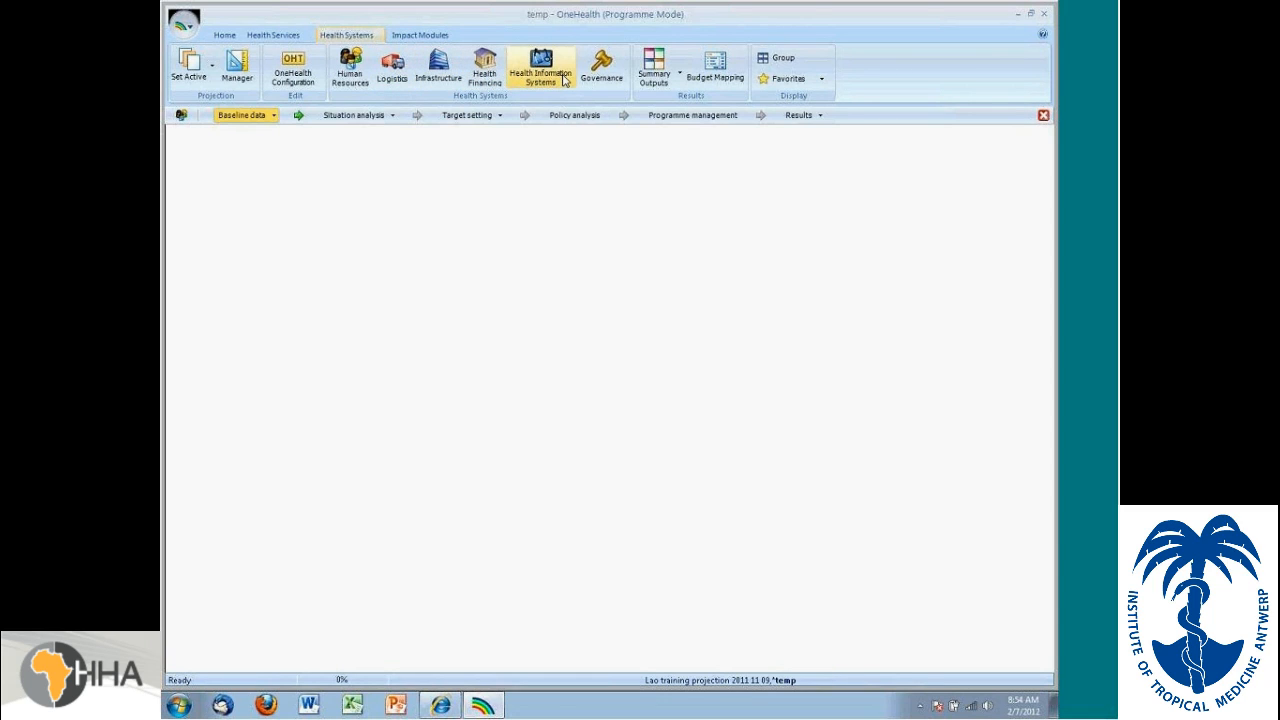
mouse_move(601, 72)
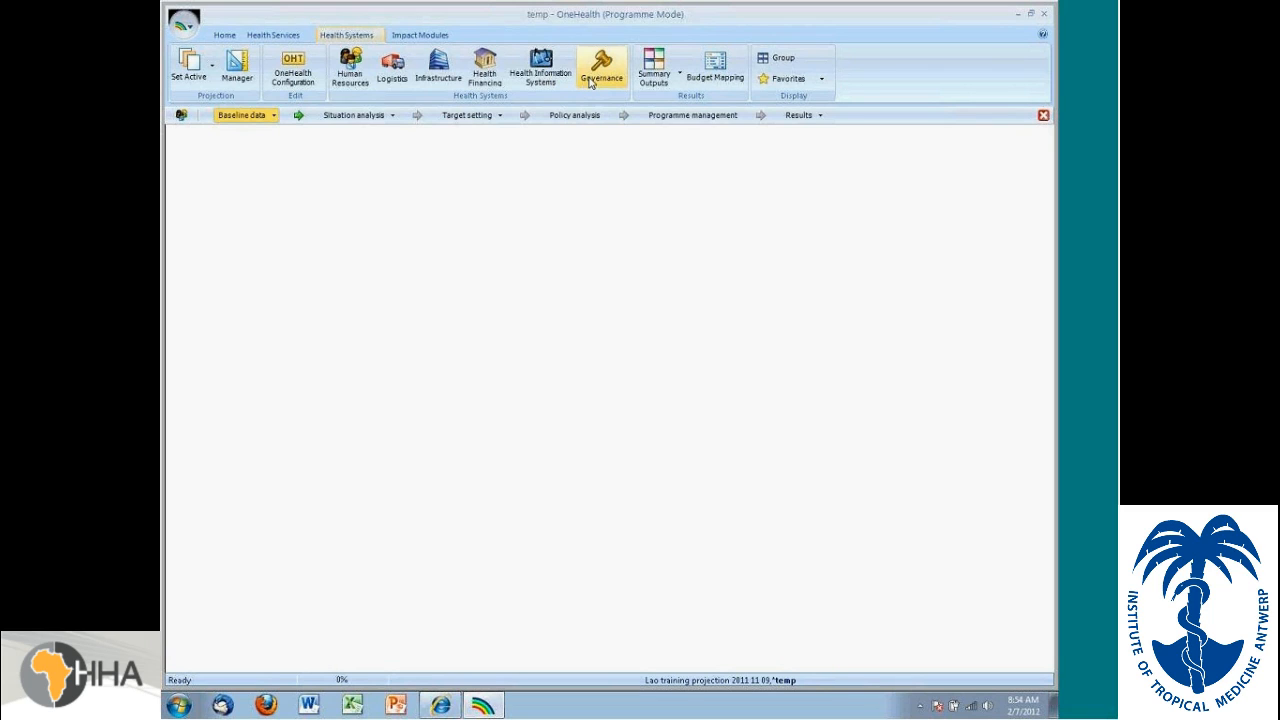
mouse_move(485, 74)
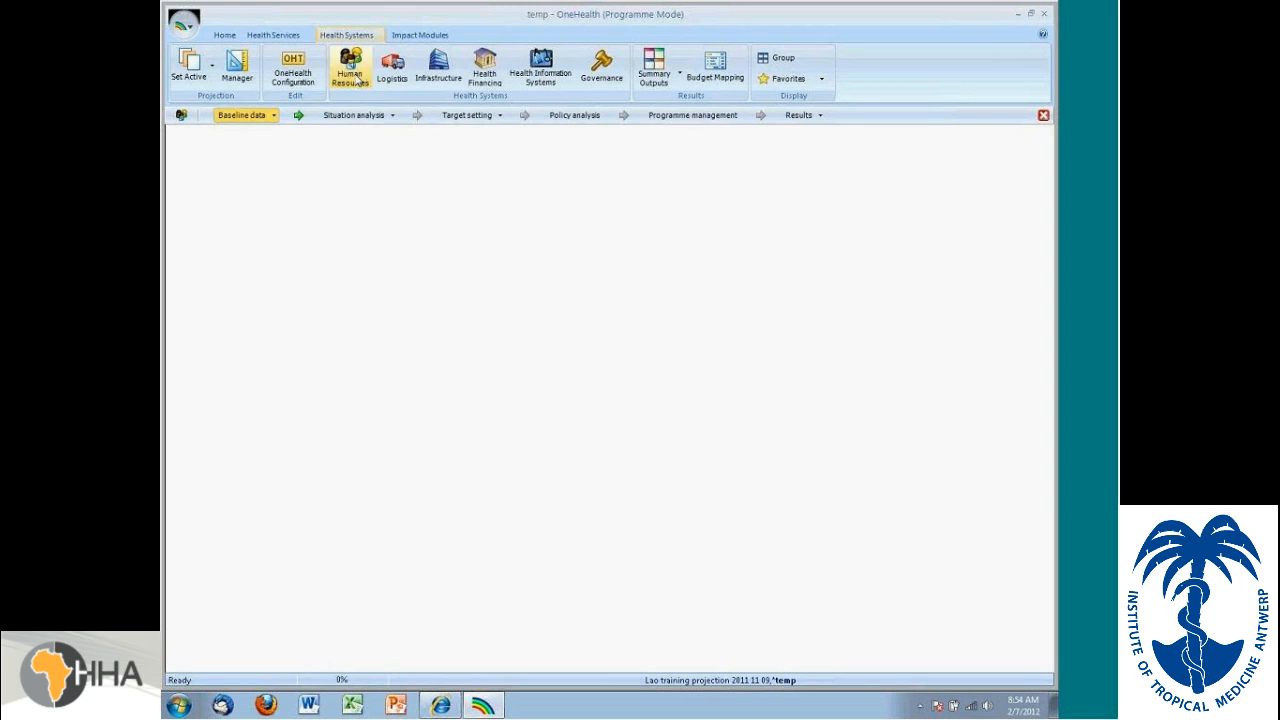
left_click(243, 120)
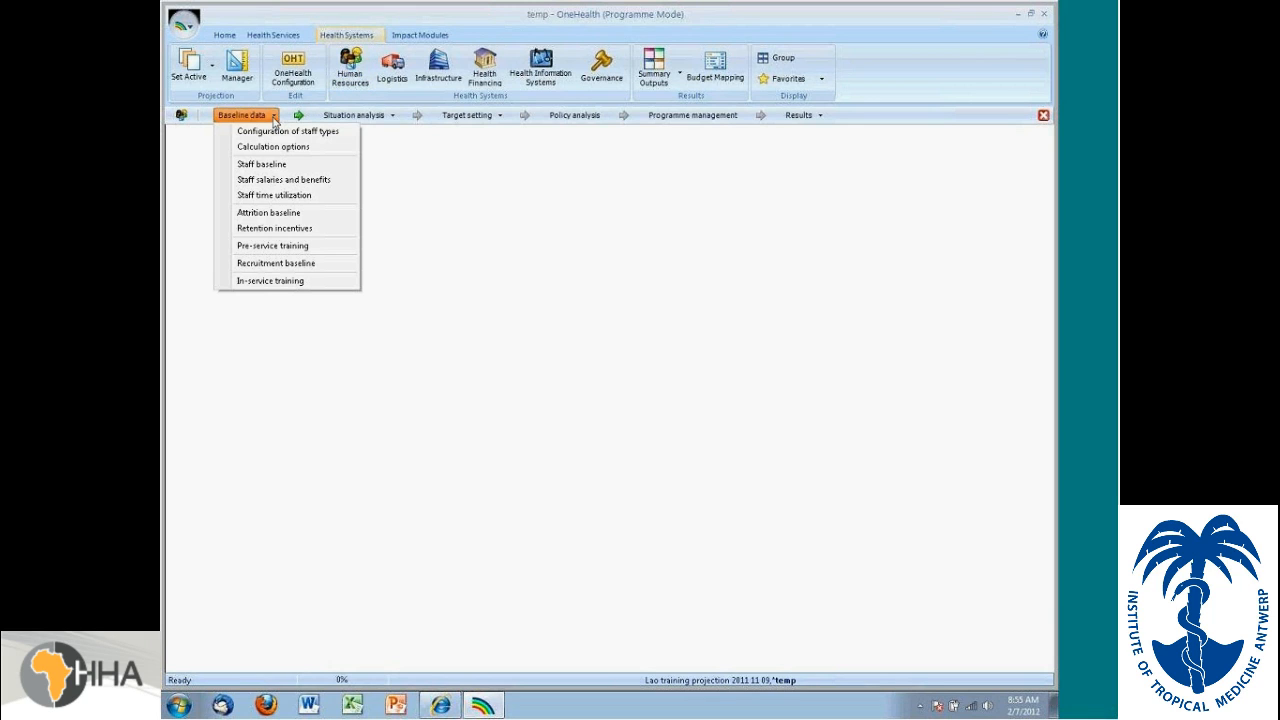
mouse_move(273, 146)
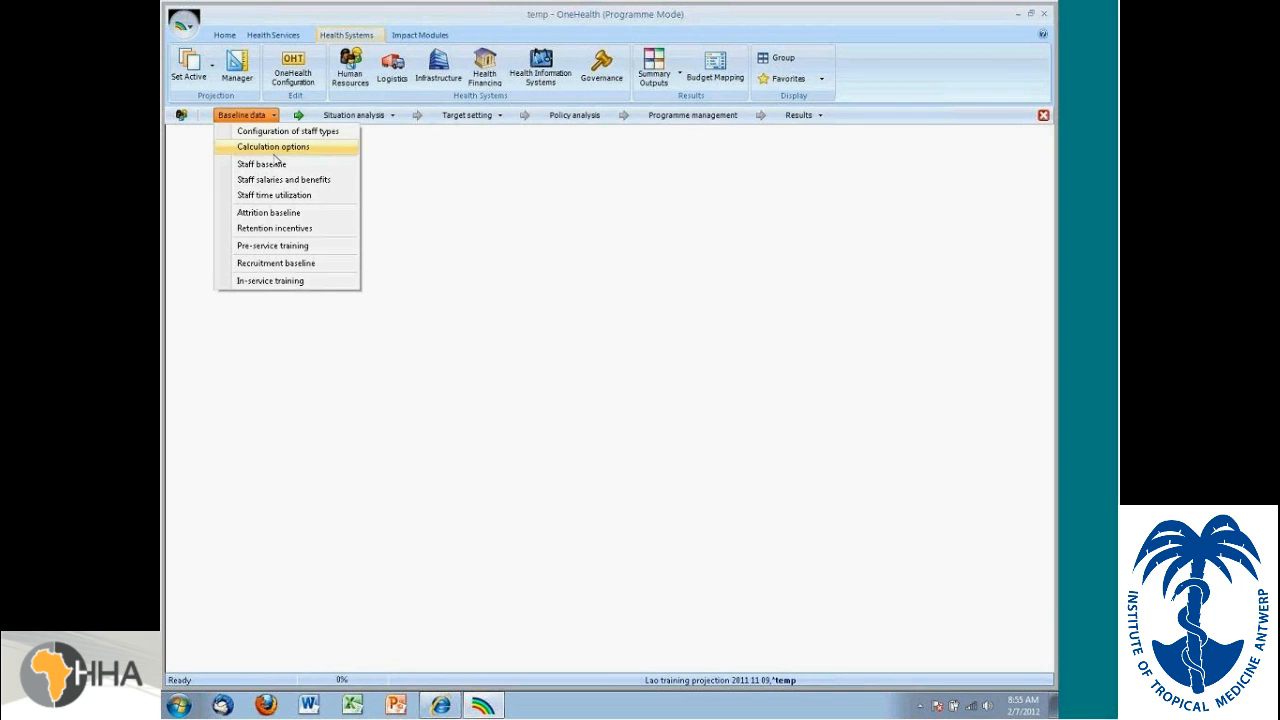
mouse_move(283, 216)
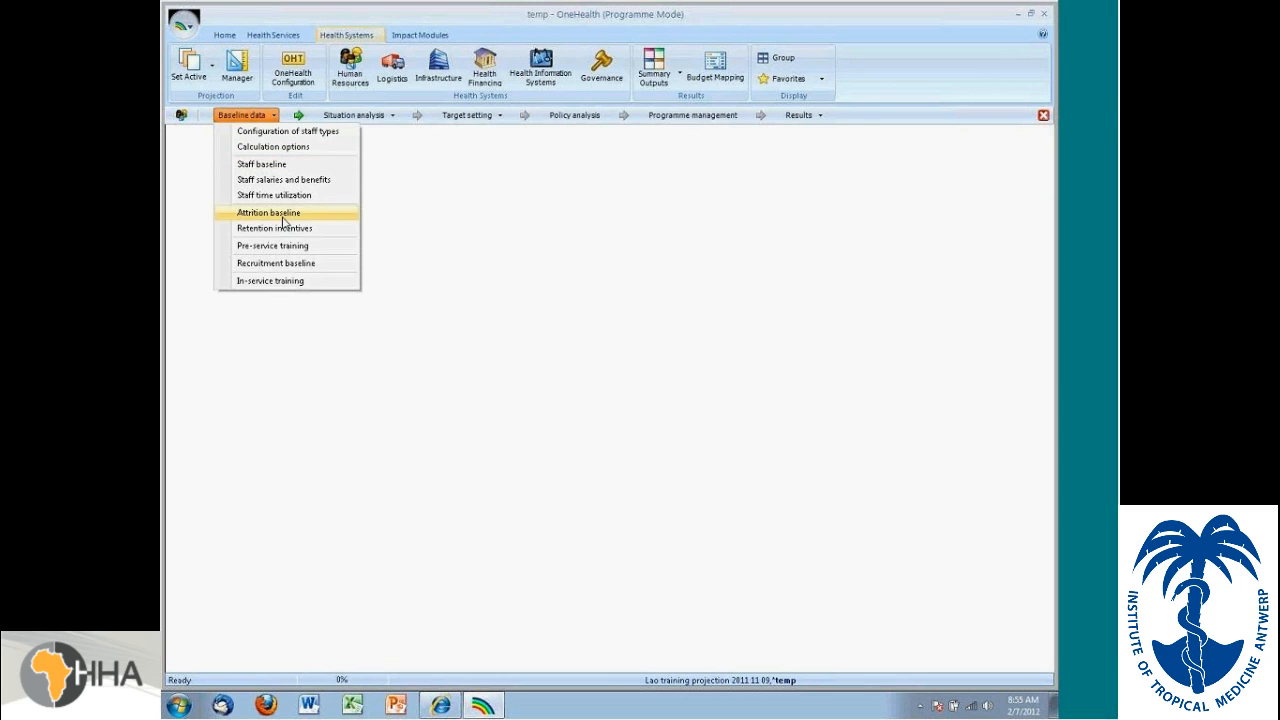
mouse_move(295, 248)
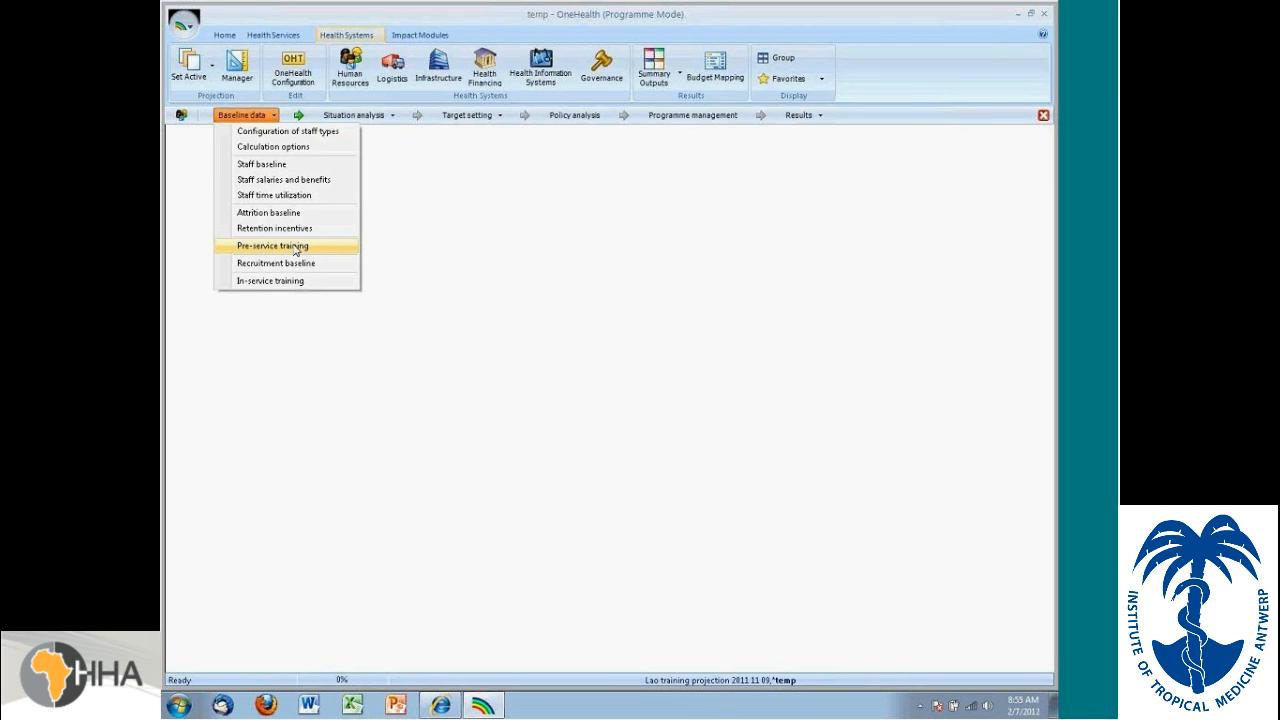
mouse_move(448, 72)
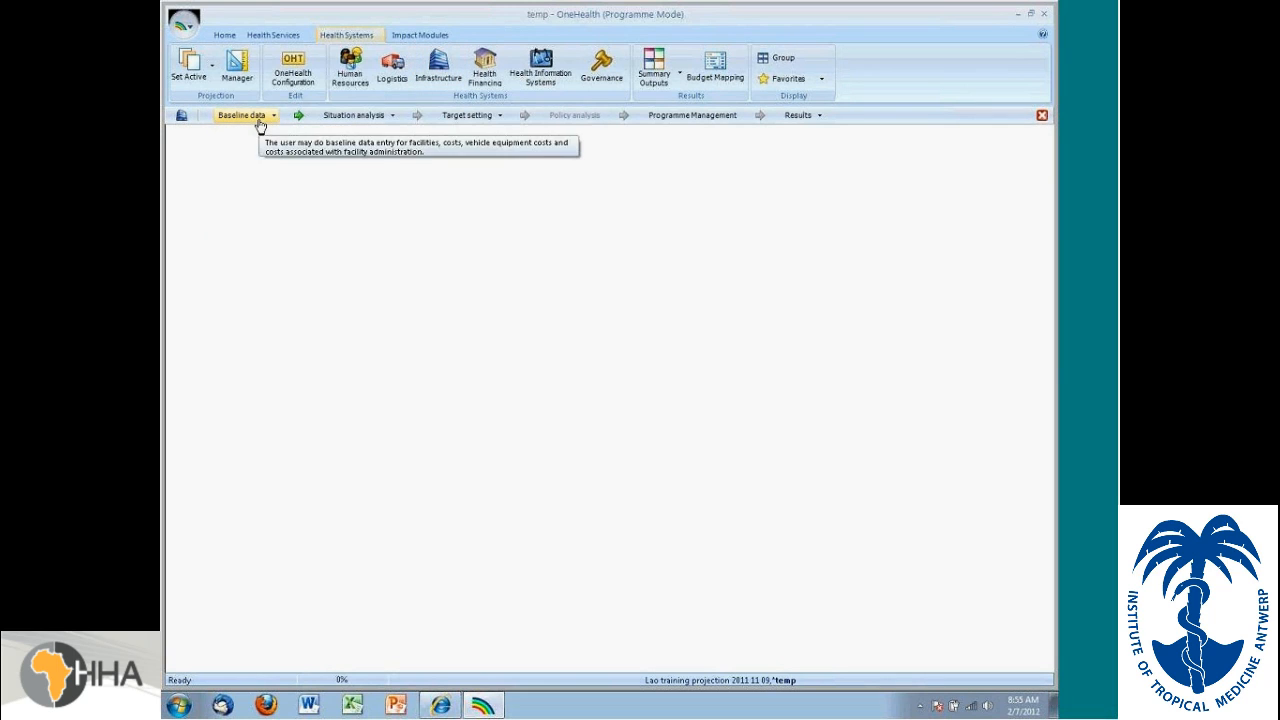
left_click(242, 115)
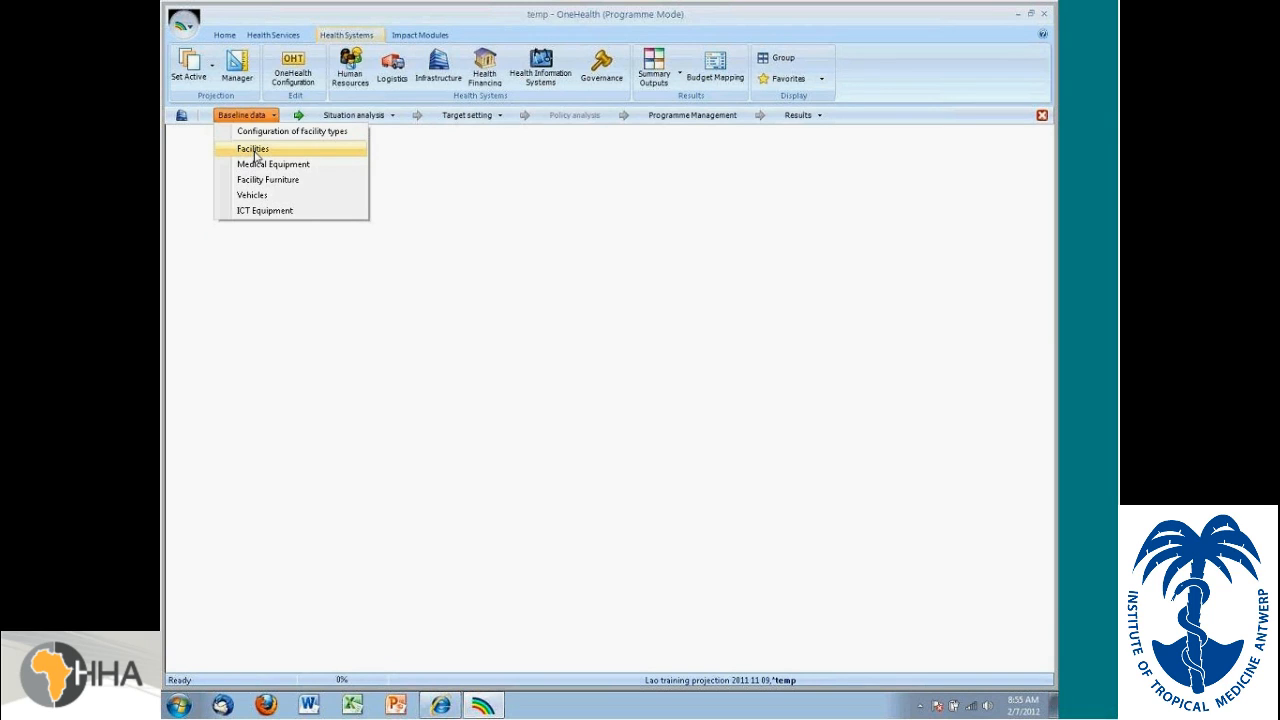
mouse_move(267, 191)
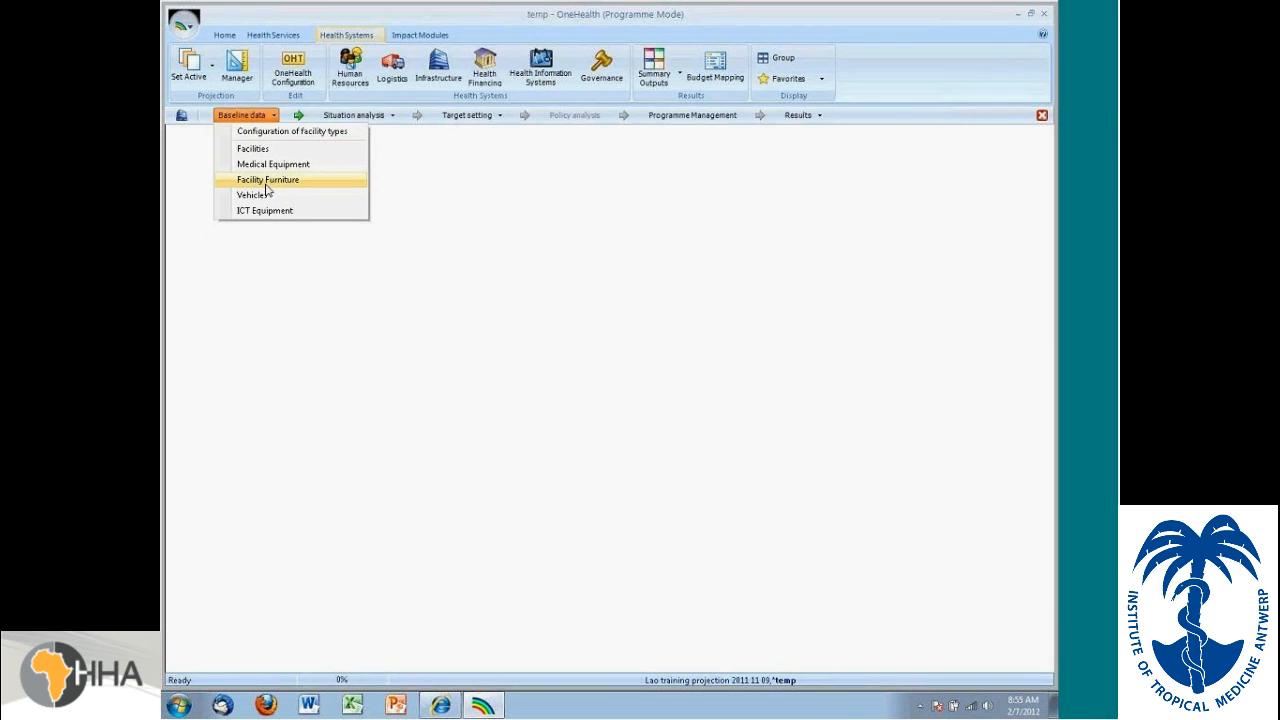
mouse_move(273, 218)
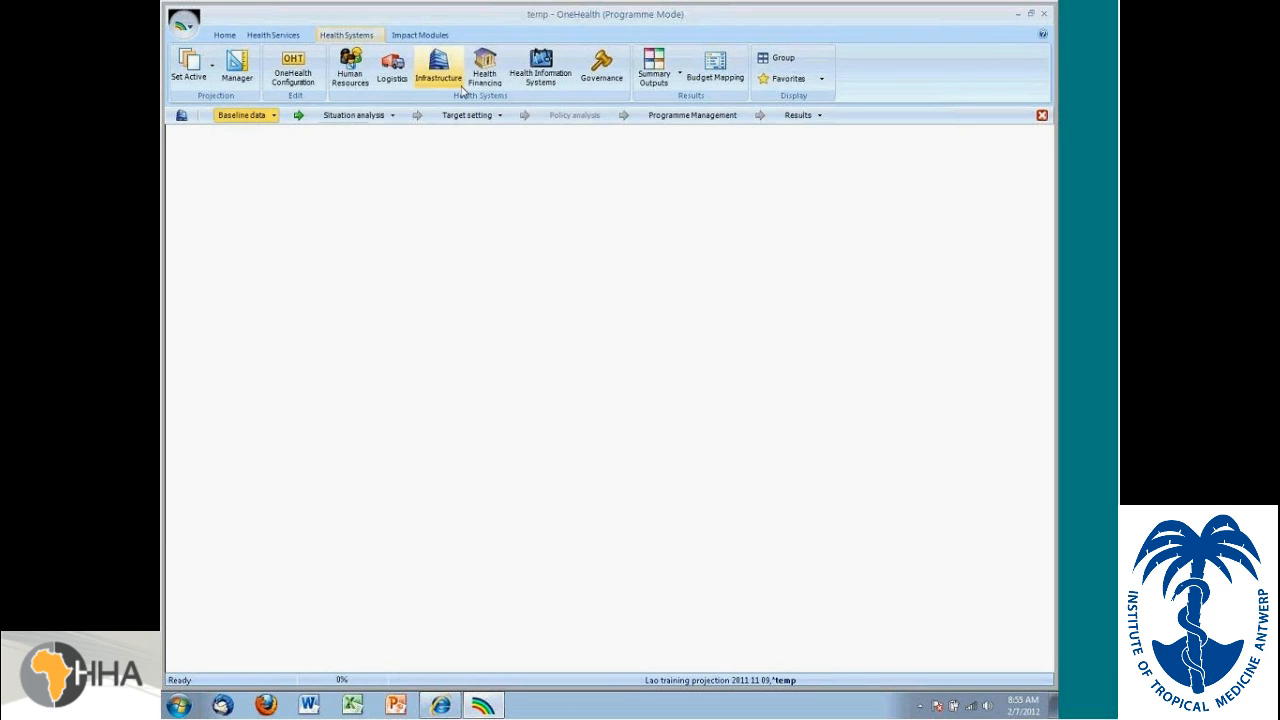
mouse_move(399, 80)
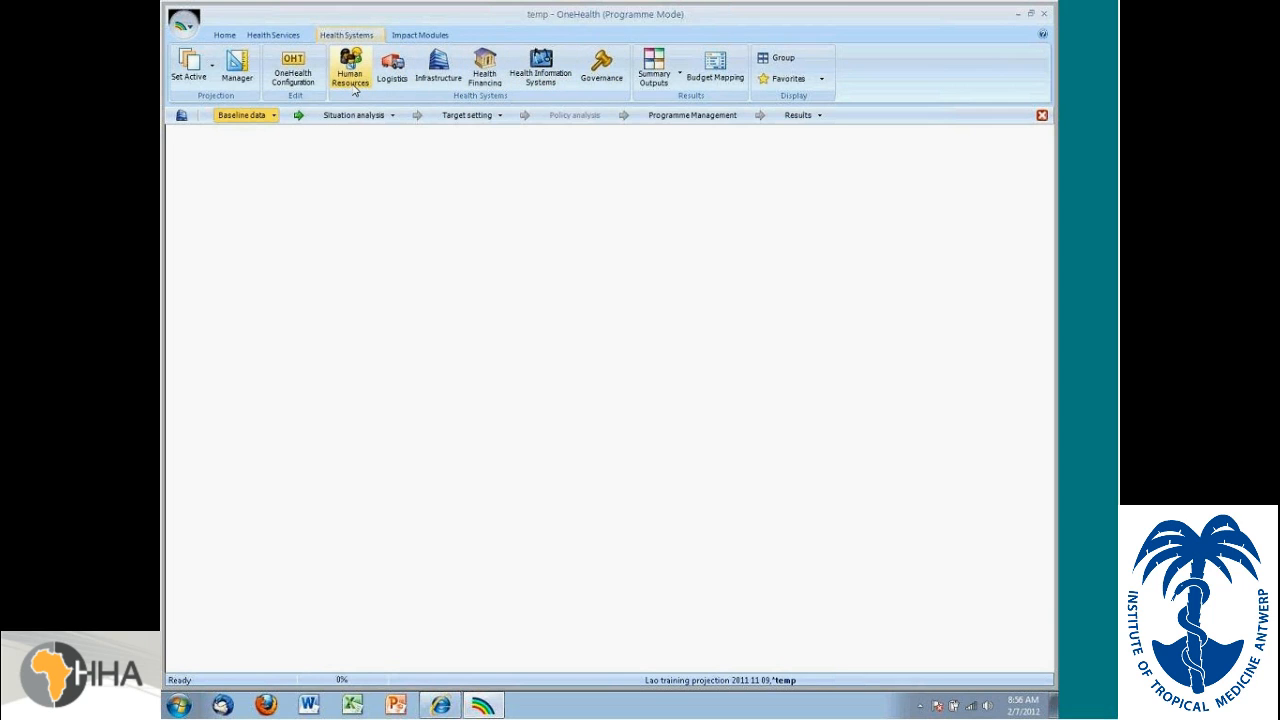
mouse_move(415, 47)
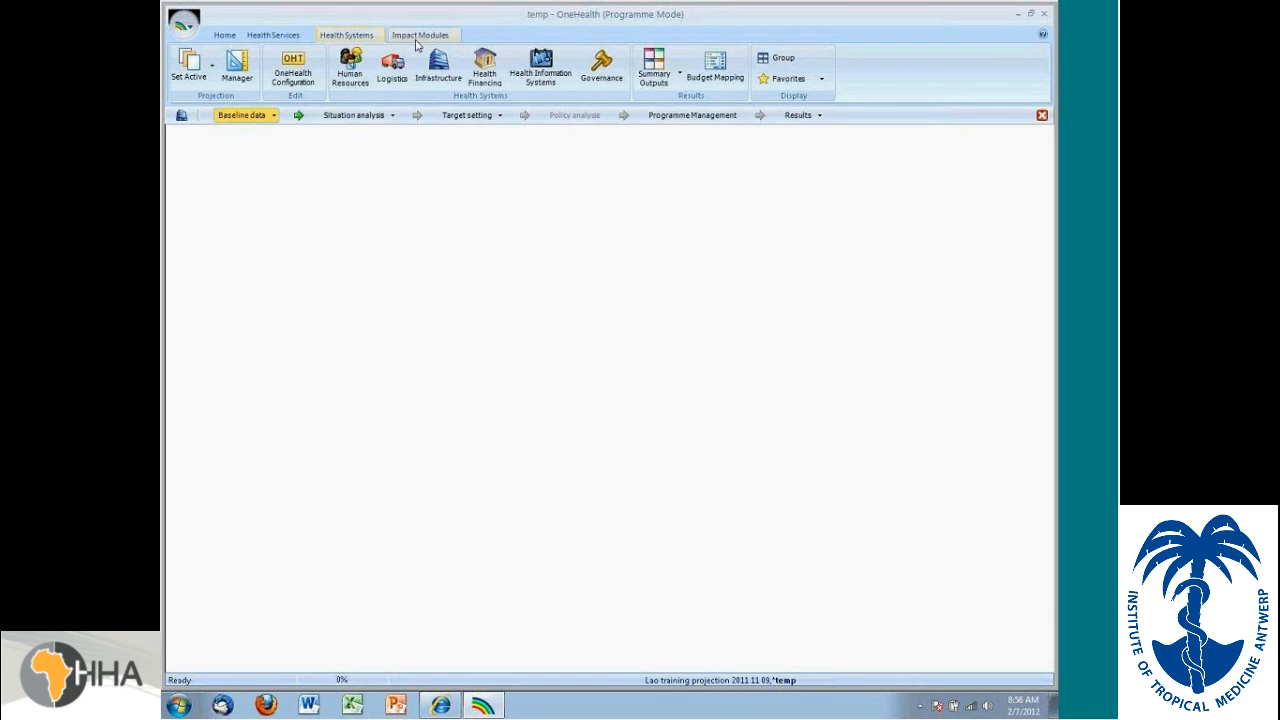
Step: Browse the impact and health systems module tabs, then open the FamPlan module
left_click(438, 34)
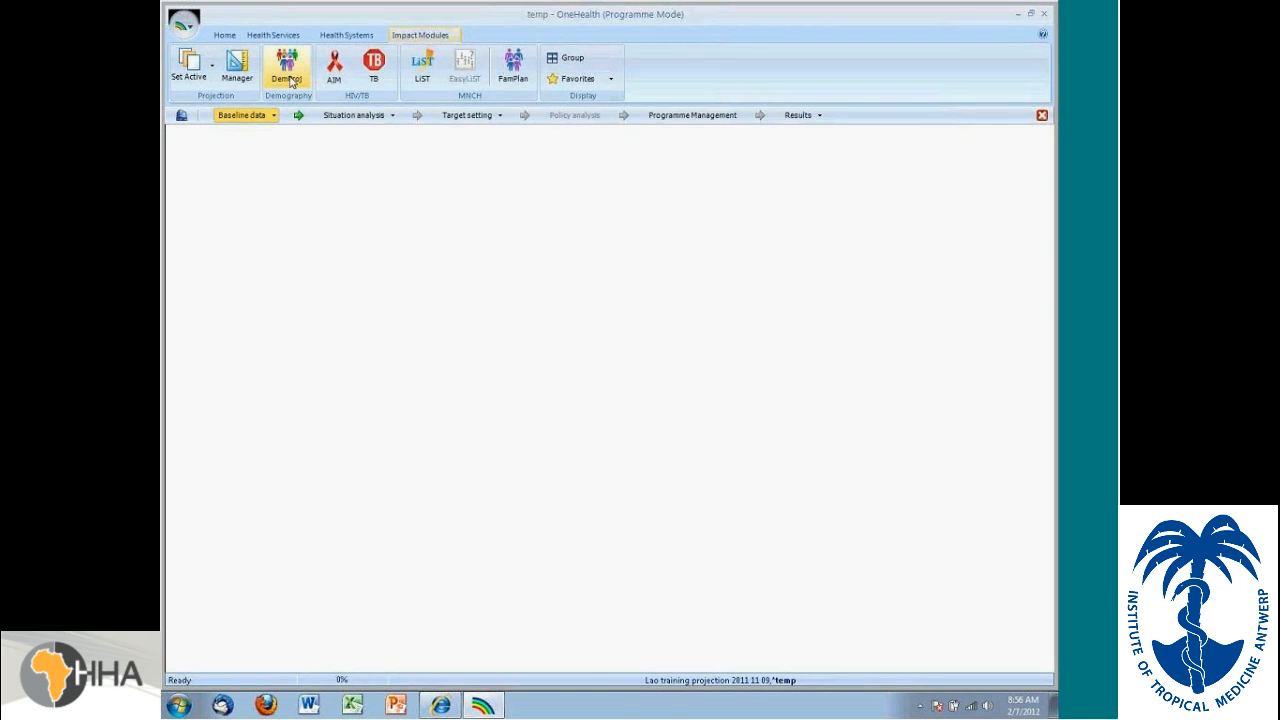
mouse_move(289, 65)
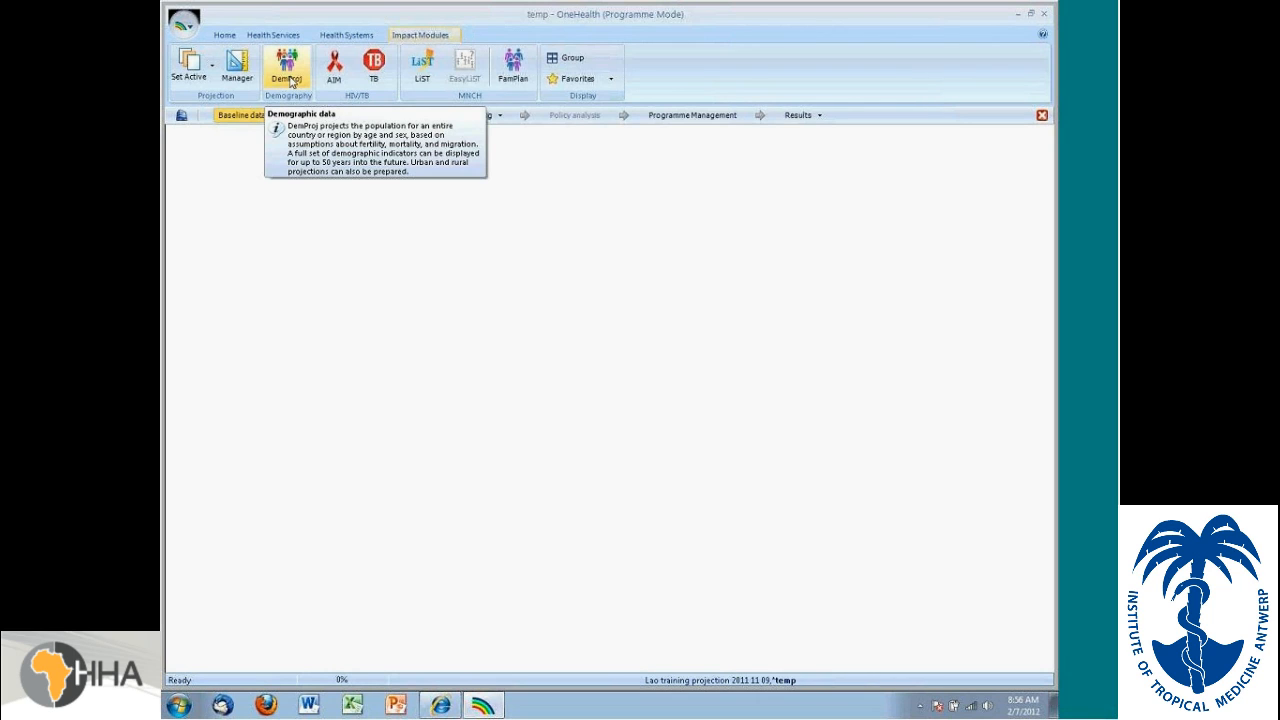
left_click(346, 35)
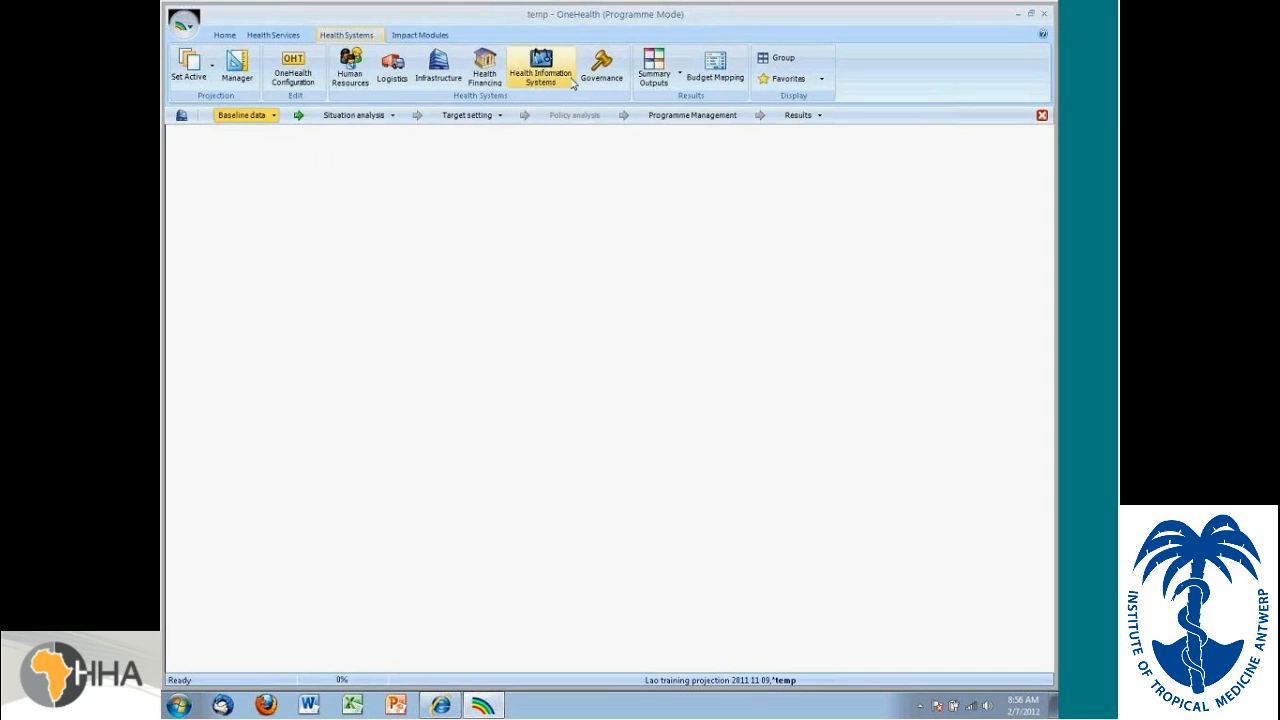
left_click(435, 34)
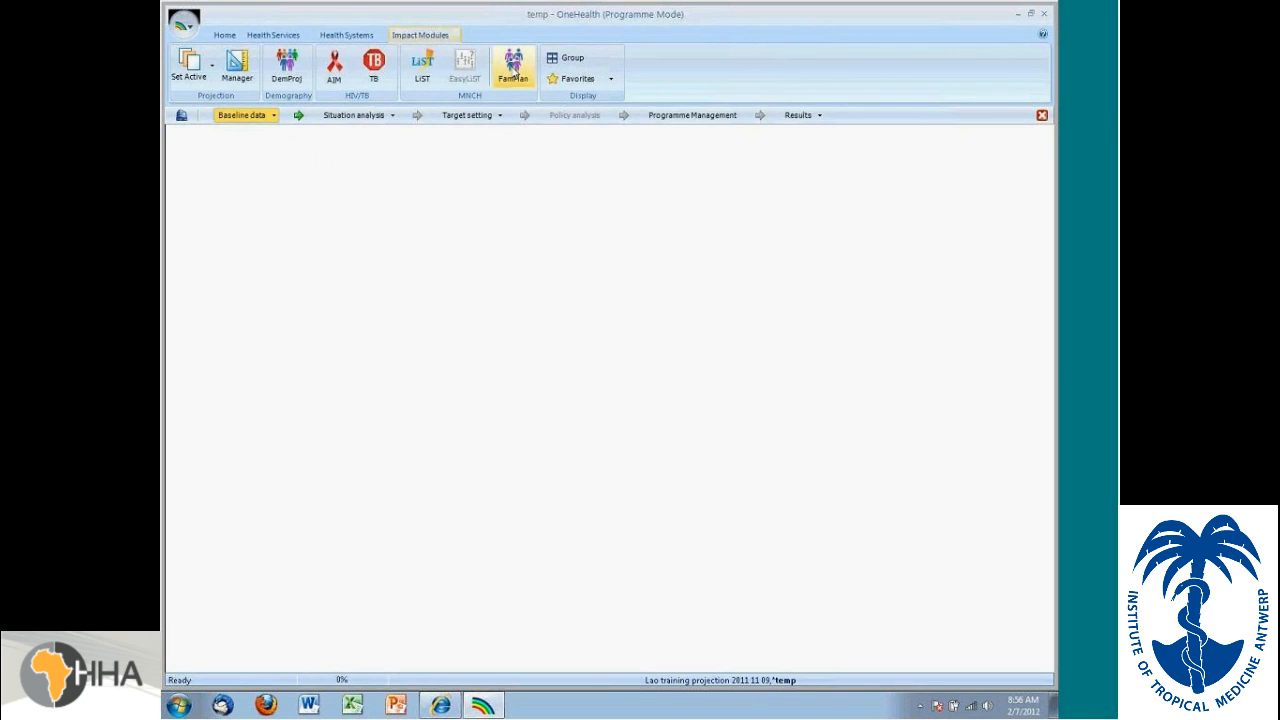
mouse_move(289, 64)
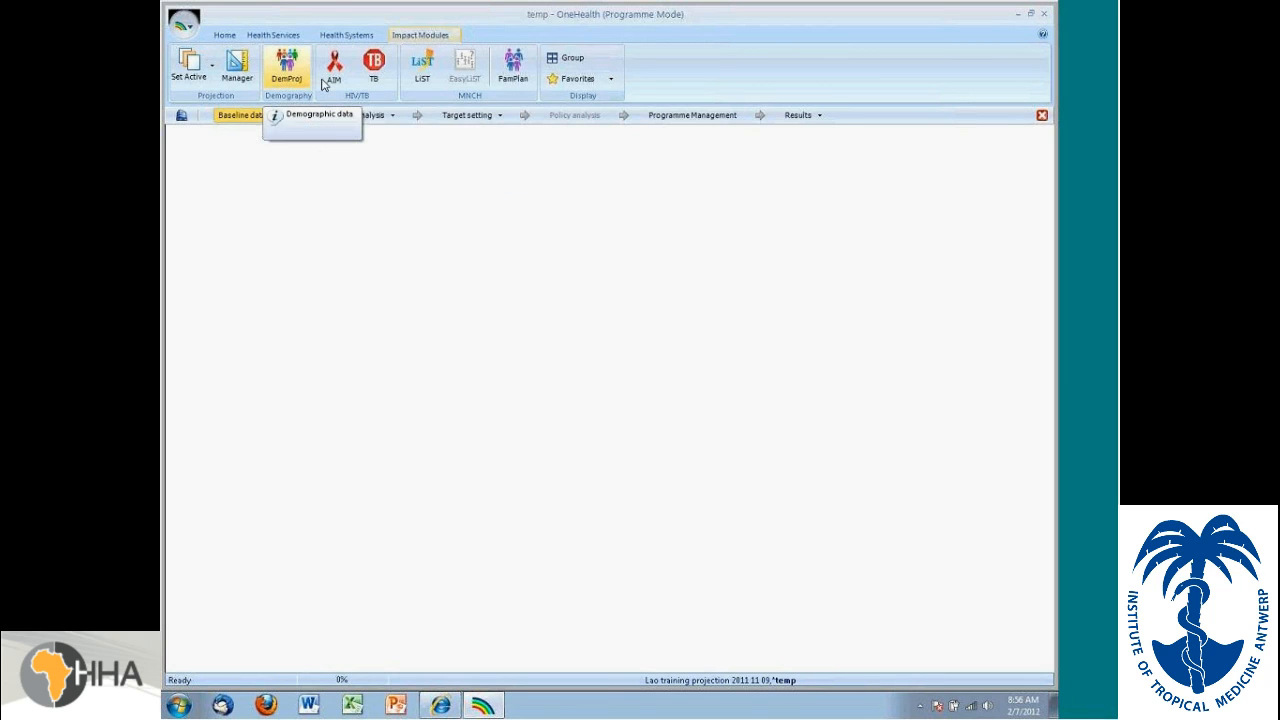
mouse_move(332, 62)
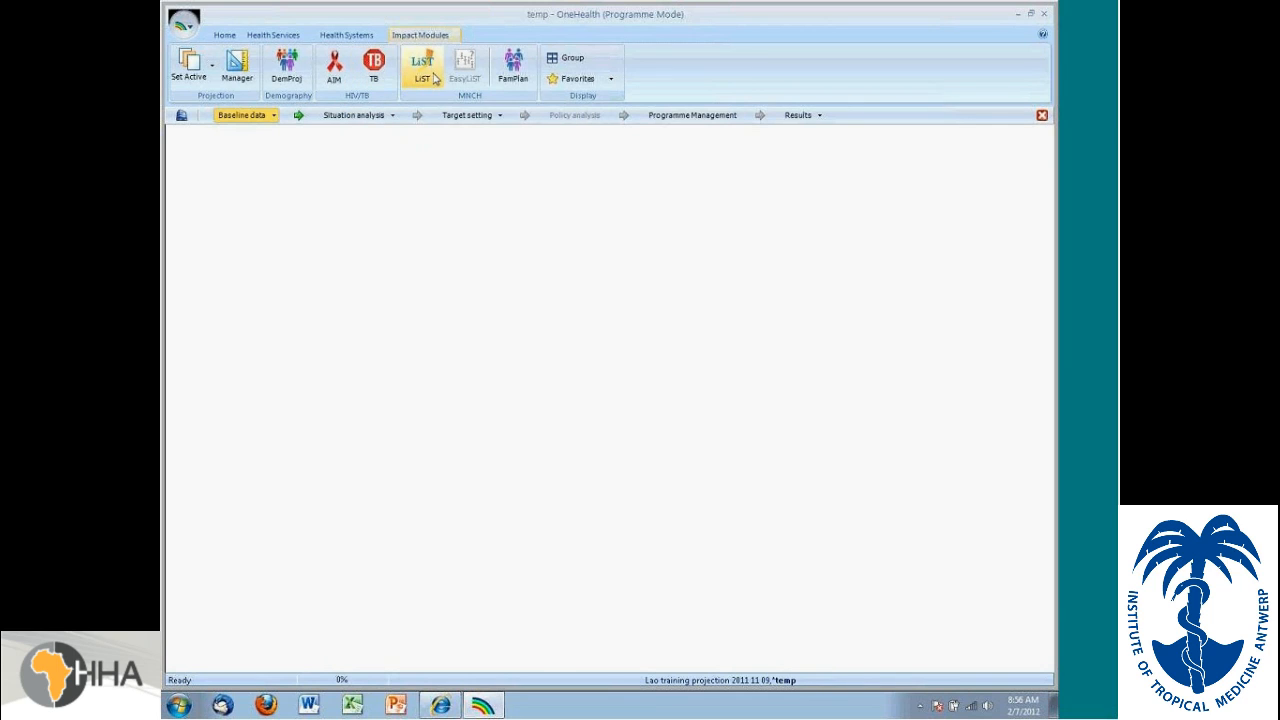
mouse_move(423, 68)
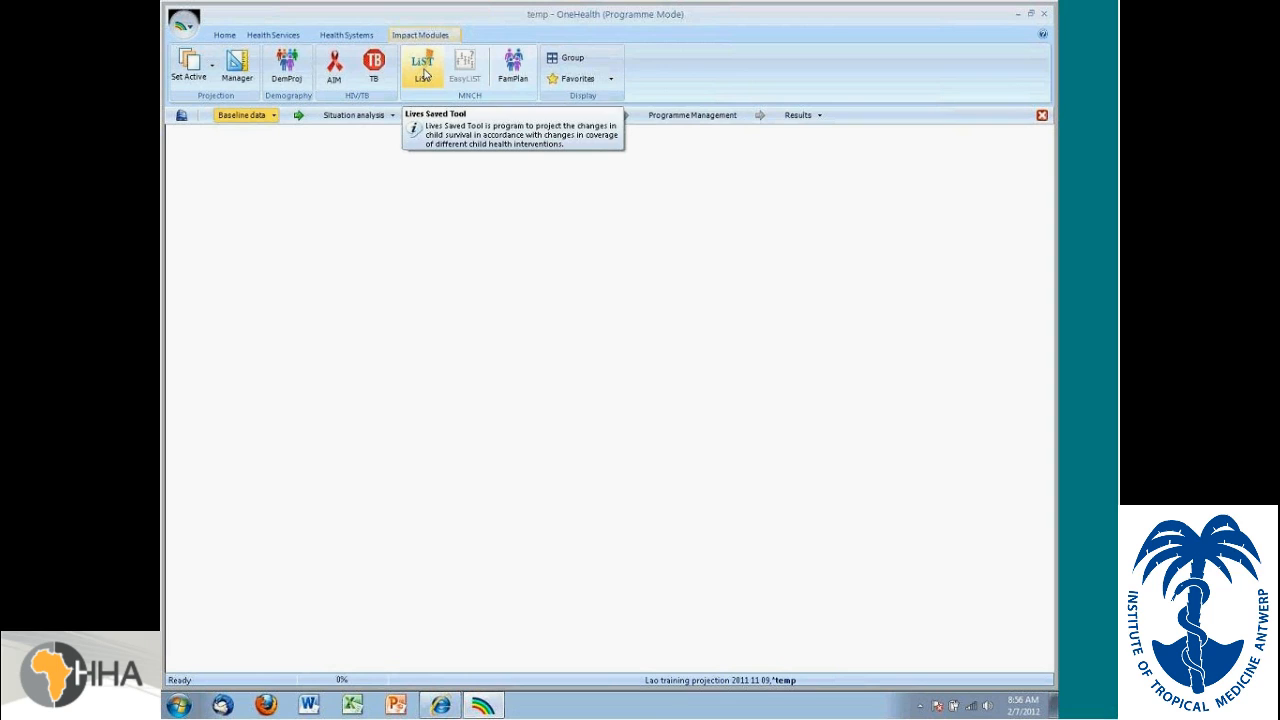
mouse_move(467, 66)
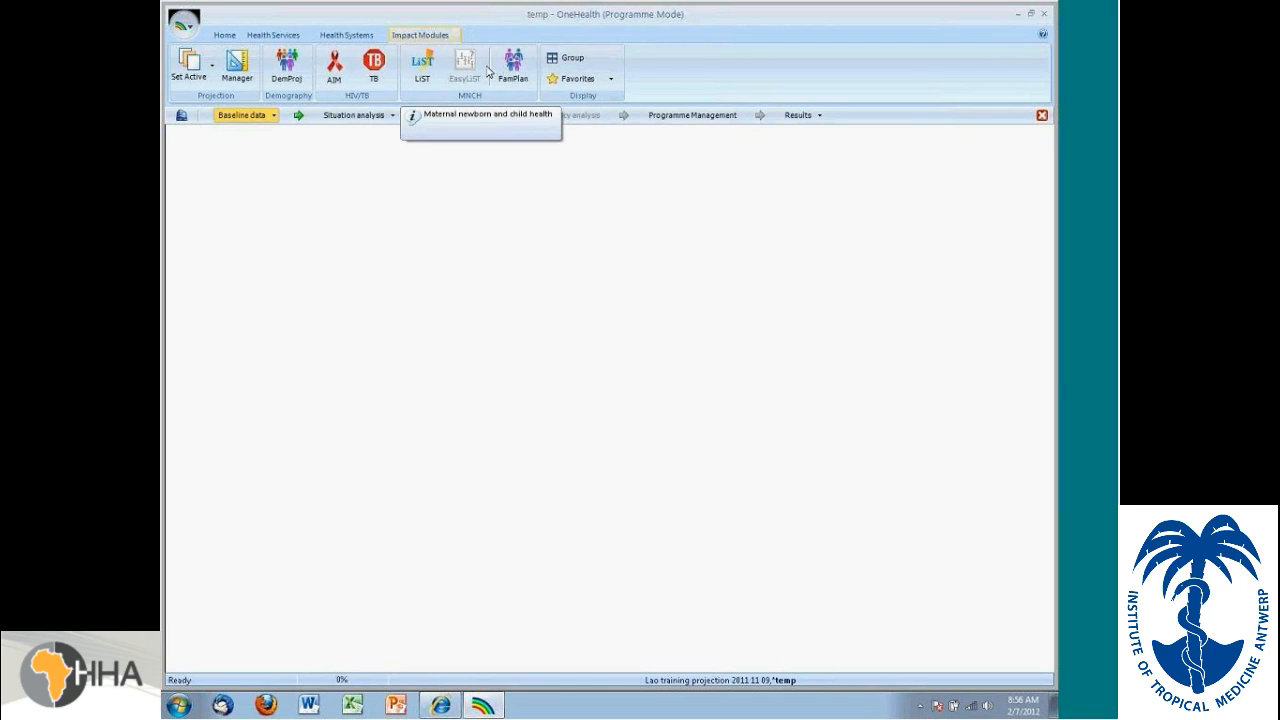
left_click(509, 62)
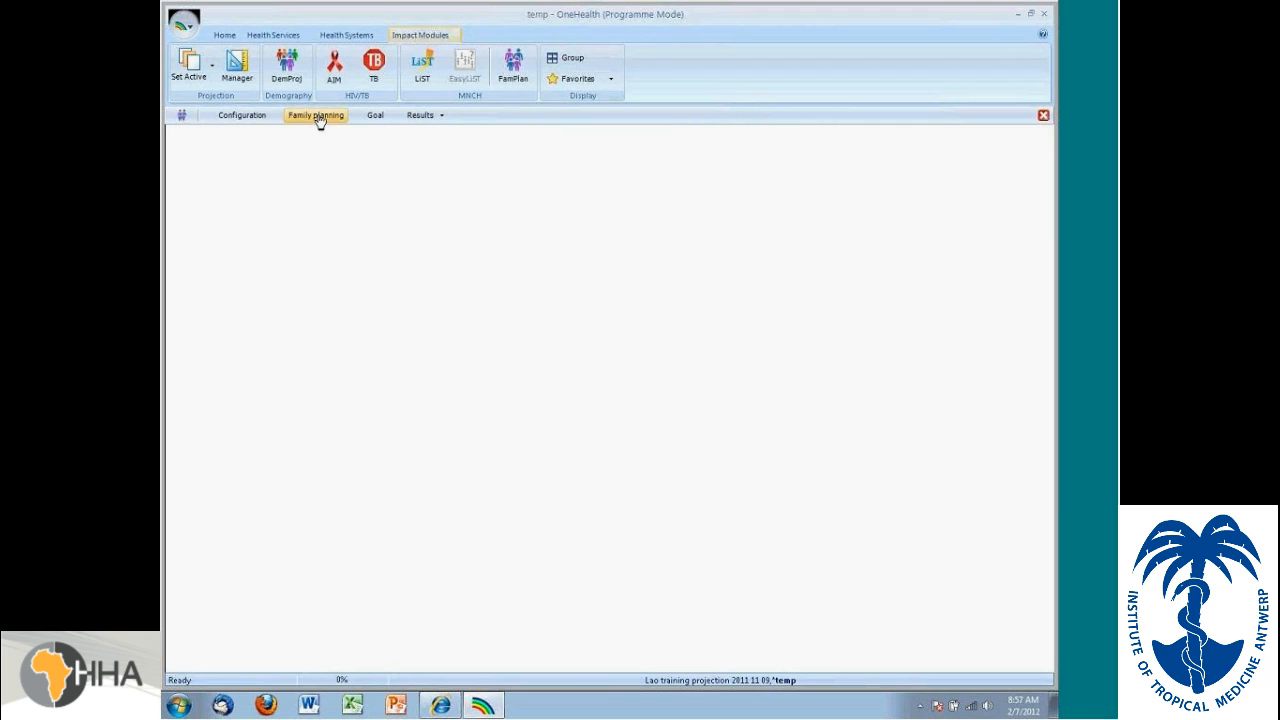
Step: Open the family planning section of the FamPlan module
left_click(315, 114)
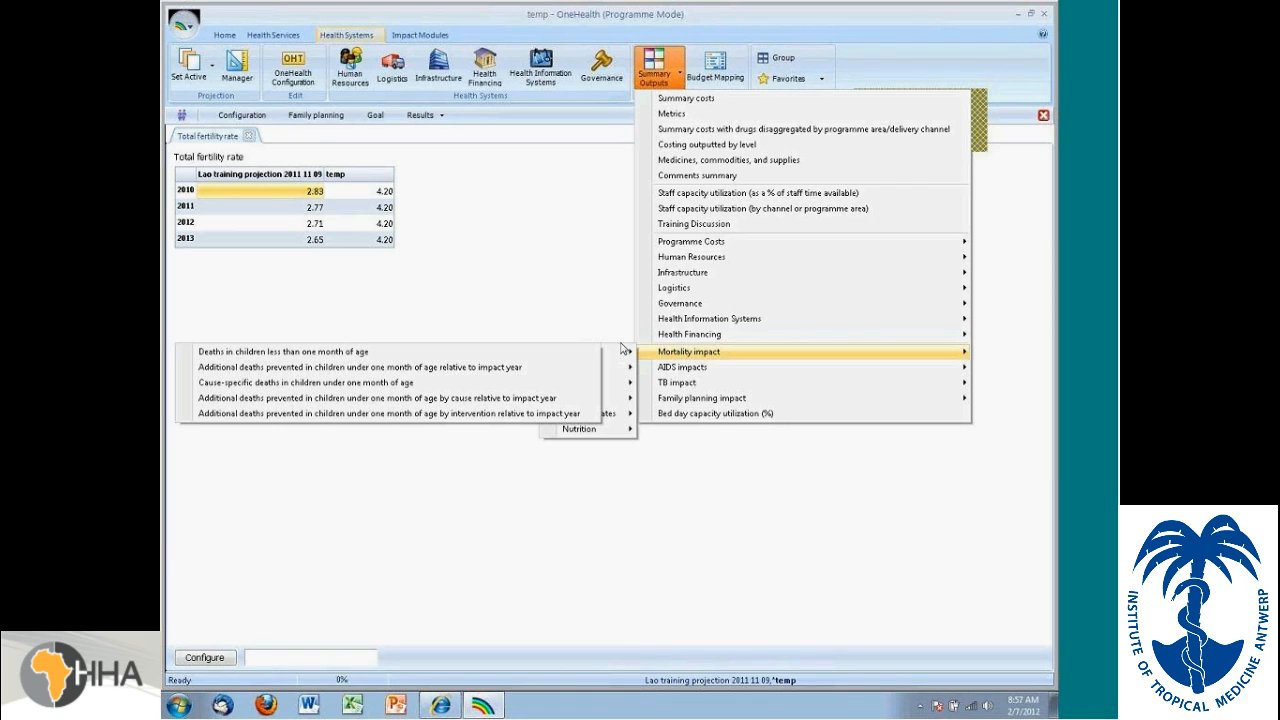
mouse_move(688, 351)
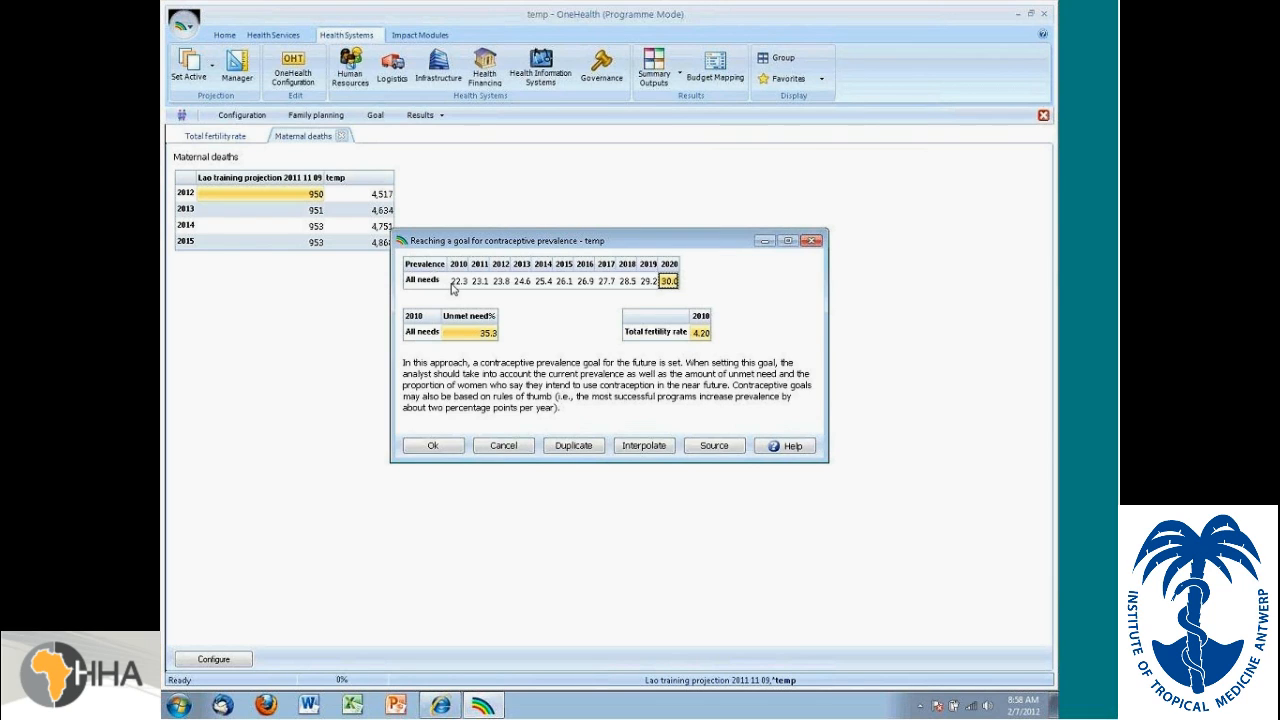
mouse_move(670, 289)
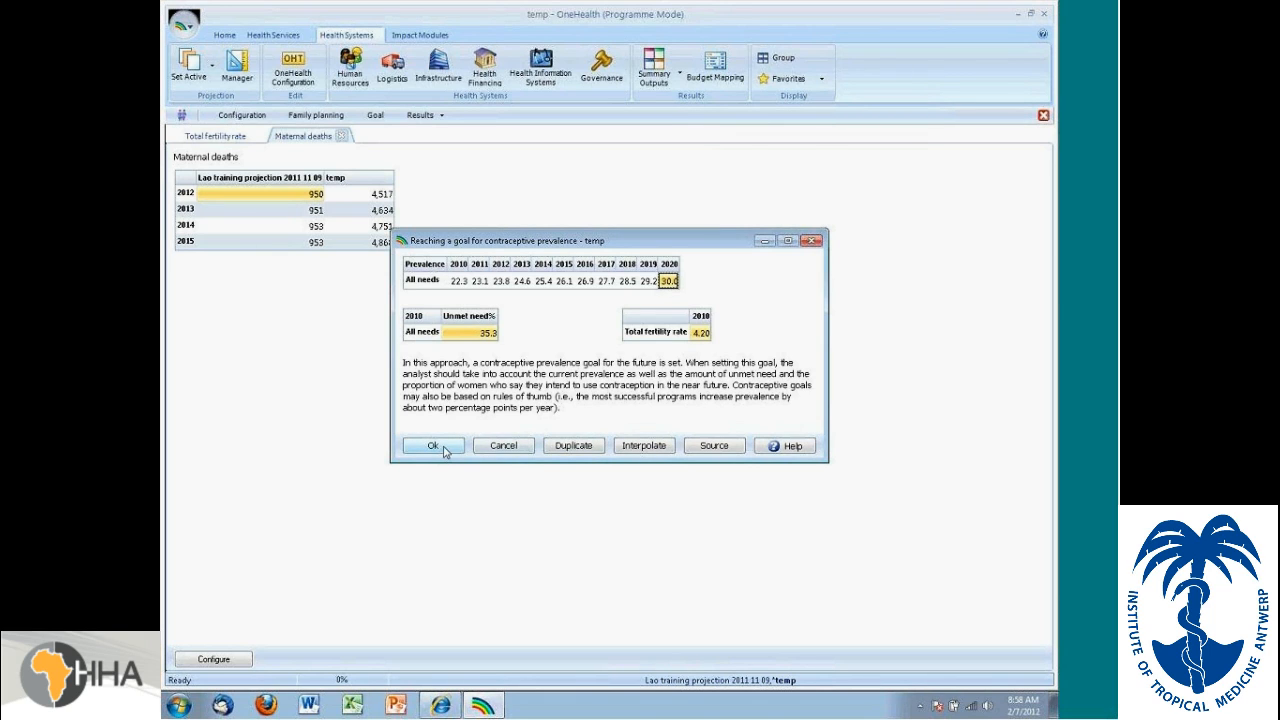
Step: Accept the 30.0 contraceptive prevalence goal for 2020 and reopen the total fertility rate table
left_click(430, 445)
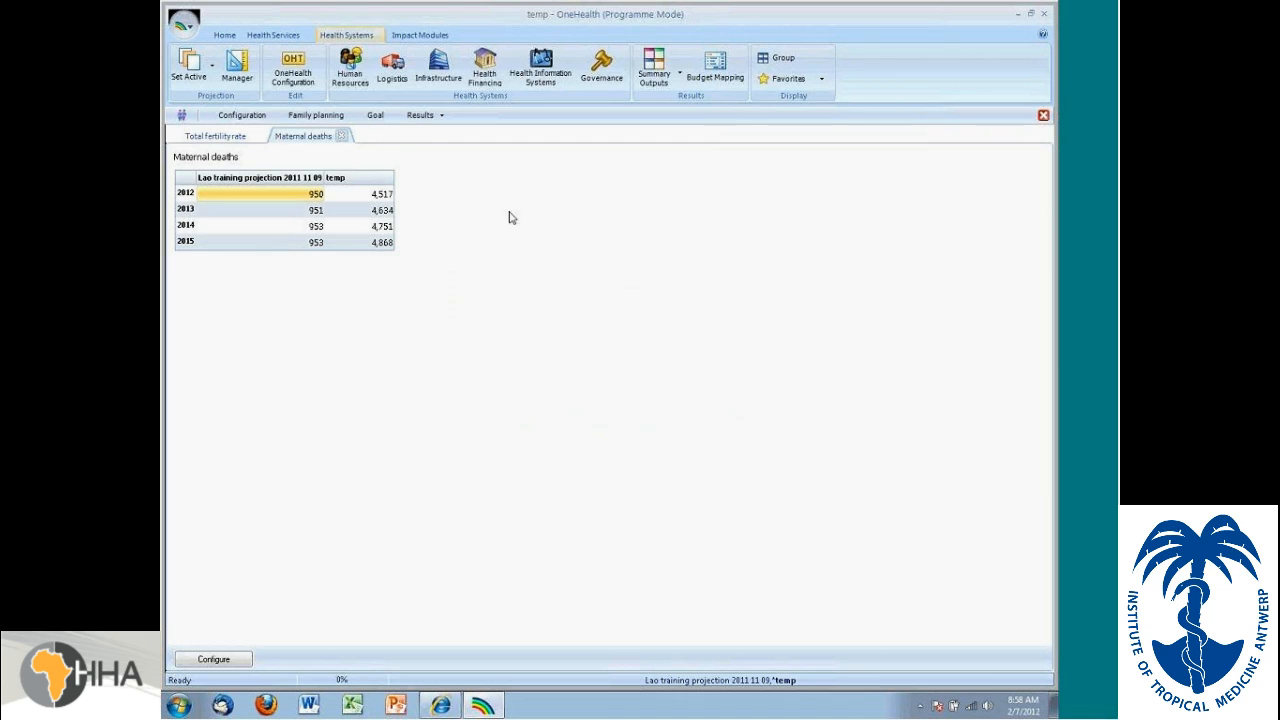
mouse_move(418, 48)
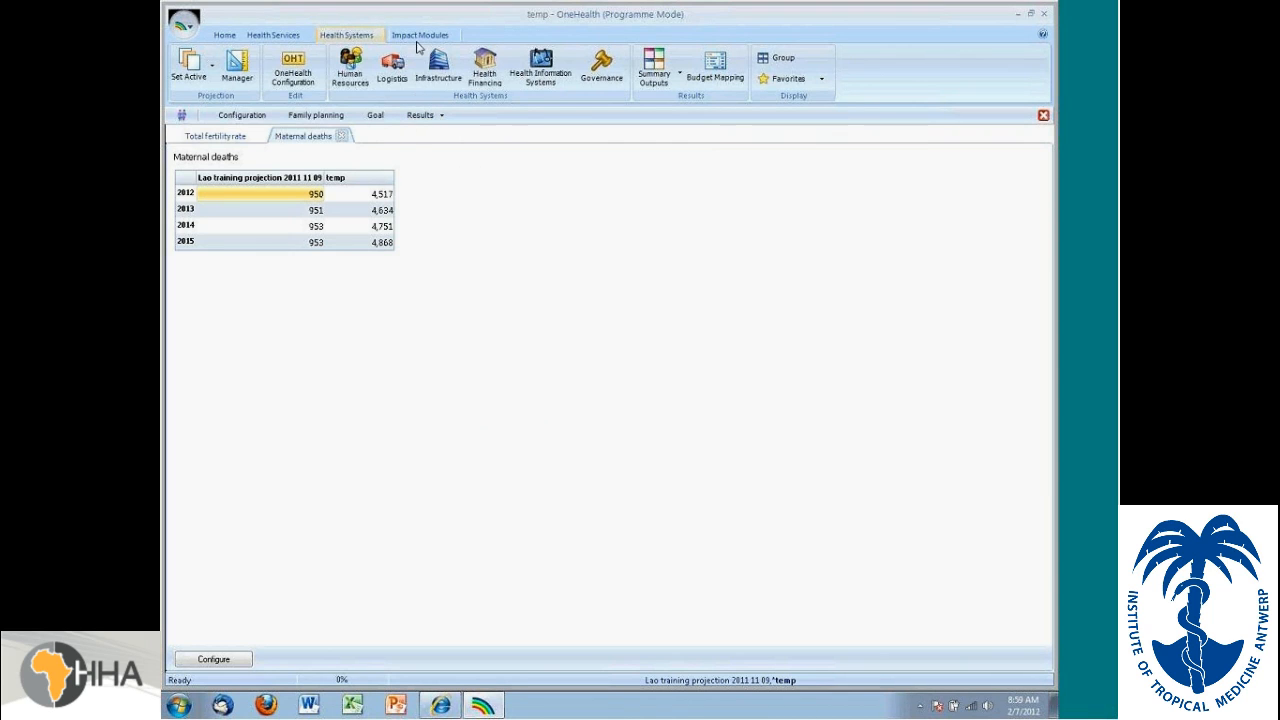
left_click(432, 34)
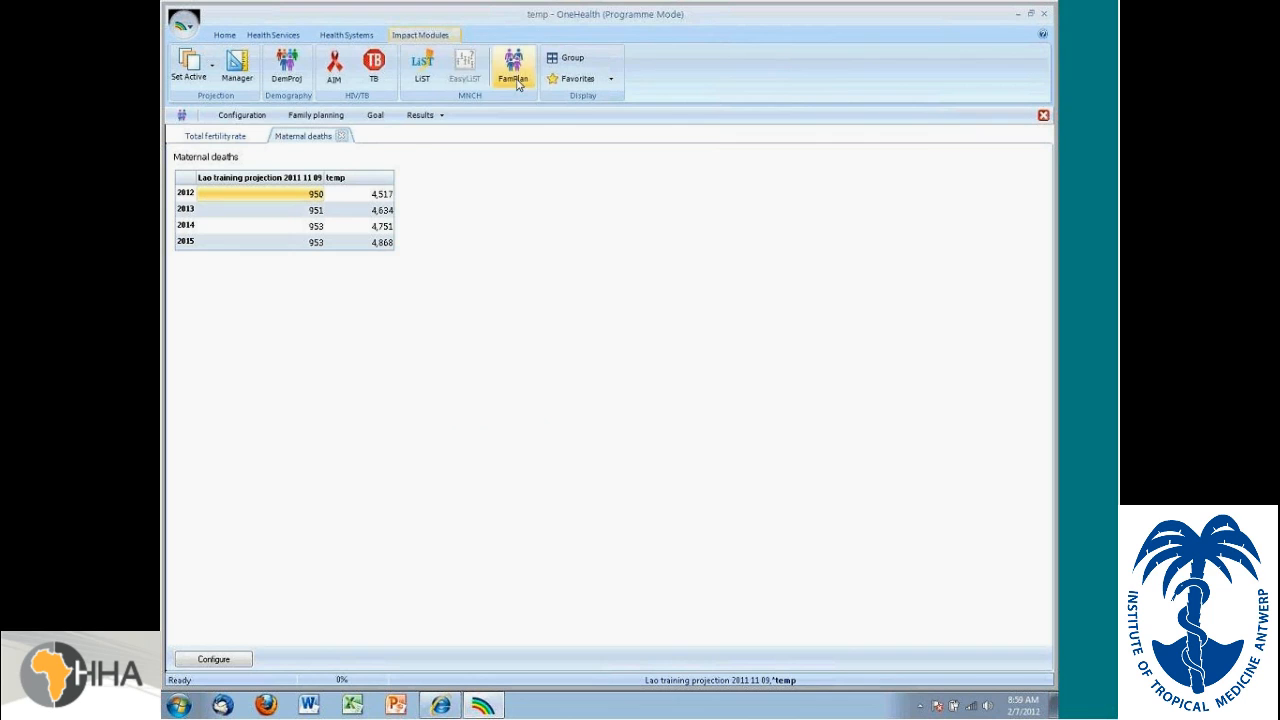
left_click(424, 115)
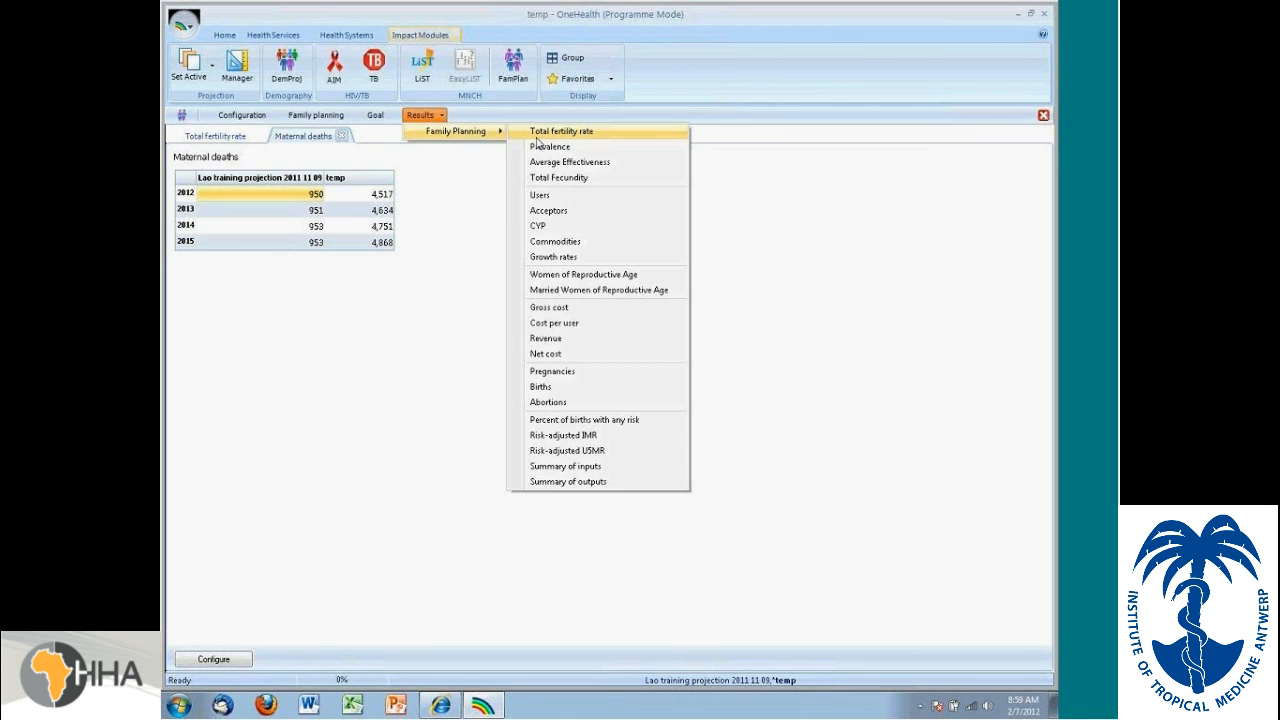
left_click(567, 131)
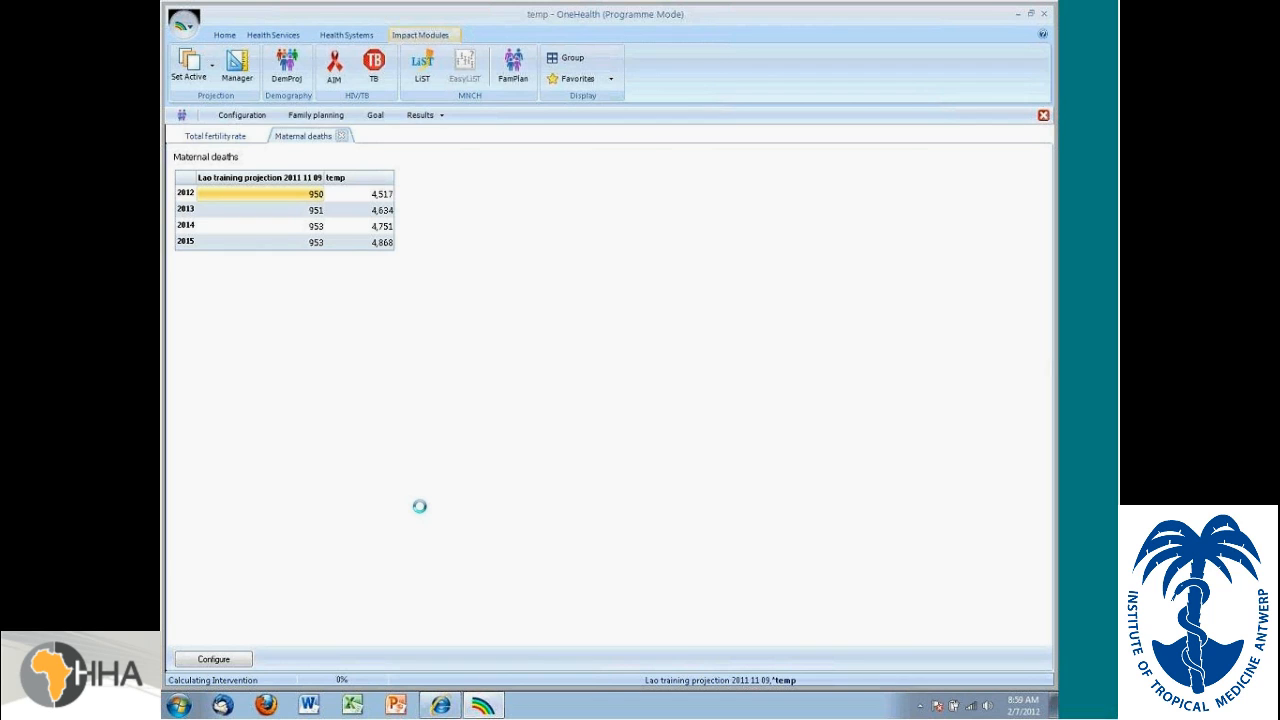
left_click(211, 659)
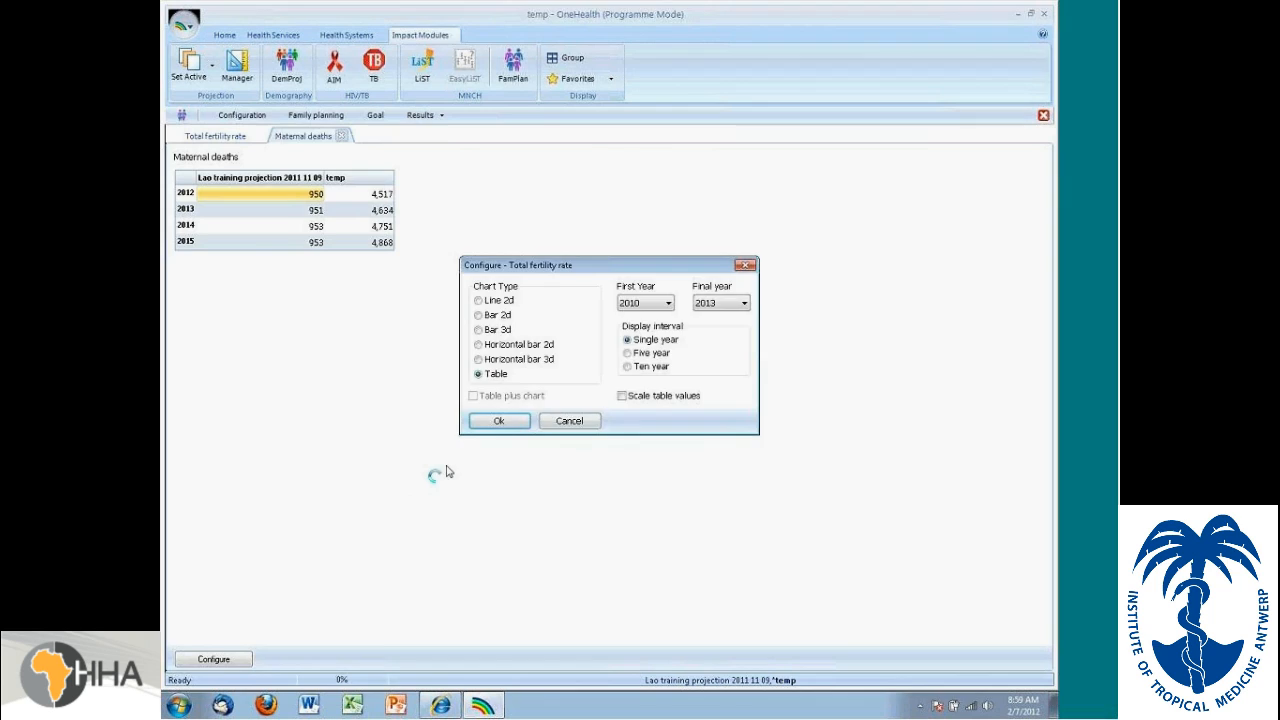
left_click(497, 421)
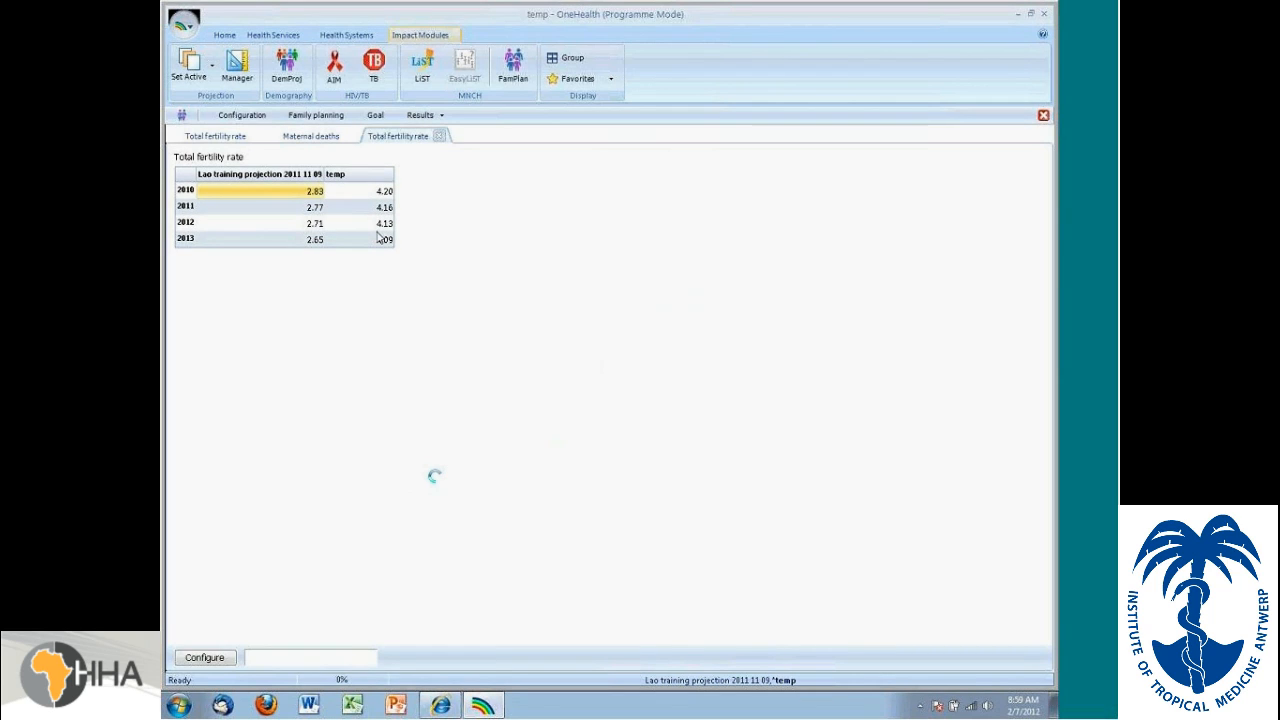
mouse_move(384, 252)
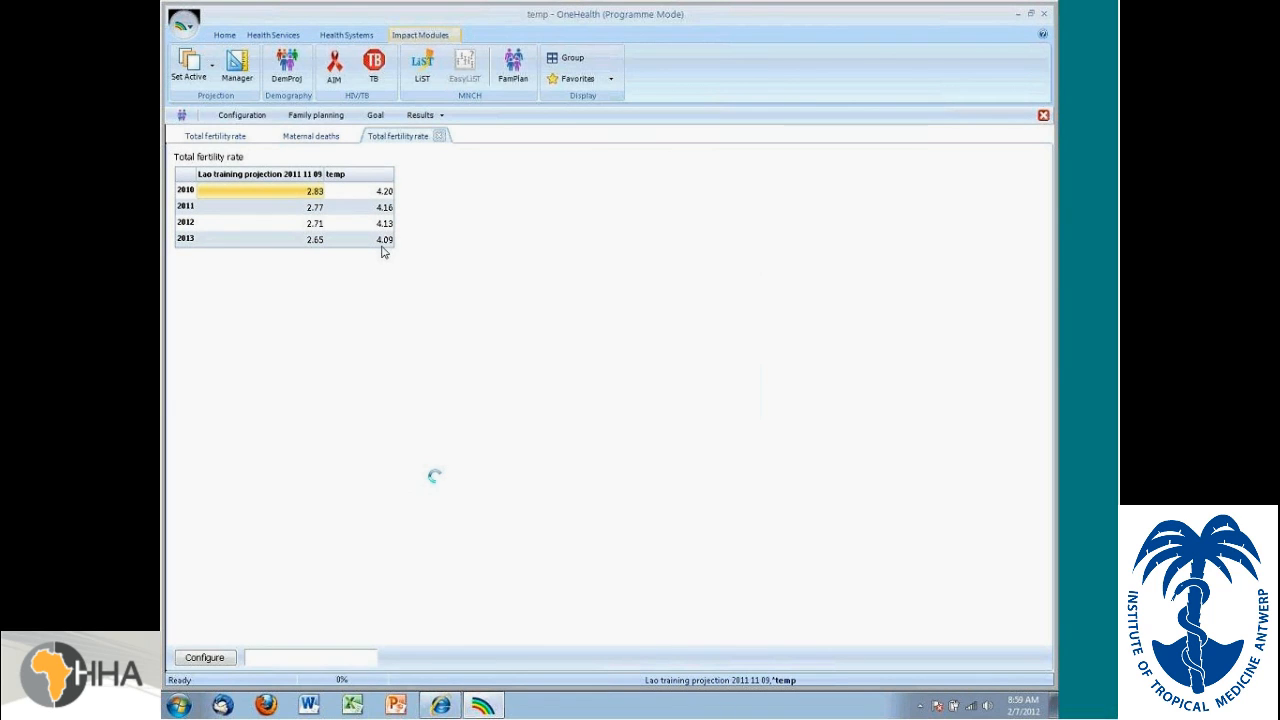
mouse_move(393, 250)
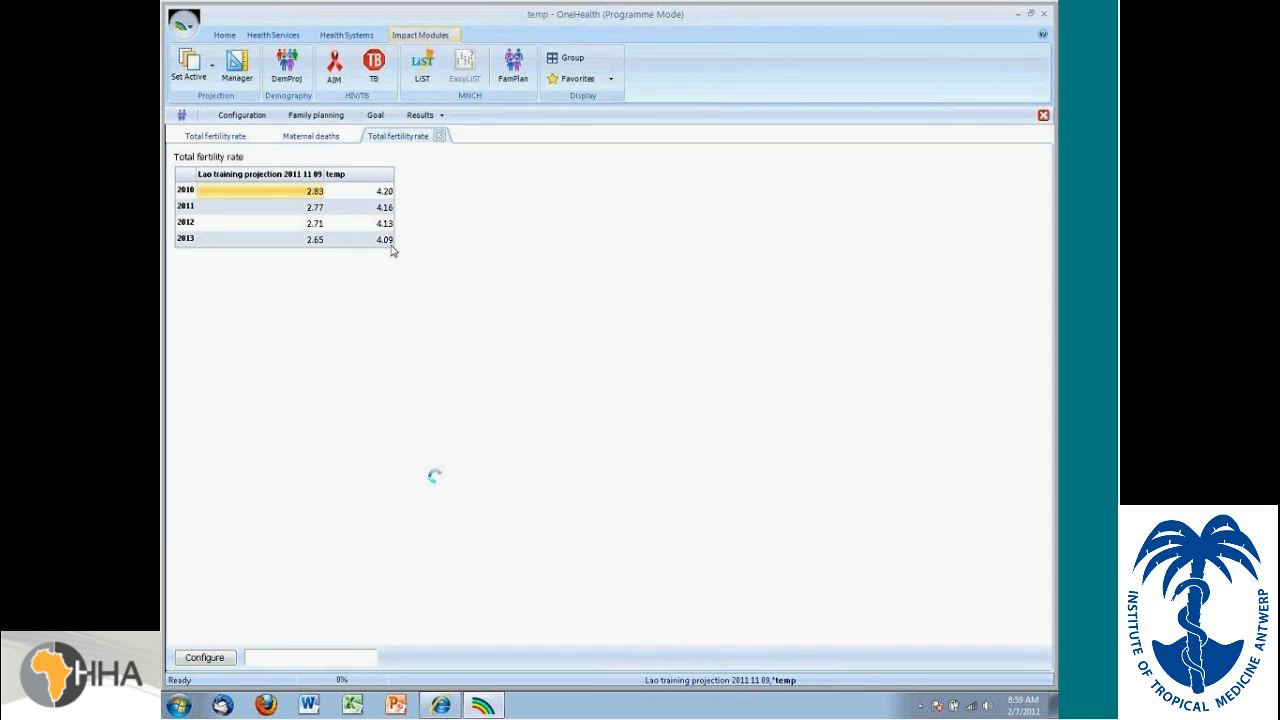
mouse_move(395, 254)
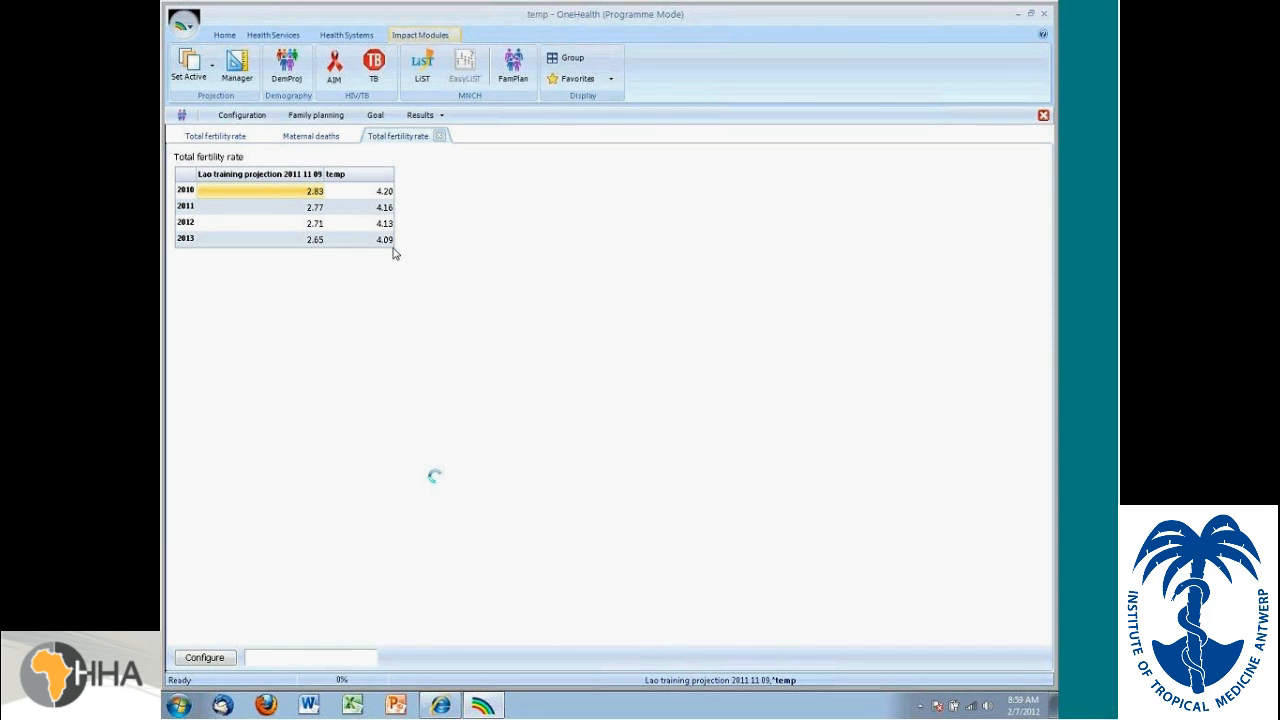
mouse_move(482, 255)
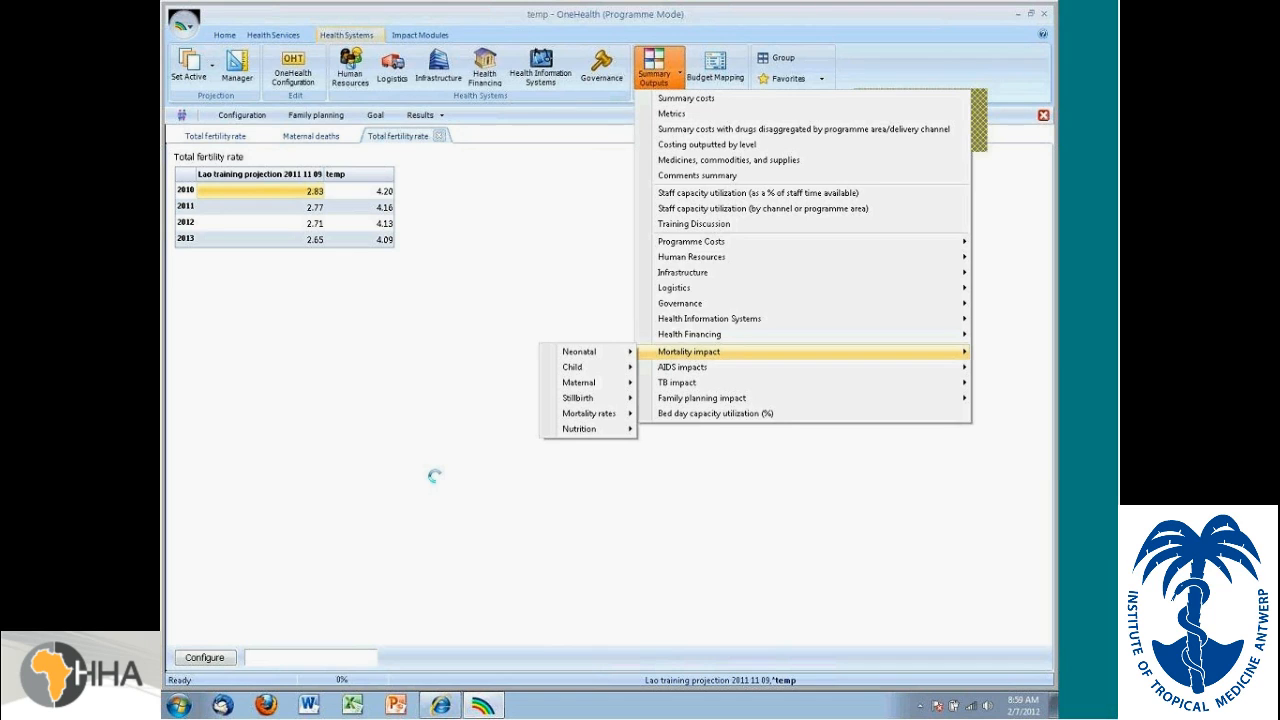
mouse_move(610, 358)
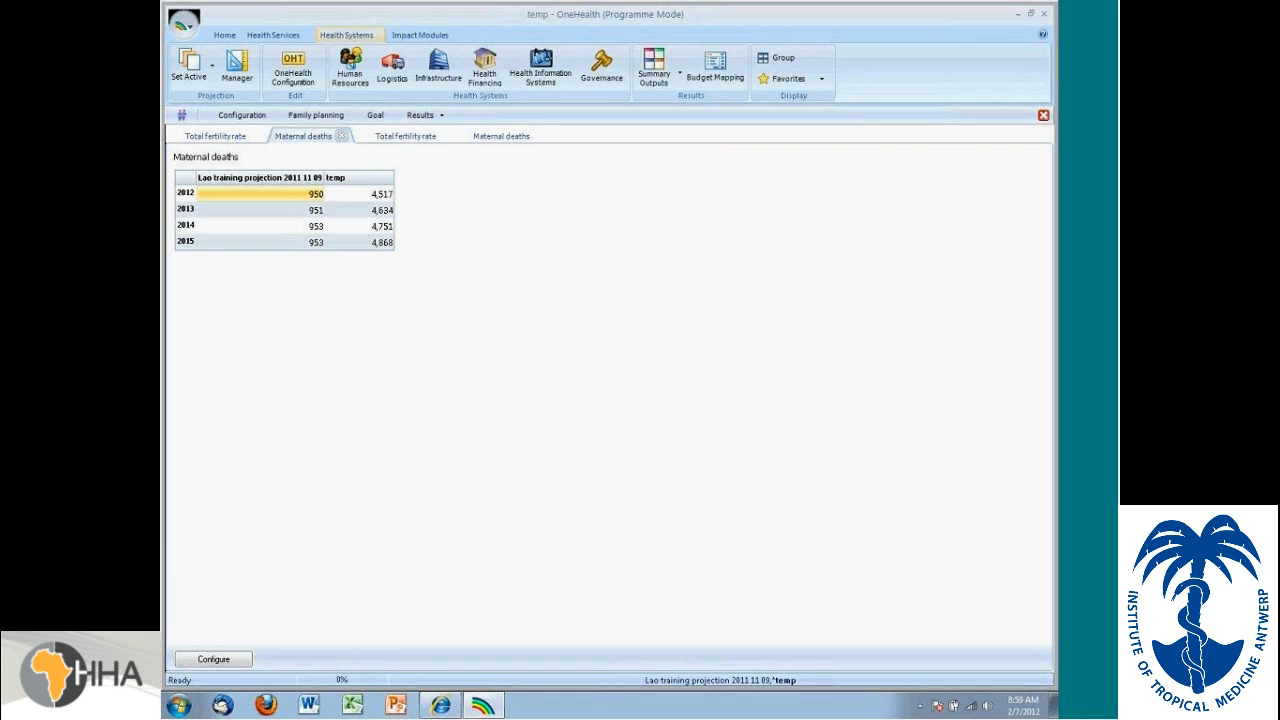
mouse_move(385, 250)
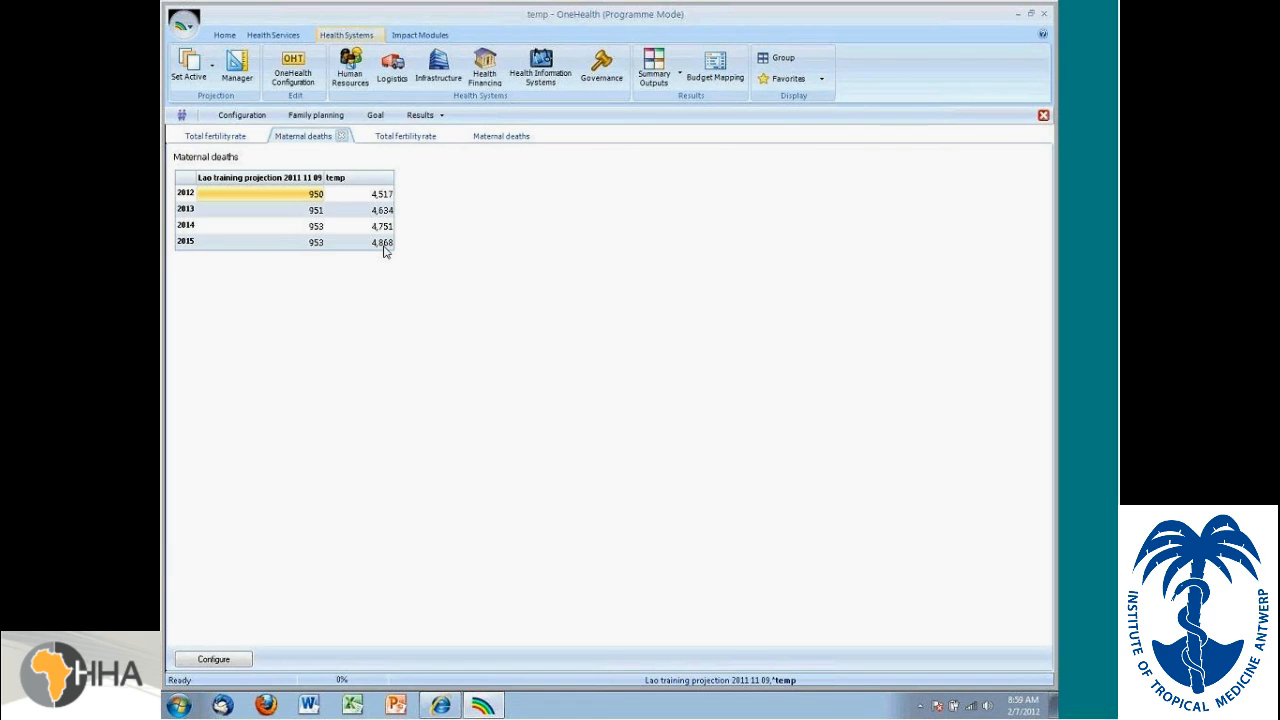
mouse_move(388, 255)
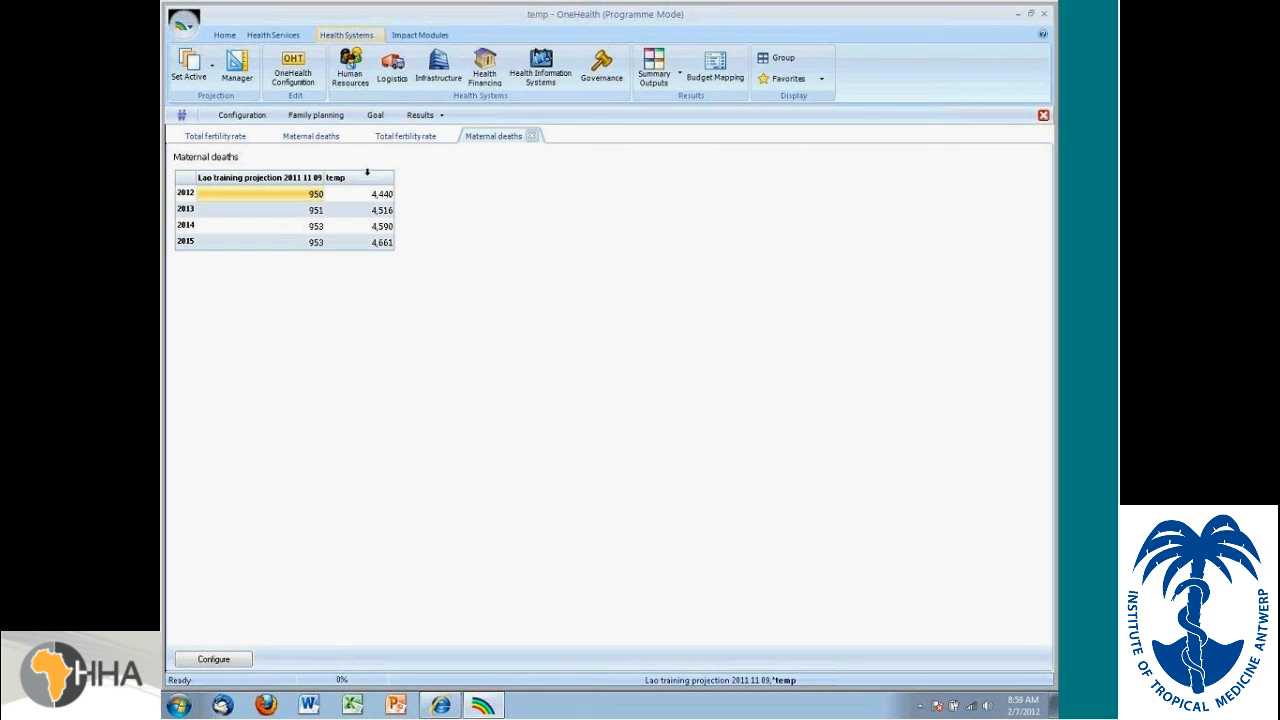
mouse_move(387, 256)
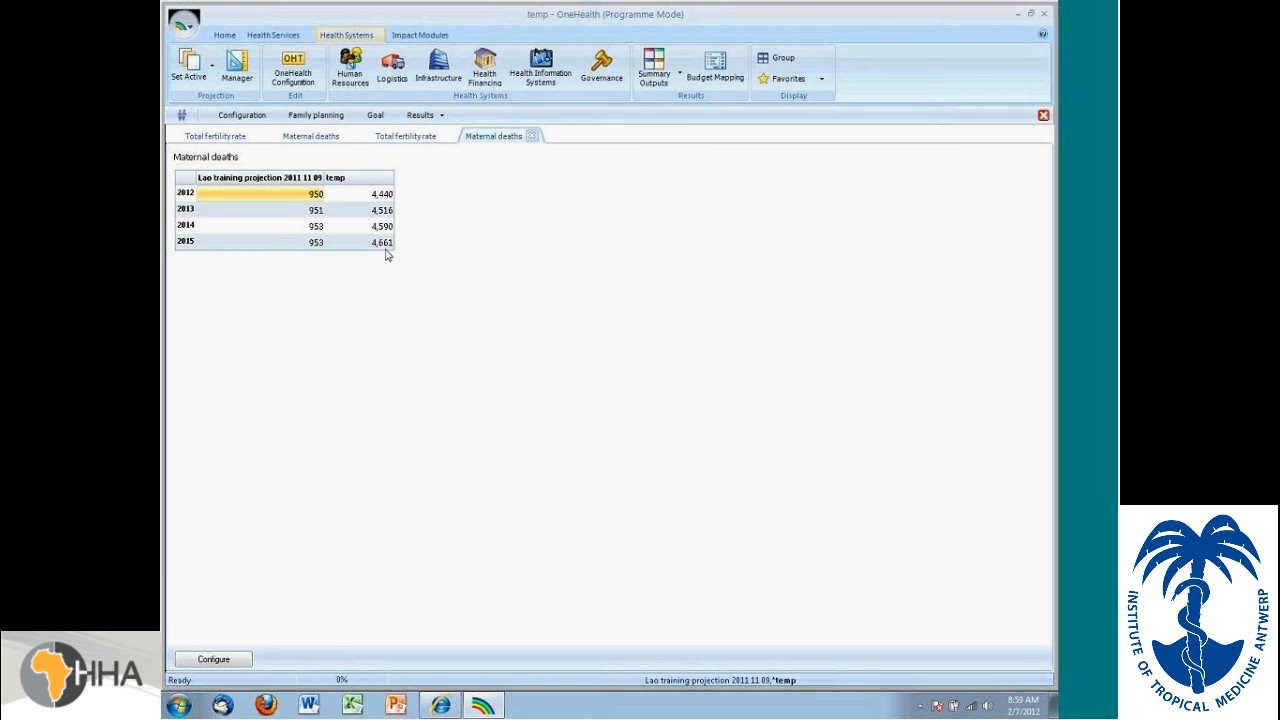
mouse_move(384, 249)
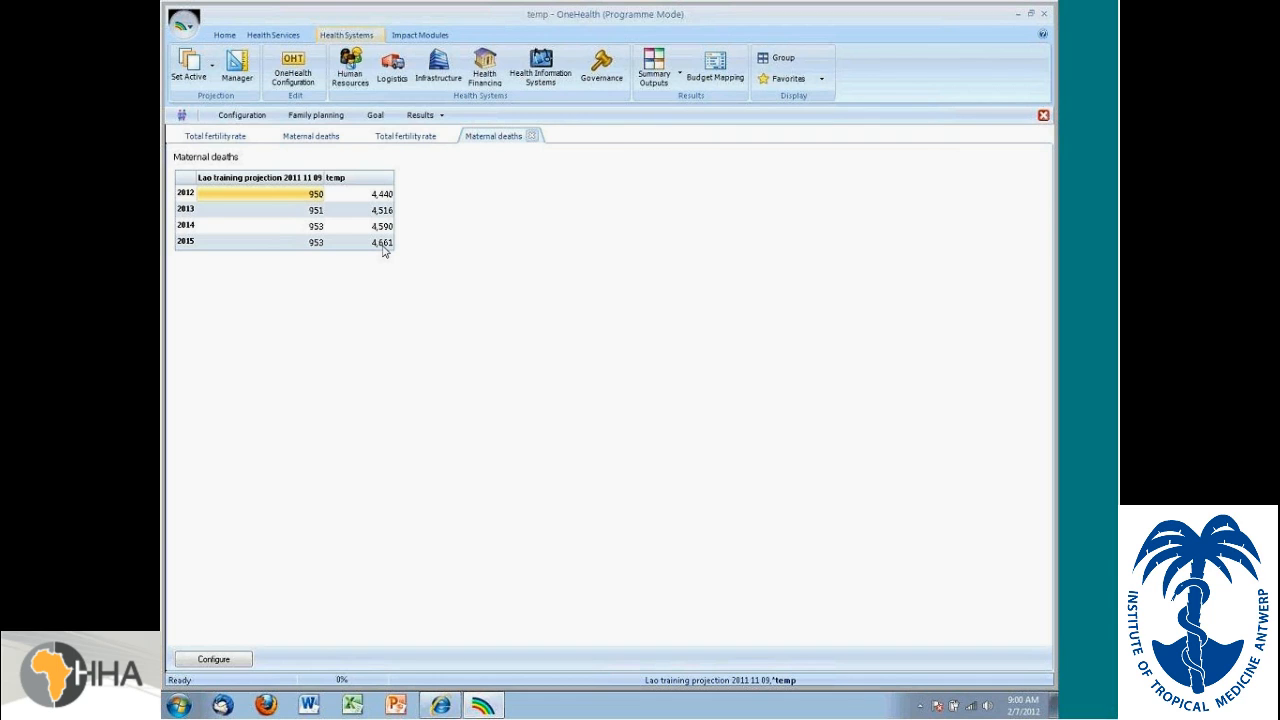
mouse_move(185, 28)
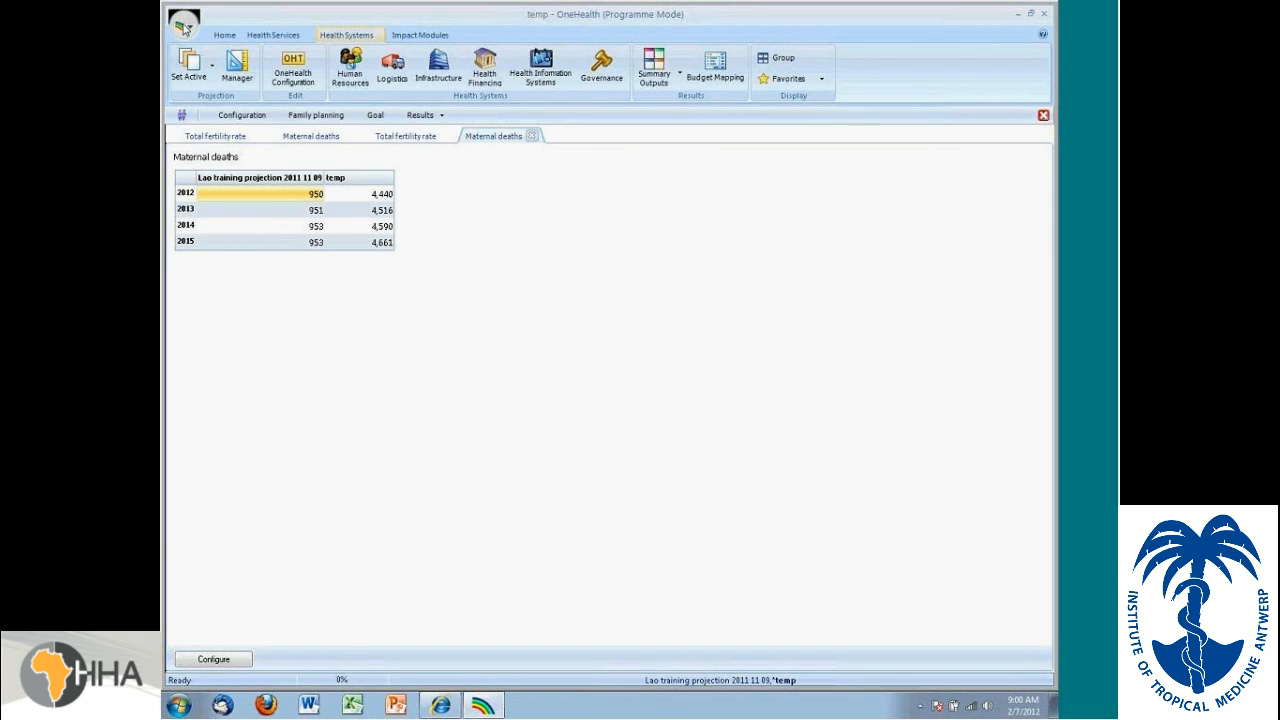
Step: Close the temp projection, answer the save prompt, and close the leftover fertility rate results
left_click(185, 24)
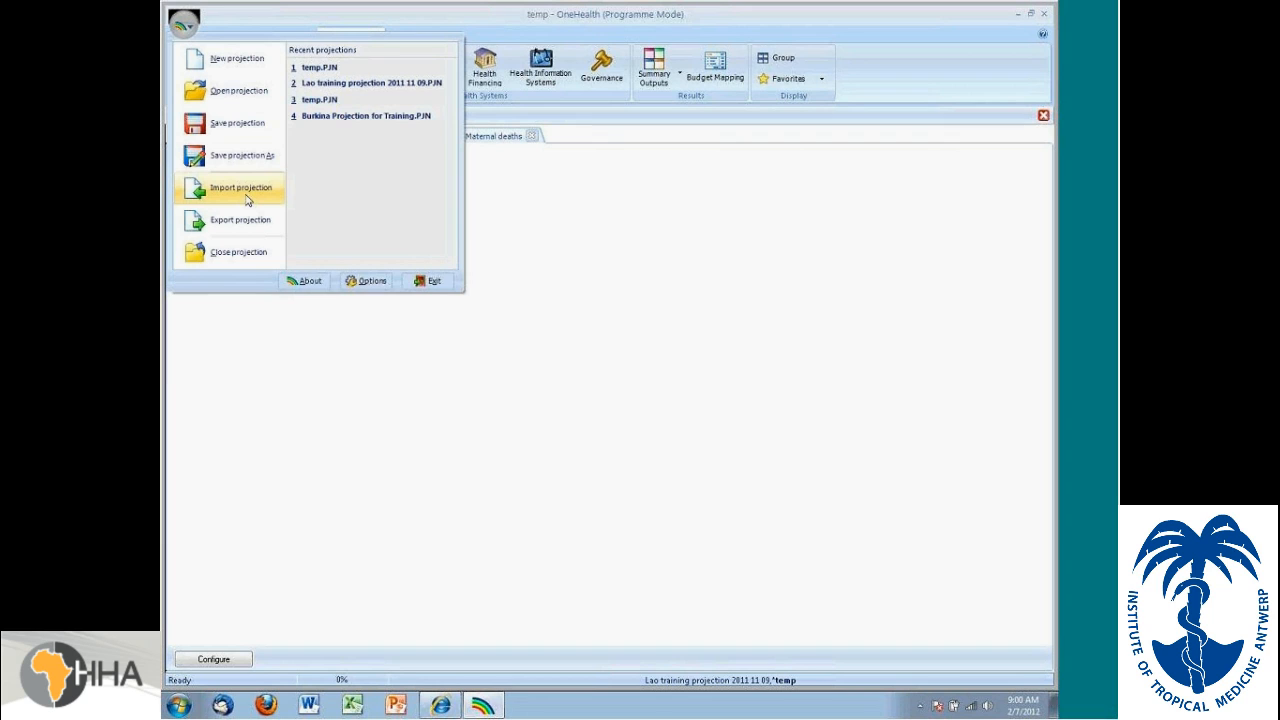
mouse_move(240, 252)
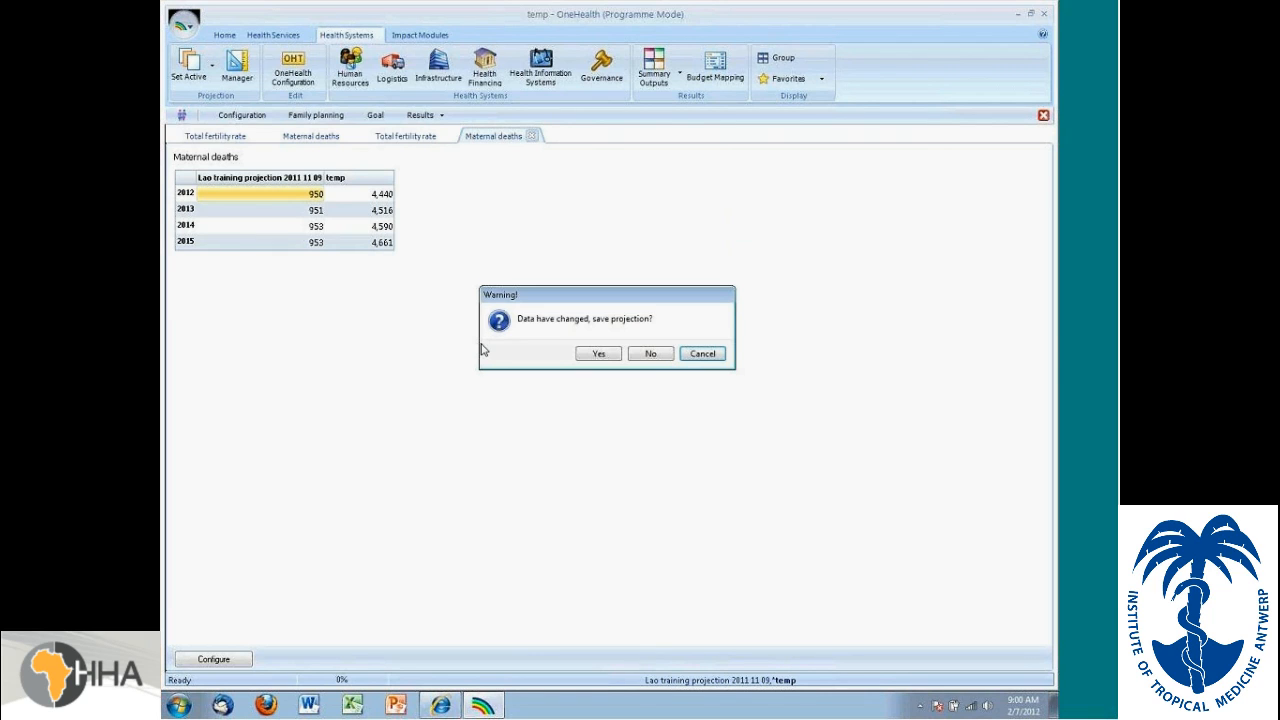
left_click(598, 353)
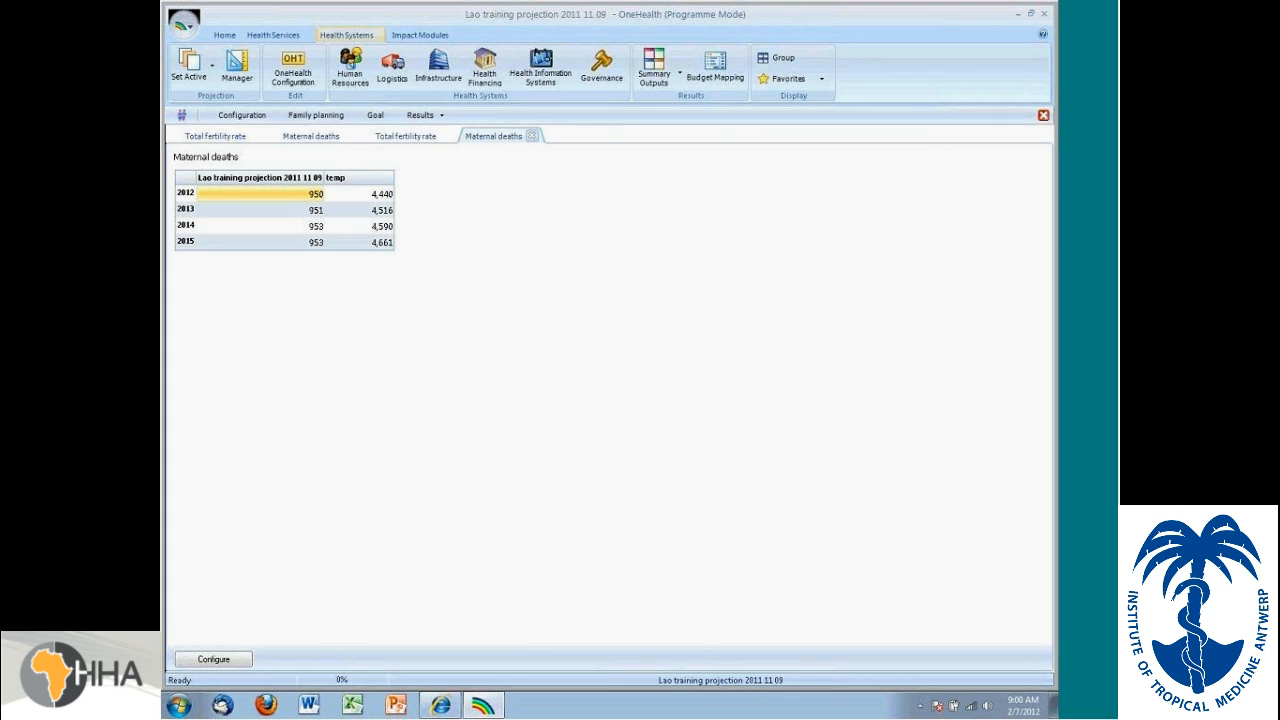
mouse_move(538, 177)
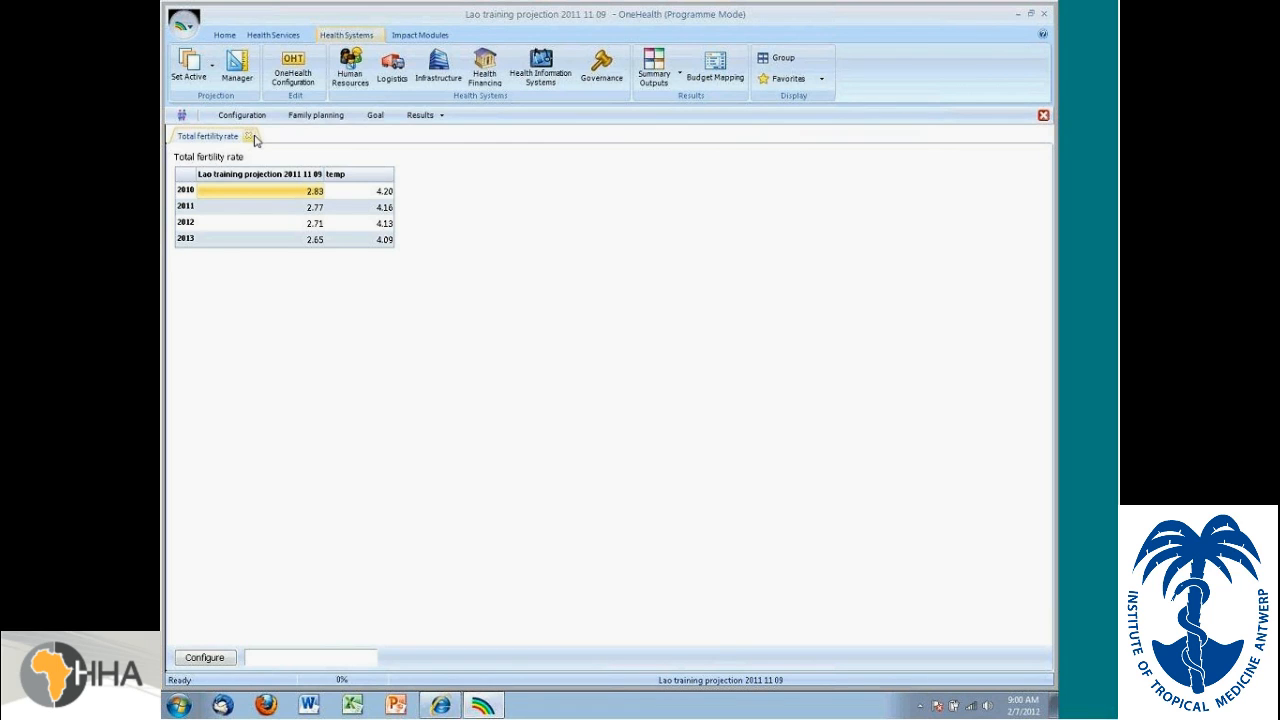
left_click(275, 35)
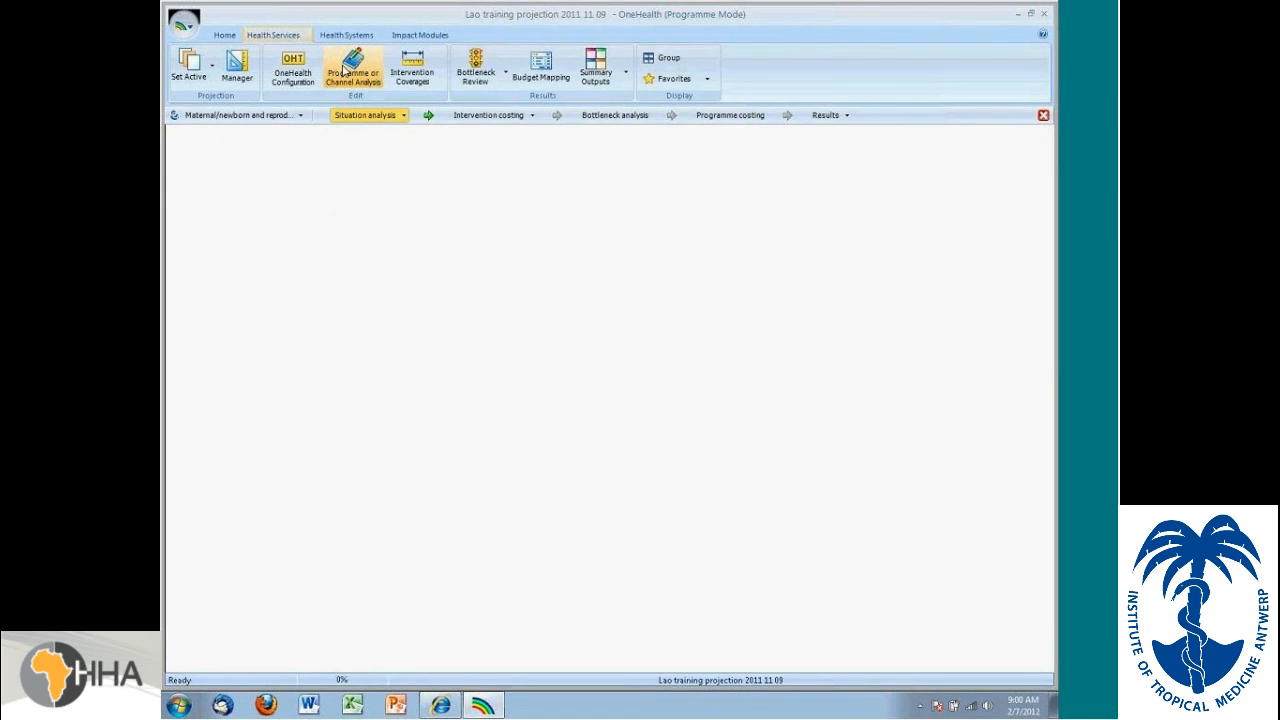
Step: Visit Health Systems > Human Resources, then list the health services programme areas
left_click(345, 35)
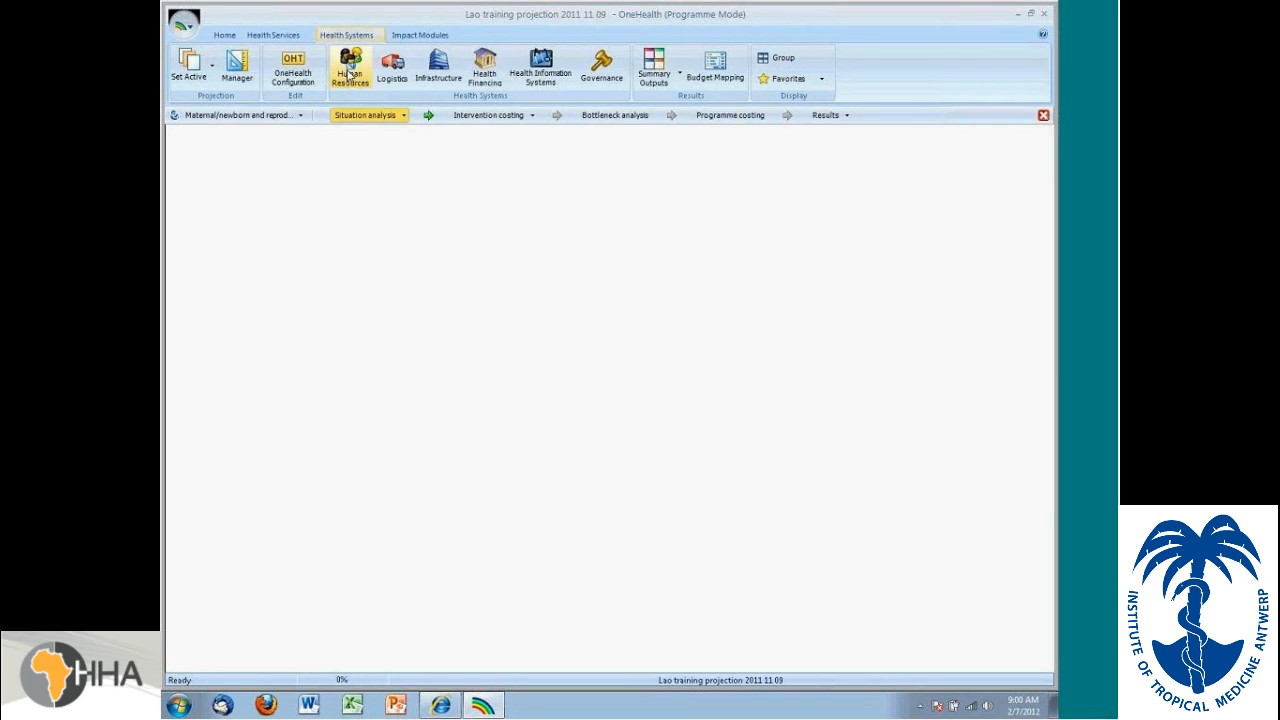
left_click(347, 70)
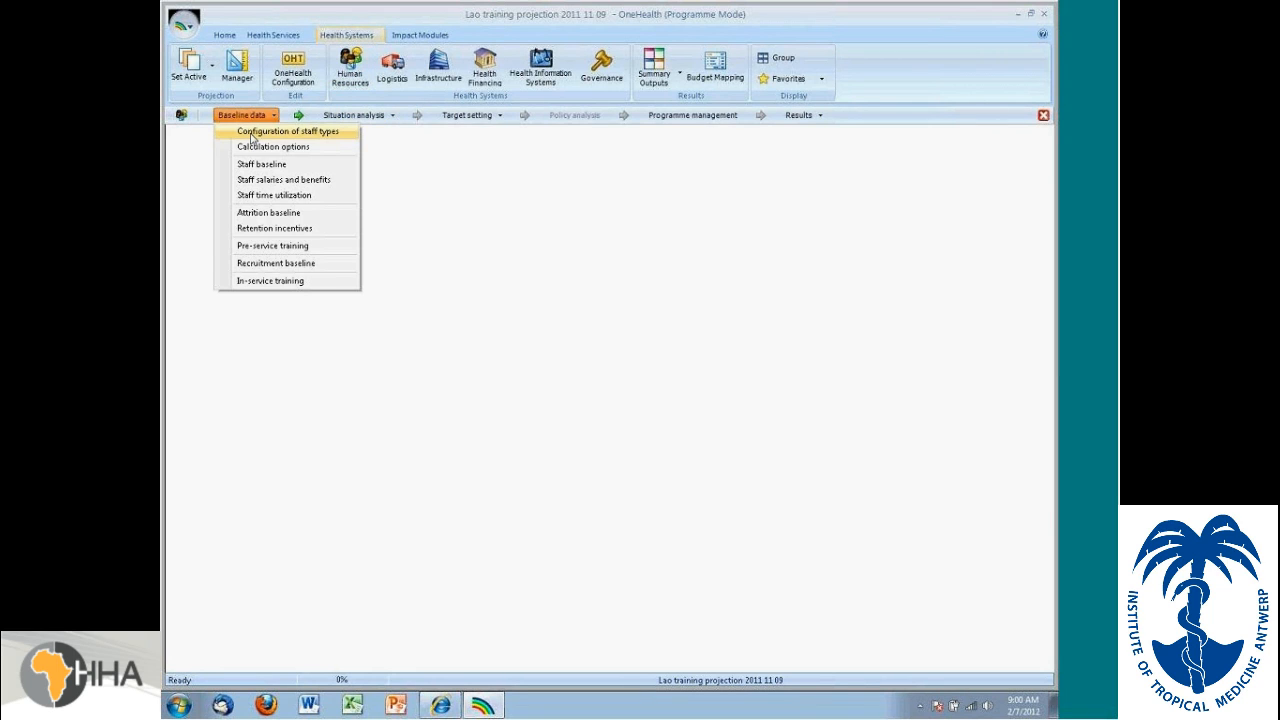
left_click(290, 132)
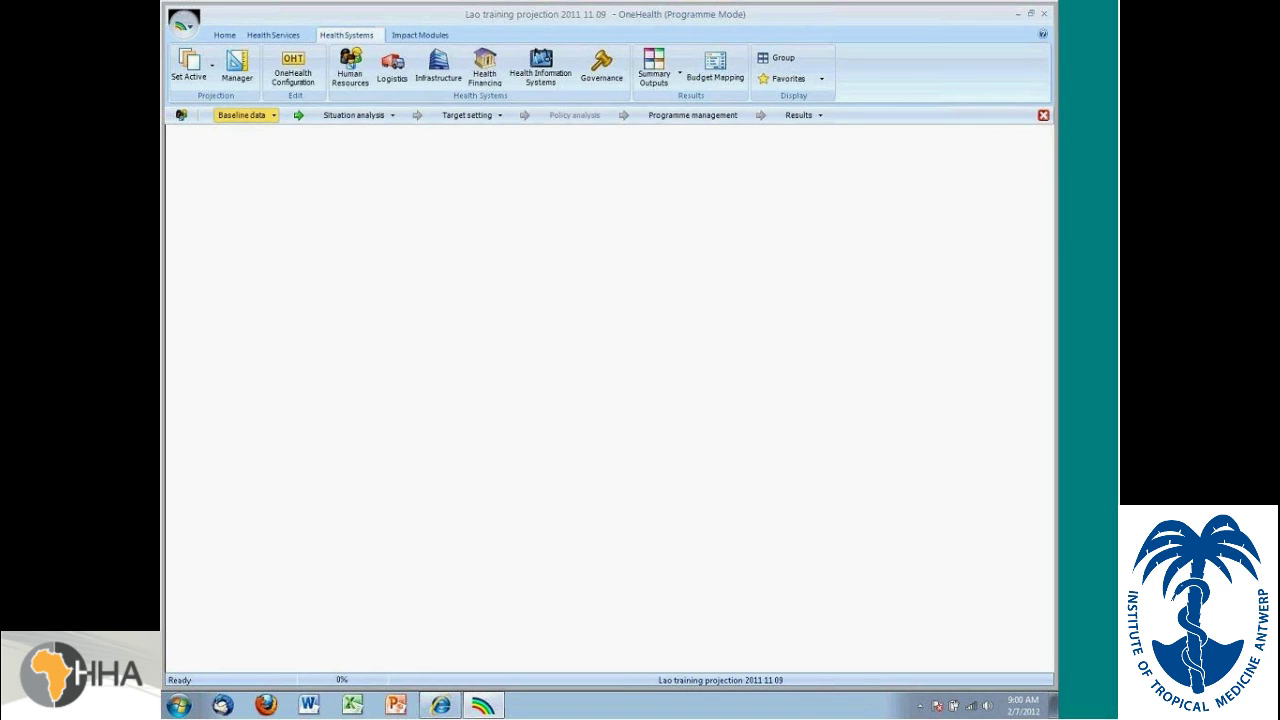
left_click(284, 35)
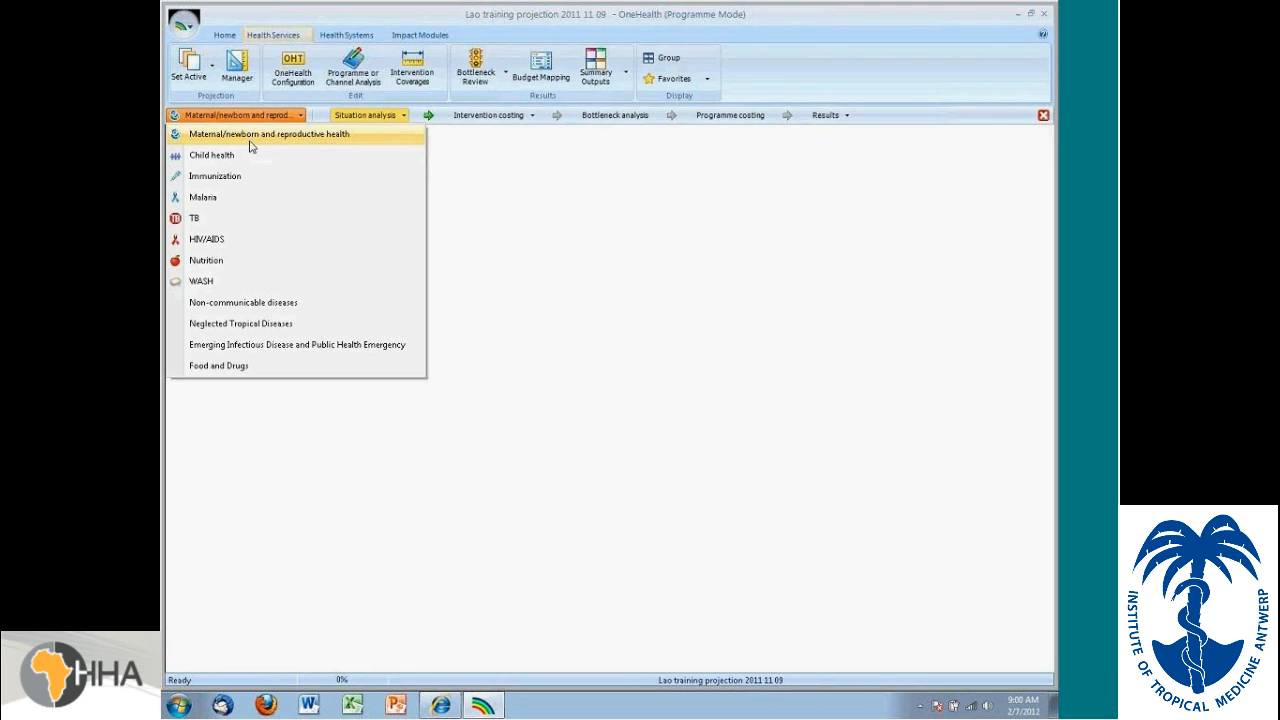
Step: Graph the maternal/newborn bottleneck review, then open the US-dollar summary costs for 2010–2019
left_click(265, 134)
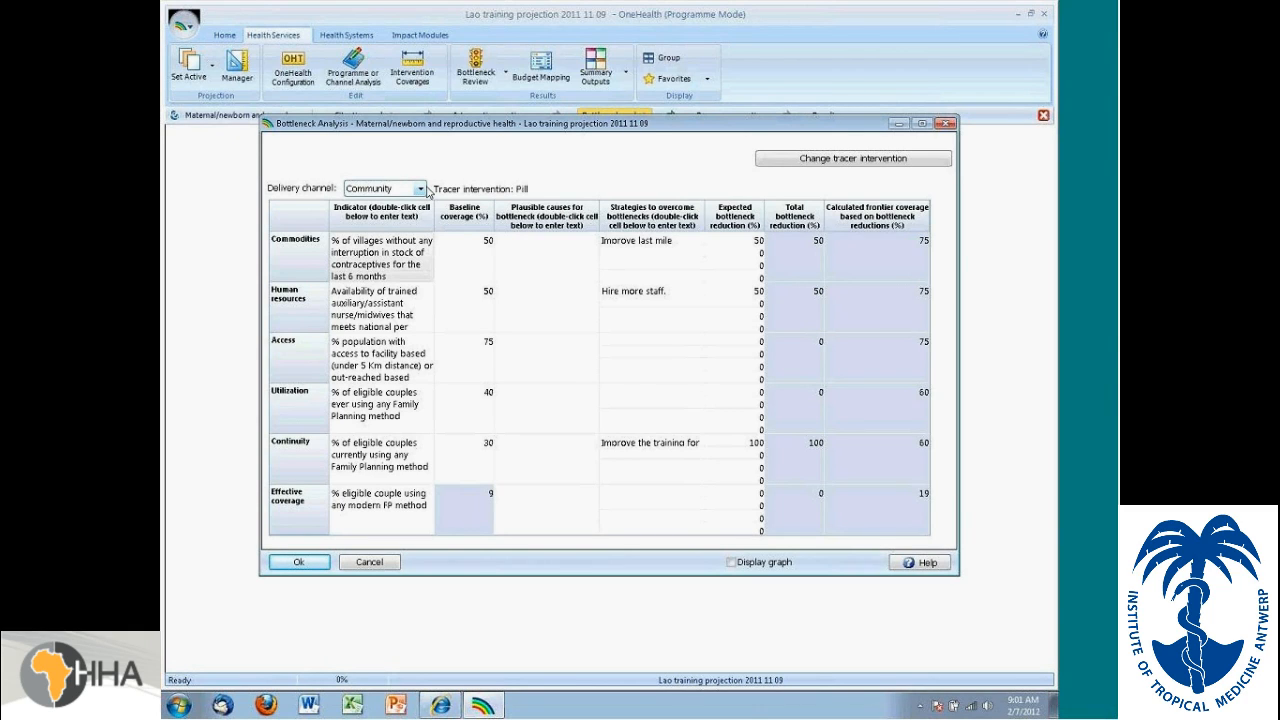
mouse_move(627, 250)
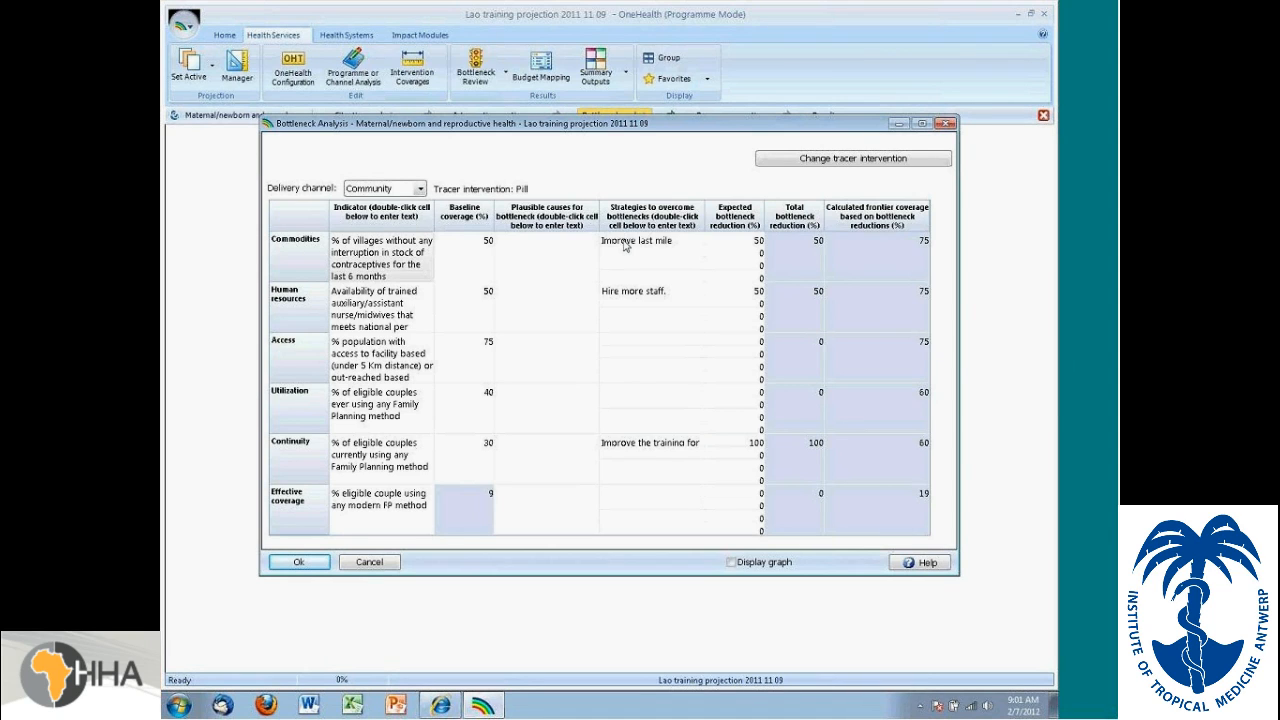
left_click(729, 562)
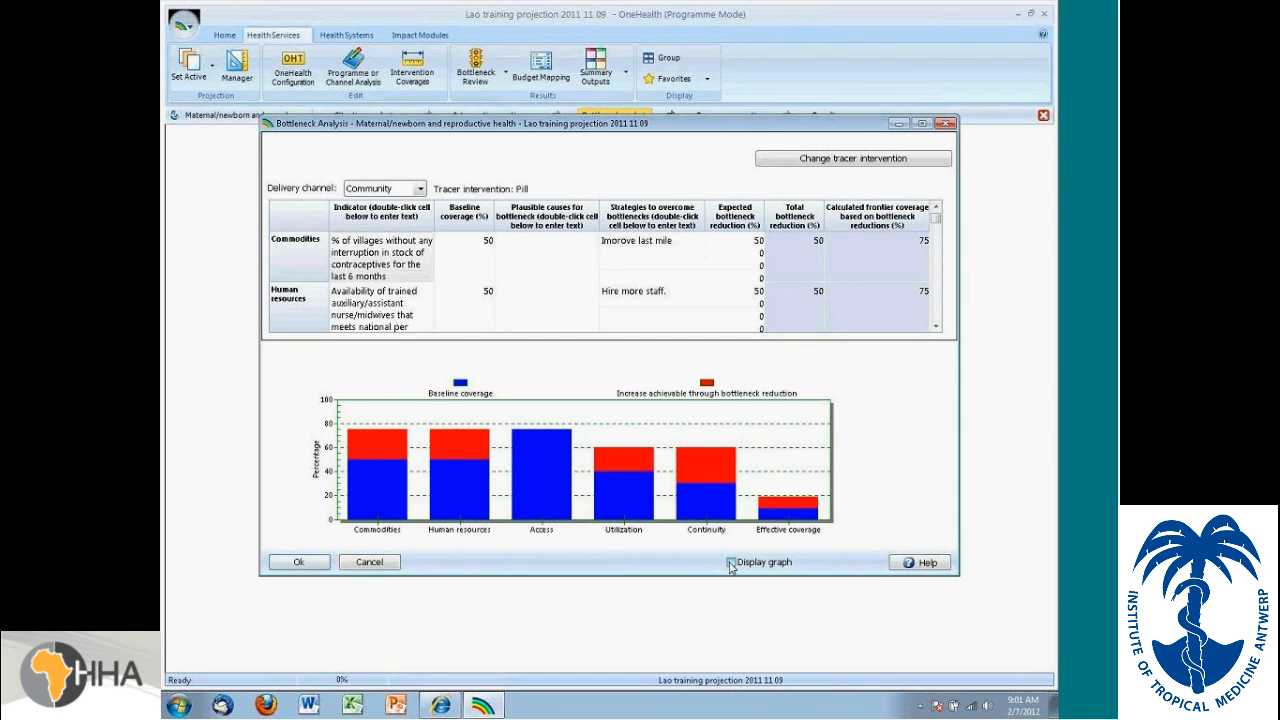
left_click(731, 562)
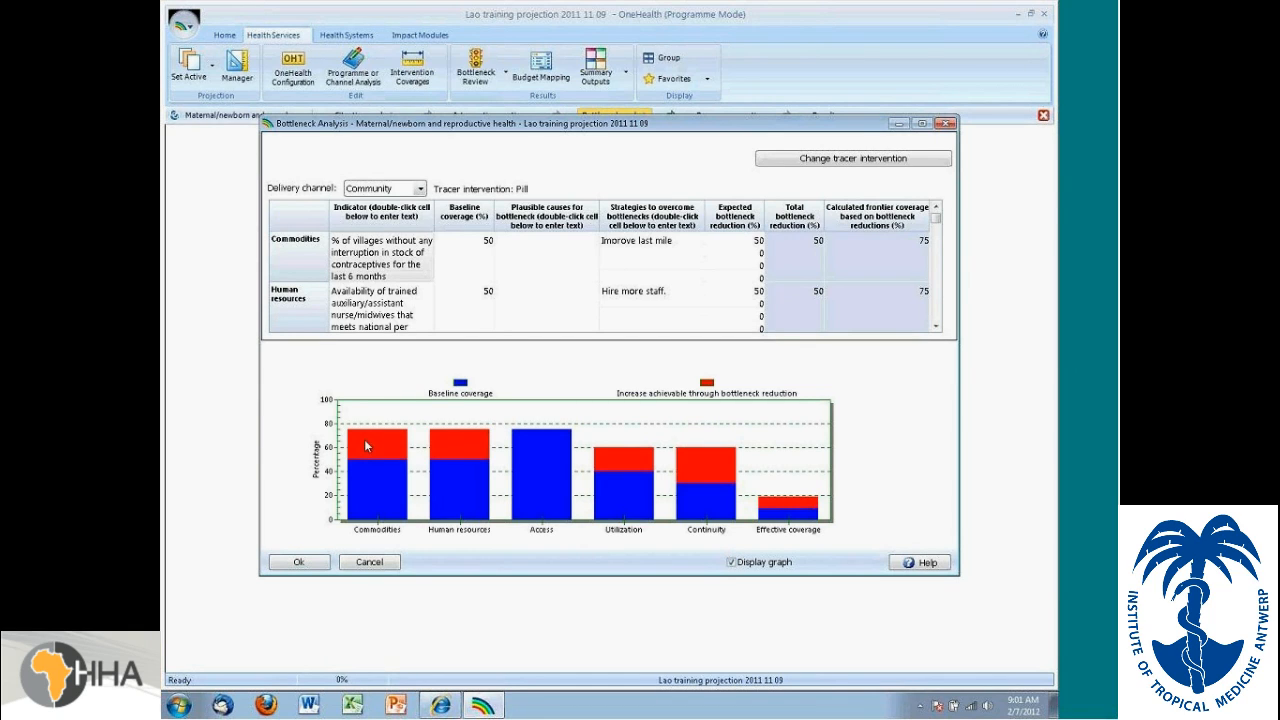
mouse_move(796, 499)
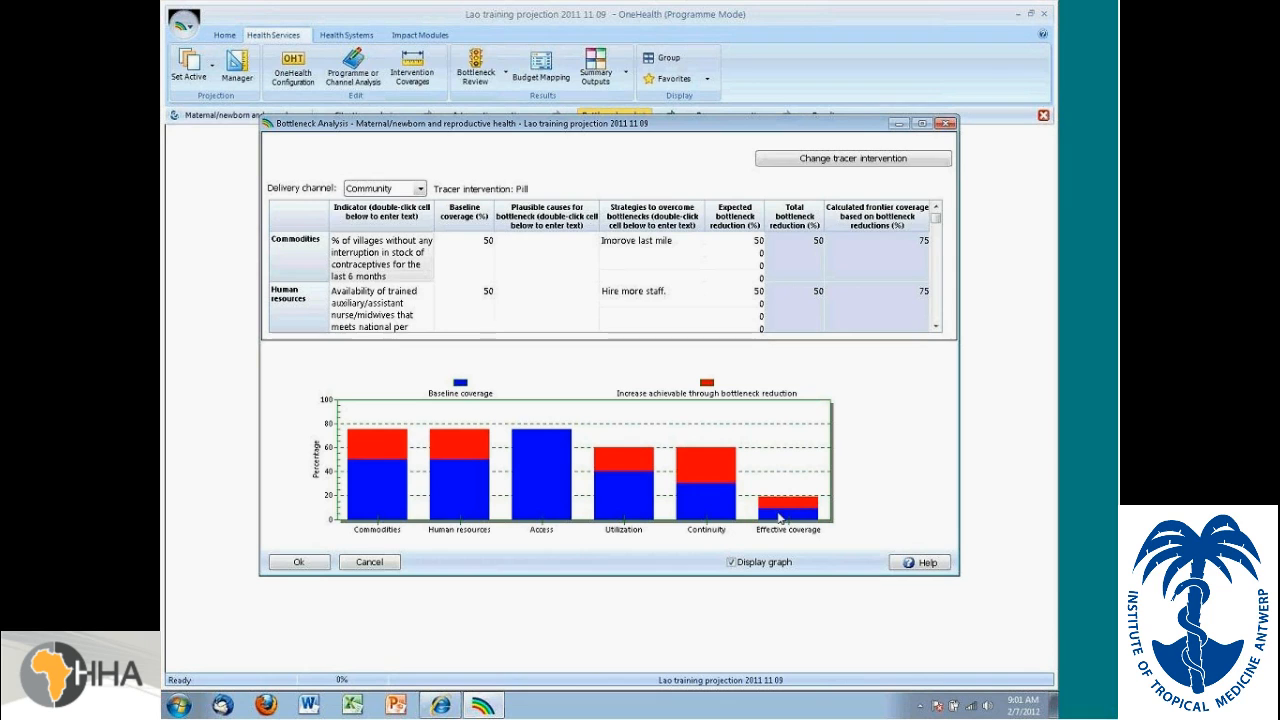
mouse_move(705, 490)
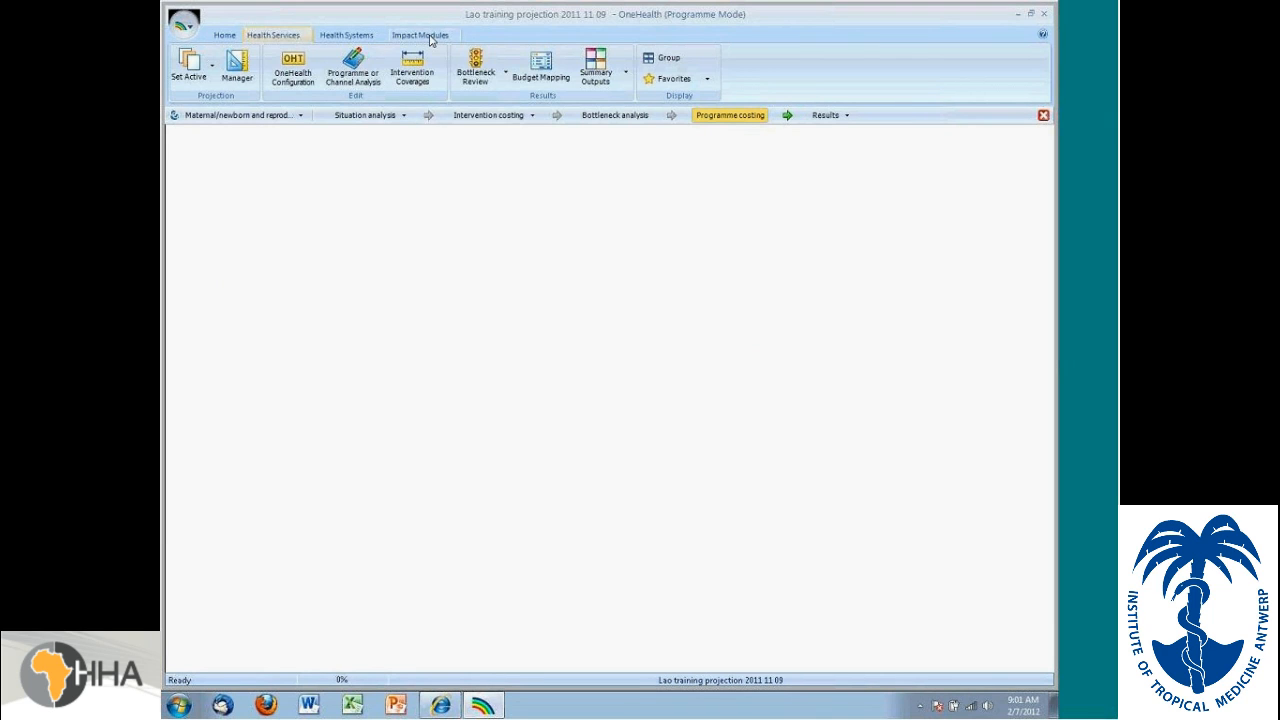
left_click(593, 65)
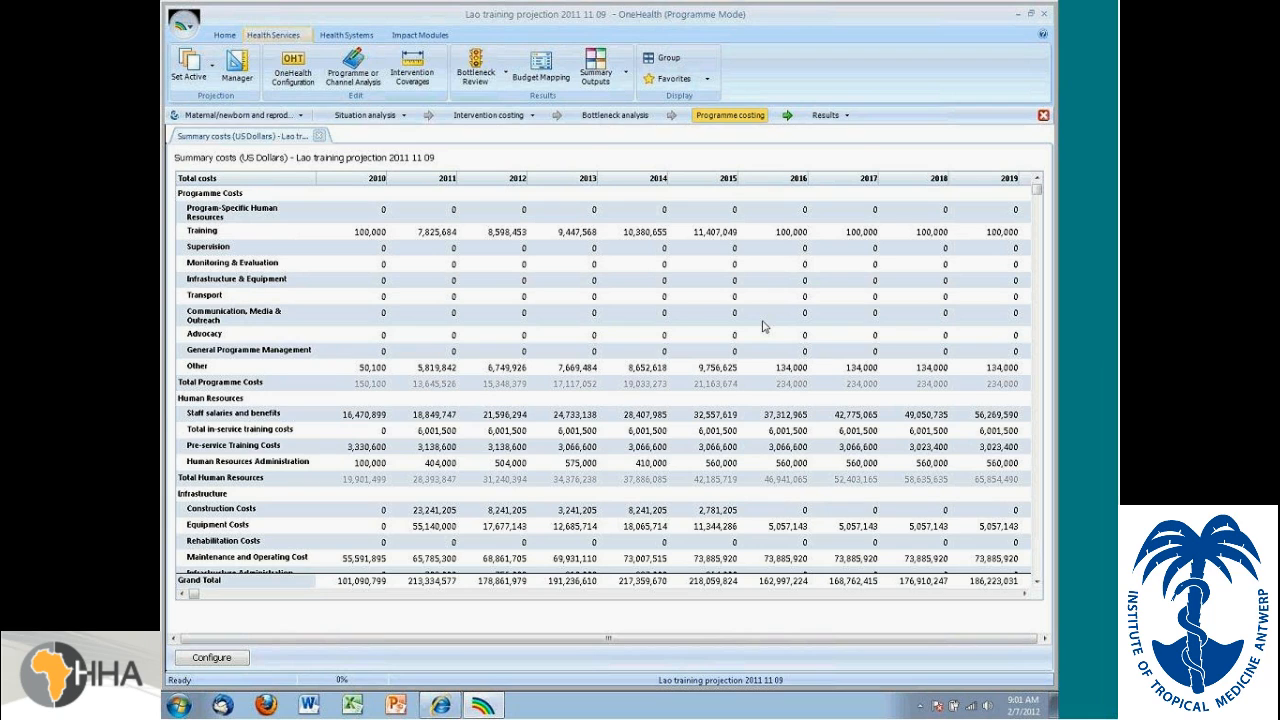